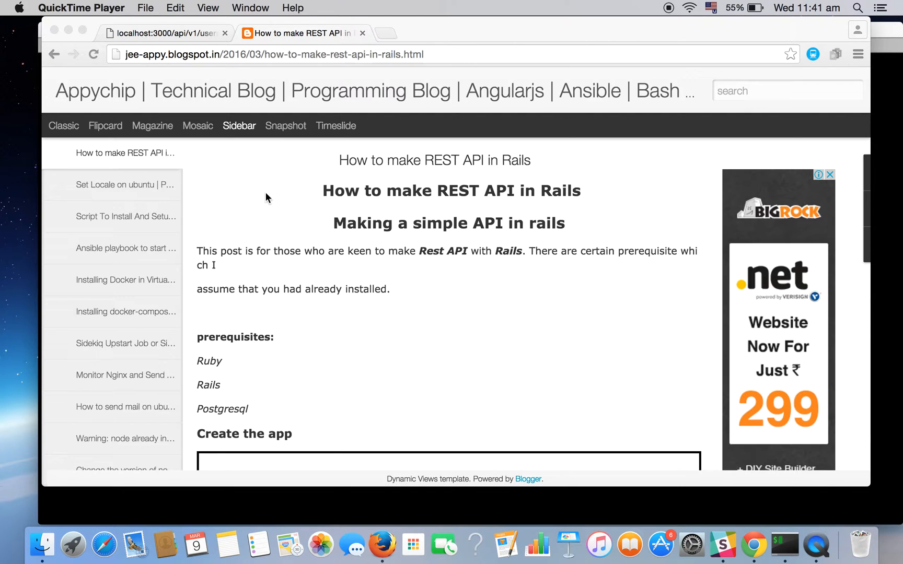
mouse_move(373, 269)
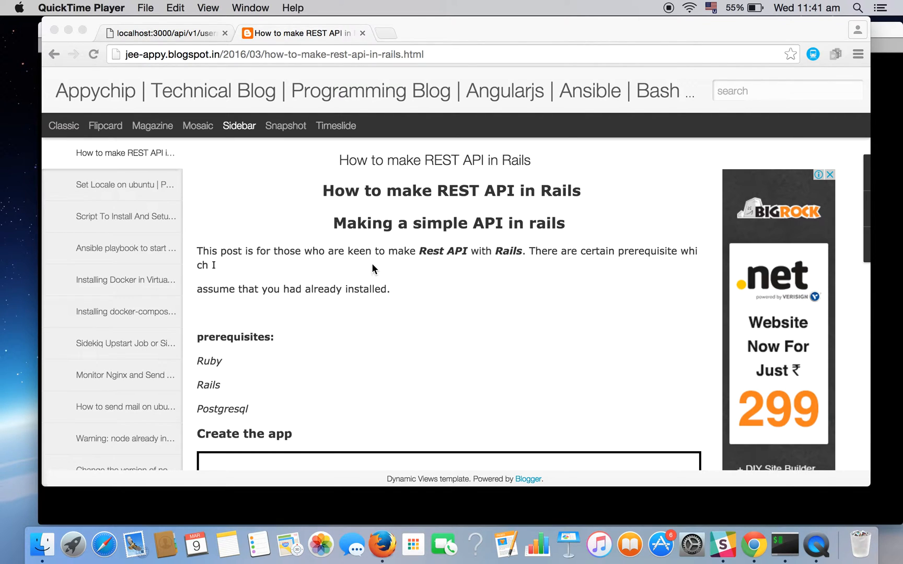
Scroll the 'How to make REST API in Rails' post to the rails new railsapi command
scroll("down", 3)
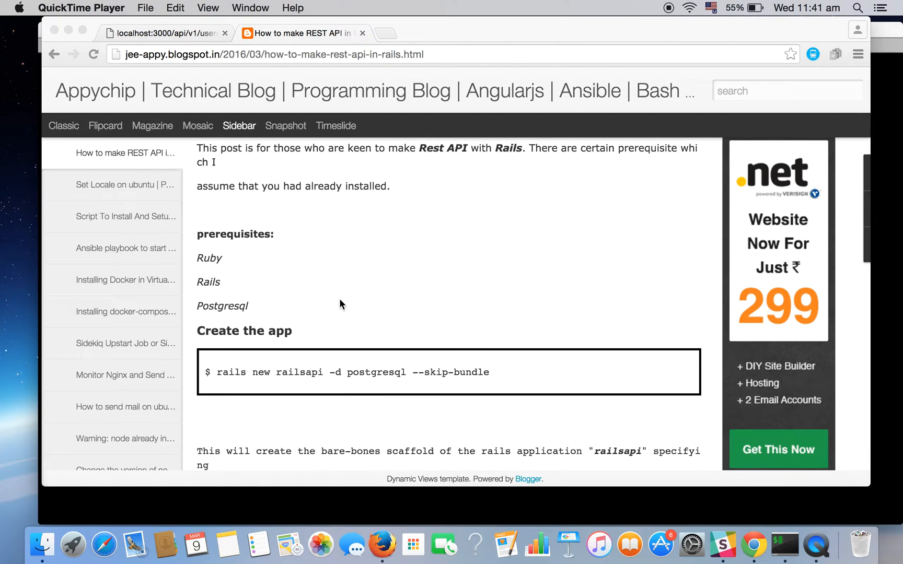
mouse_move(251, 287)
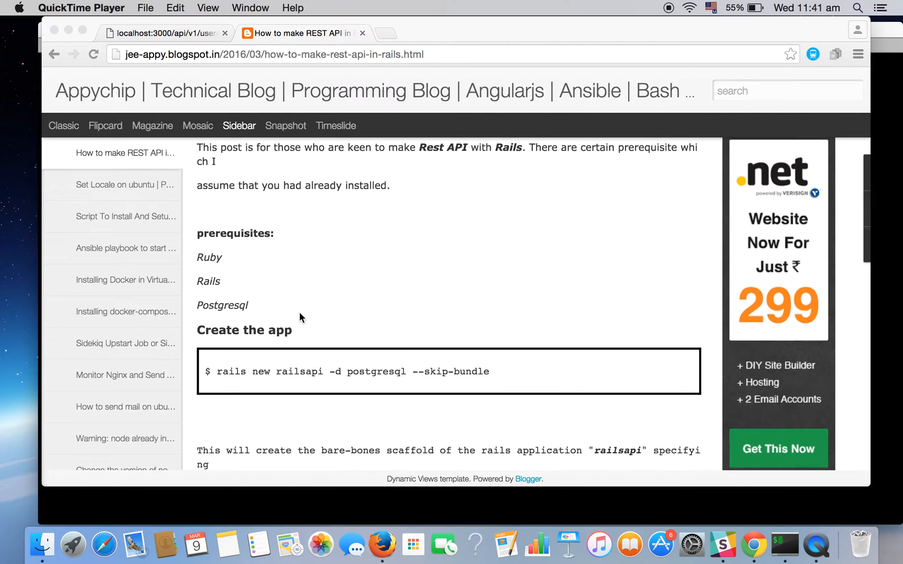
scroll("down", 3)
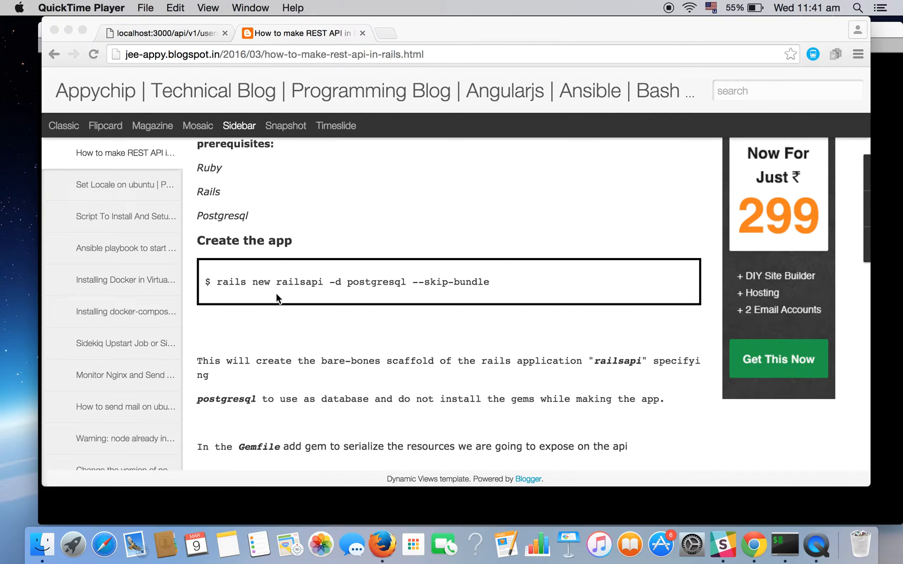
mouse_move(312, 302)
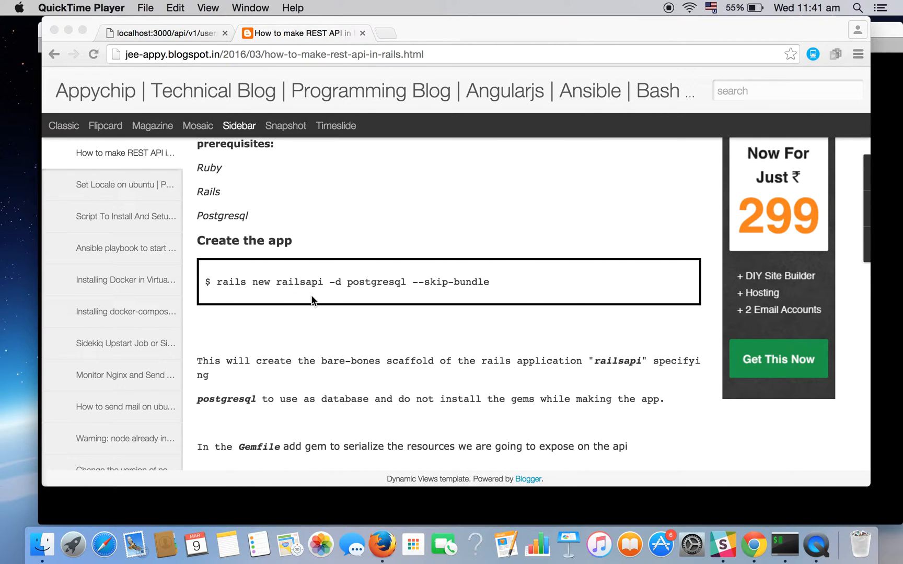
mouse_move(348, 294)
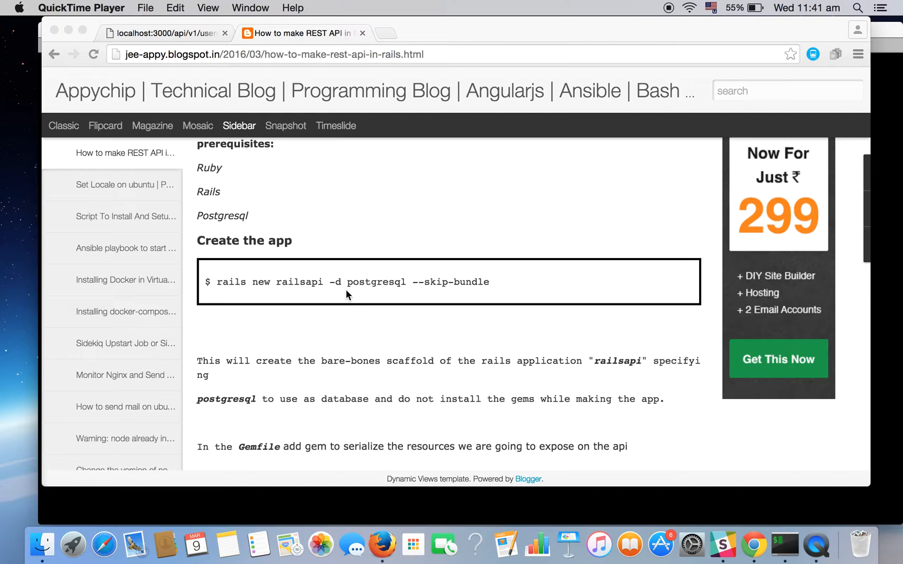
mouse_move(362, 293)
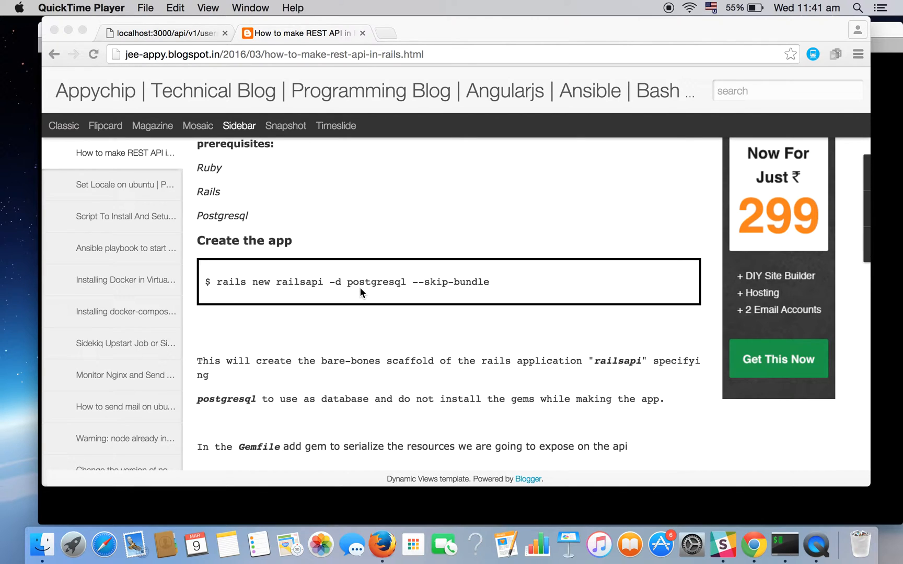
mouse_move(412, 292)
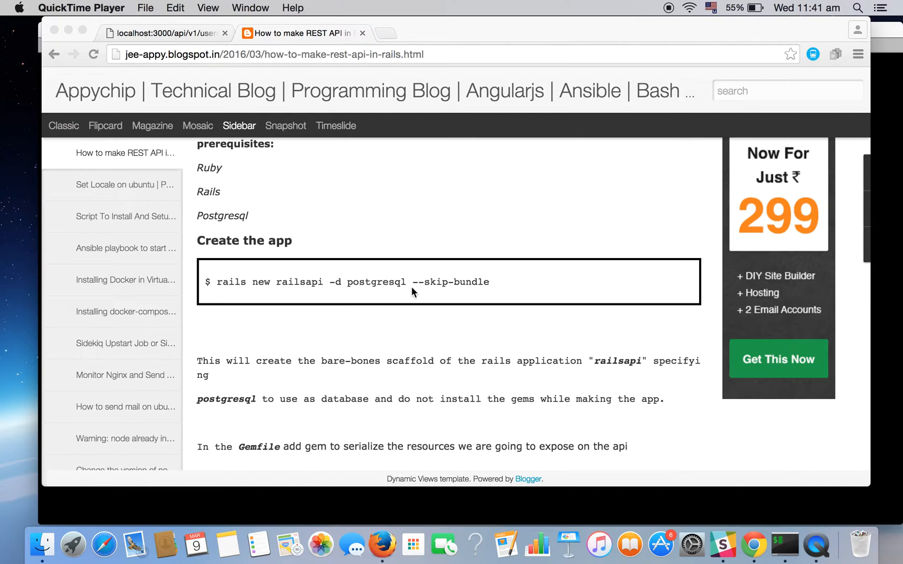
mouse_move(425, 293)
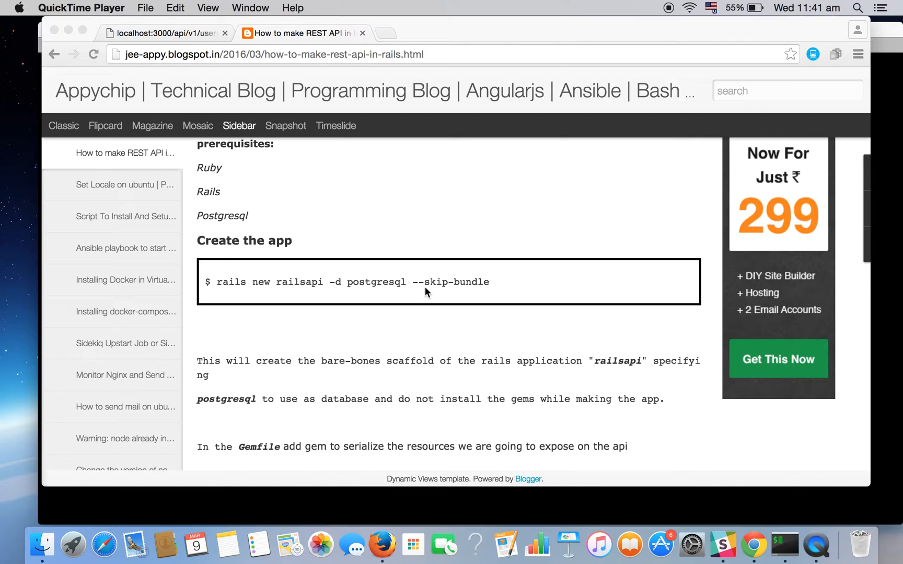
mouse_move(433, 293)
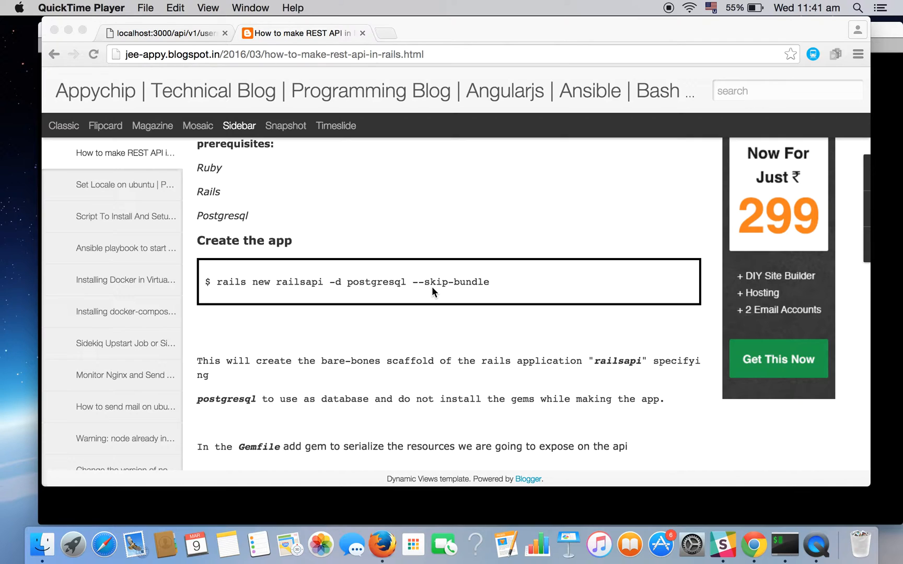
mouse_move(218, 287)
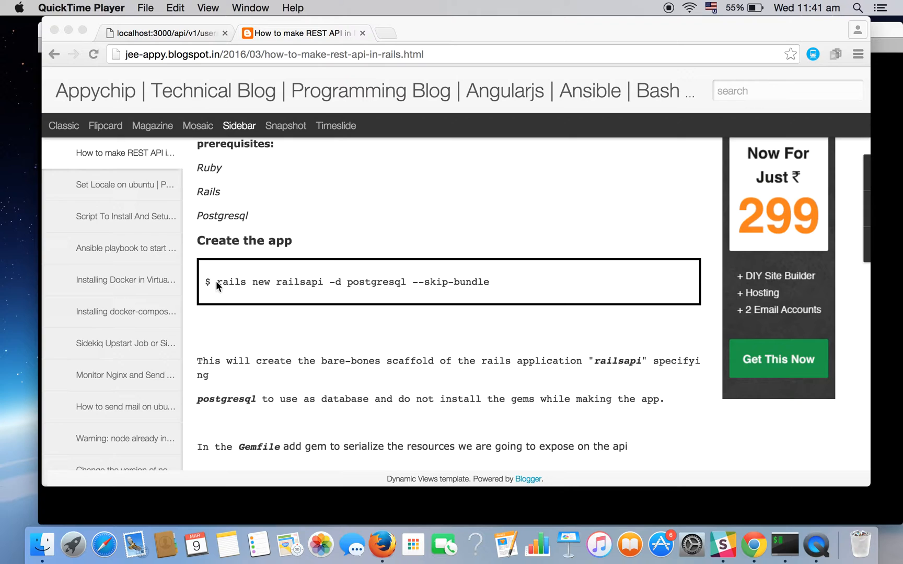
Copy and run the rails new railsapi command, then cd into railsapi
left_click(492, 282)
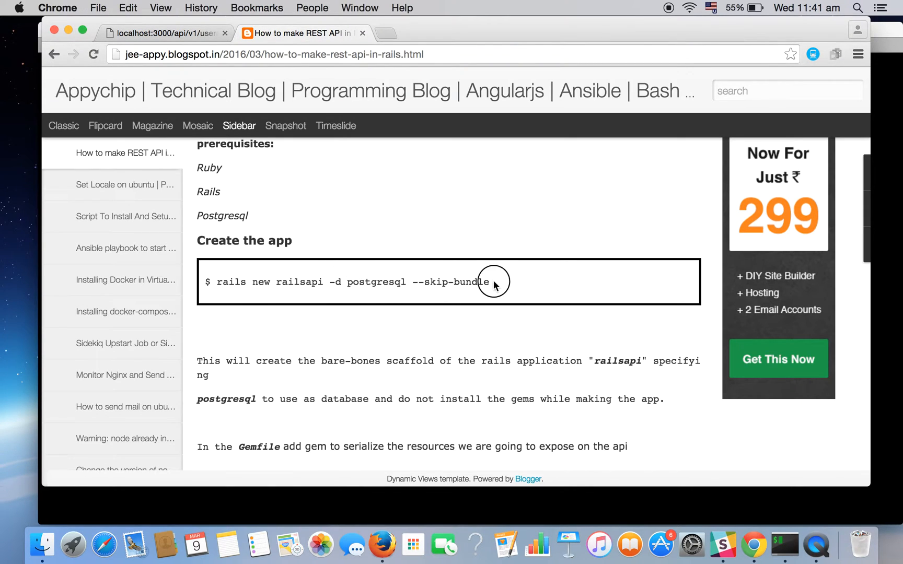
left_click_drag(218, 281, 487, 282)
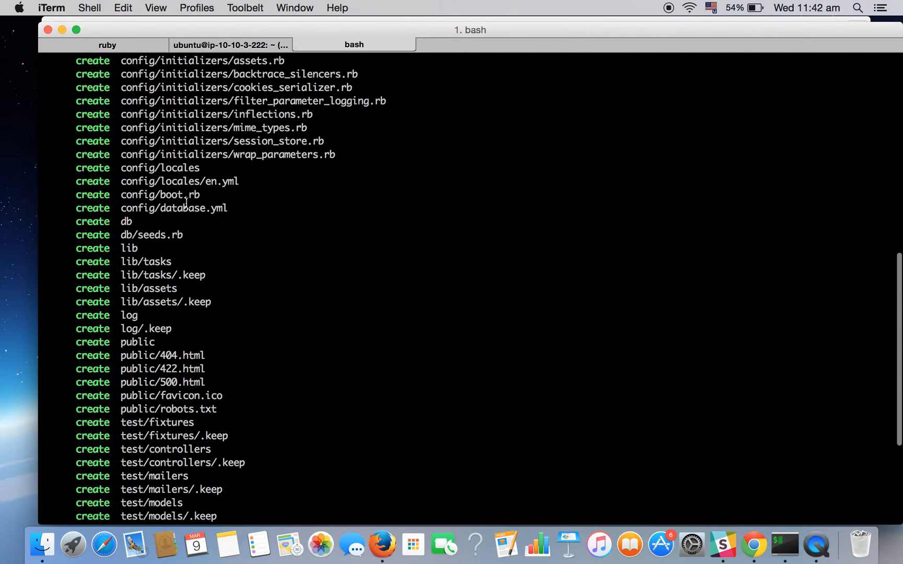
scroll("down", 3)
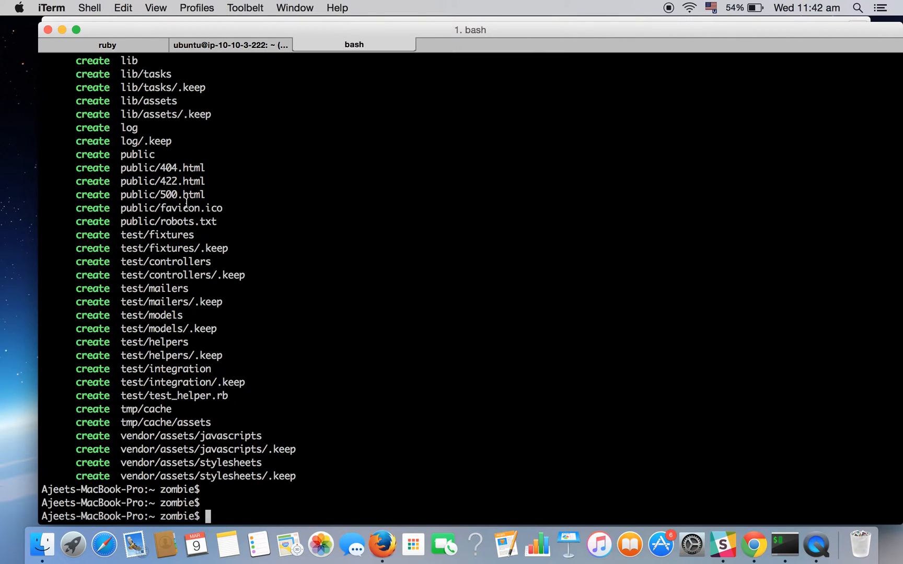
type("cd rails")
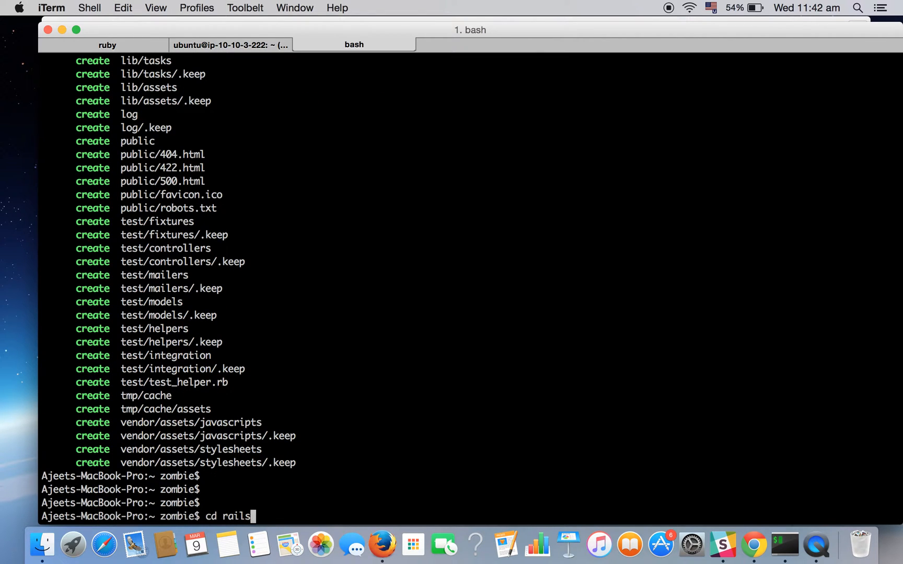
key("Return")
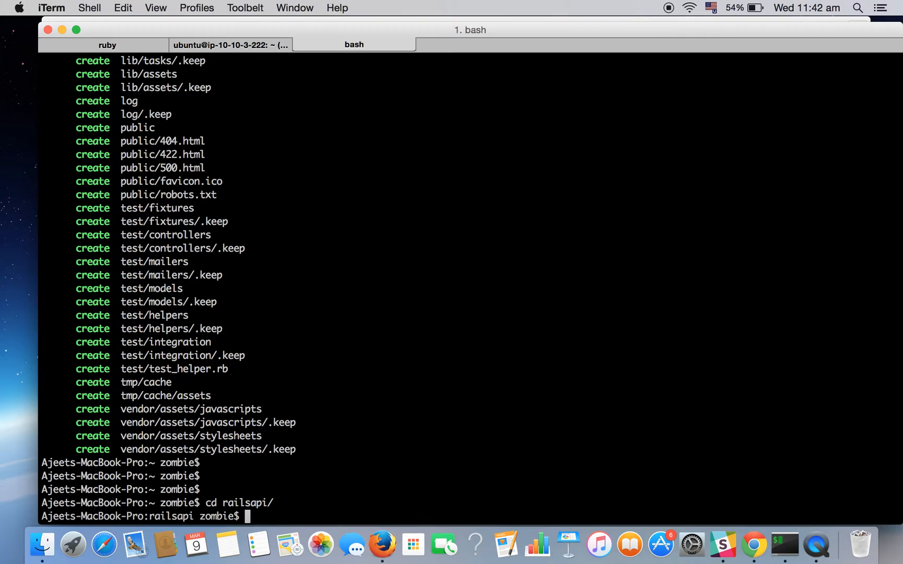
Scroll the tutorial down to the Gemfile step adding gem 'active_model_serializers'
left_click(753, 543)
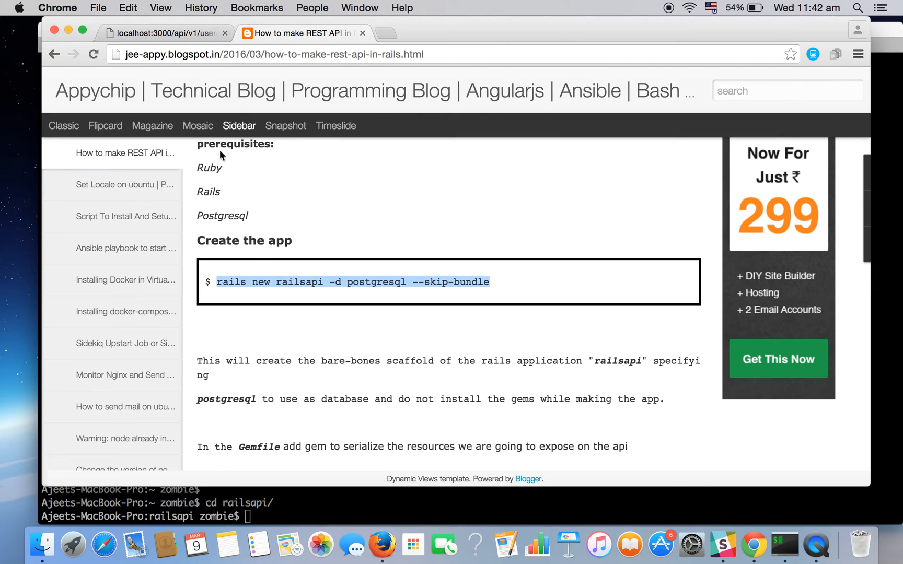
scroll("down", 3)
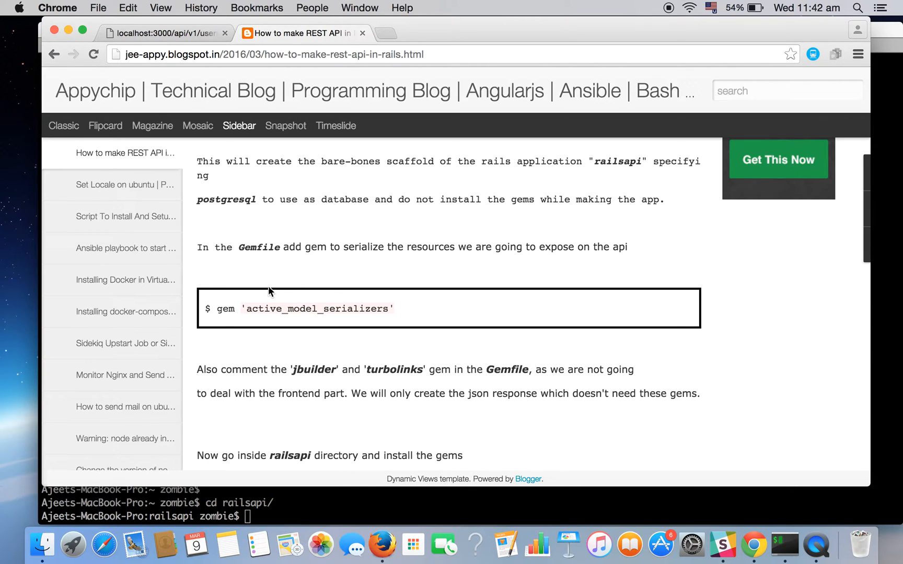
scroll("down", 3)
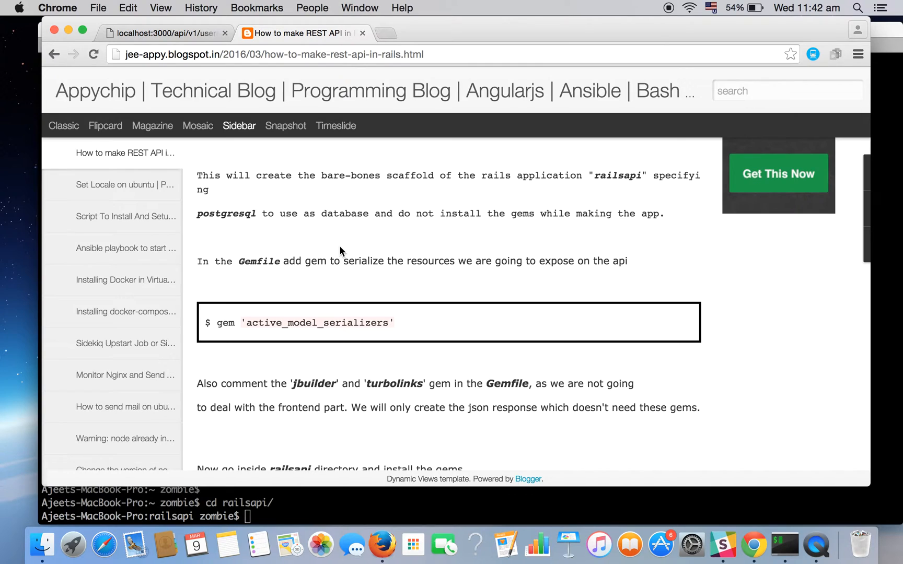
scroll("down", 3)
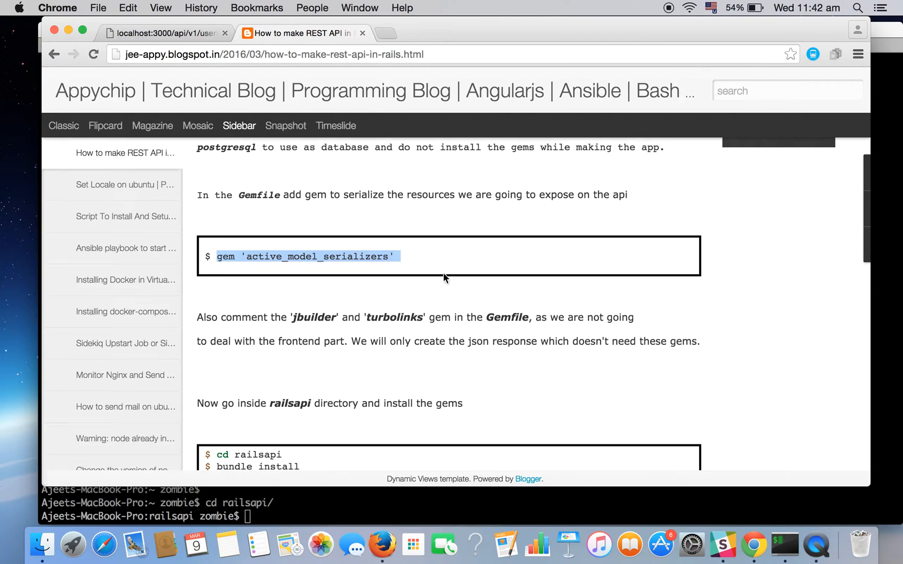
mouse_move(784, 543)
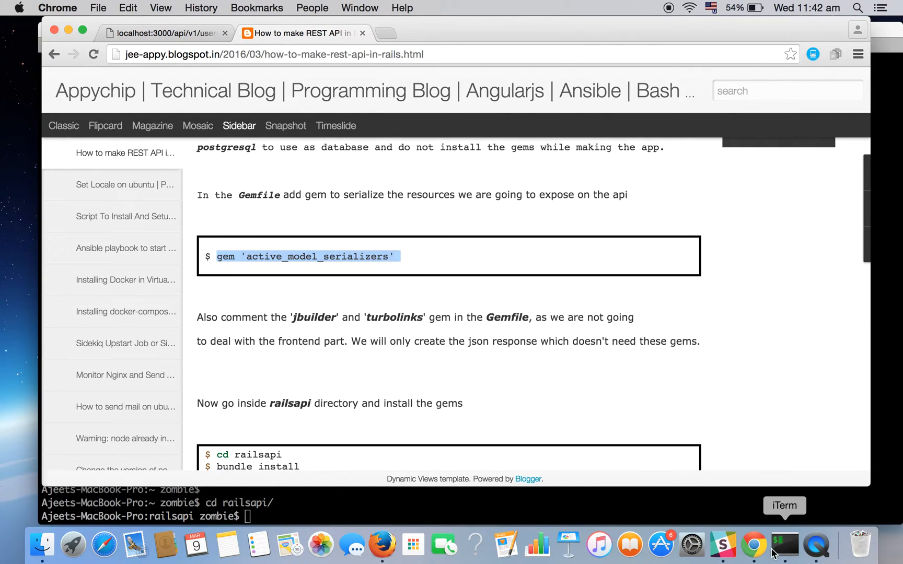
Open the railsapi project in Sublime Text with subl . from iTerm
left_click(784, 543)
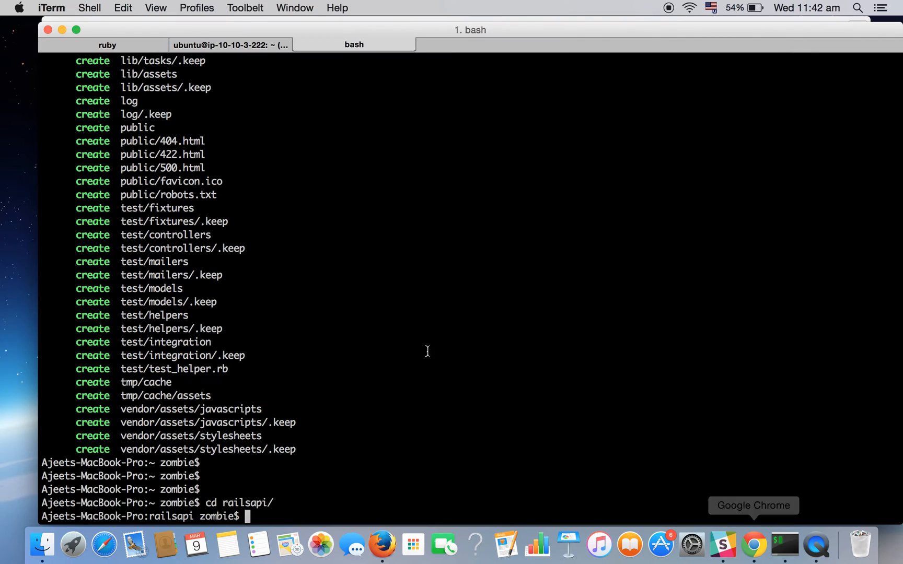
type("s")
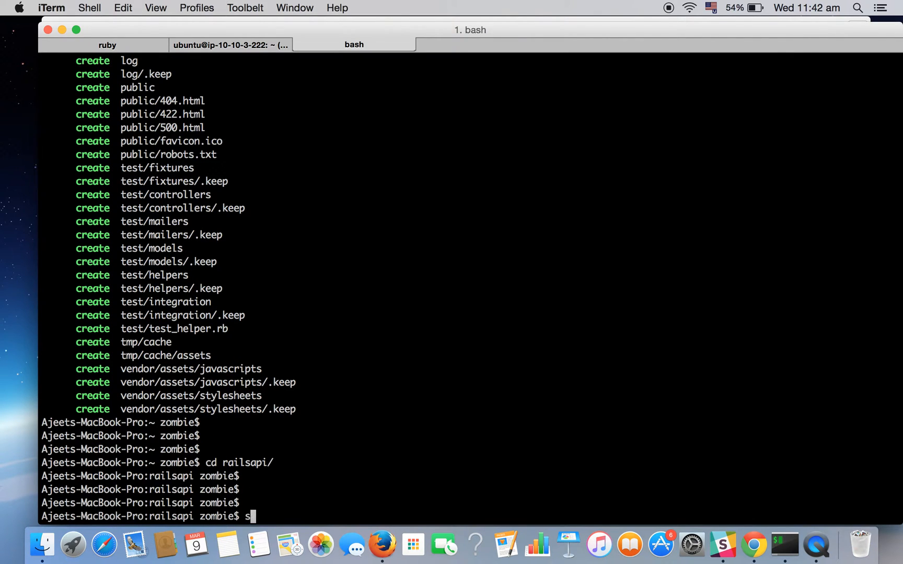
type("ubl .")
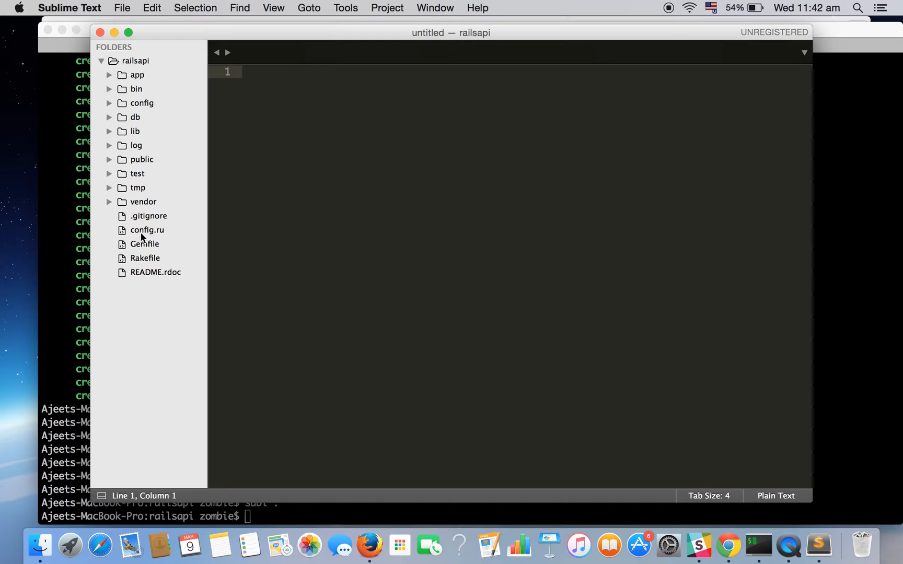
Add gem 'active_model_serializers' to the Gemfile and save it
double_click(146, 244)
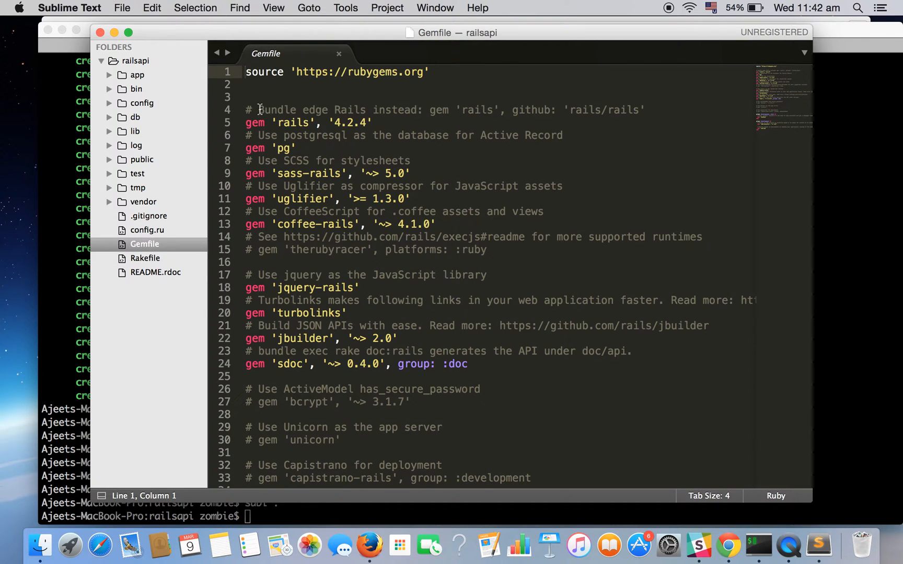
type("gem 'active_model_serializers'")
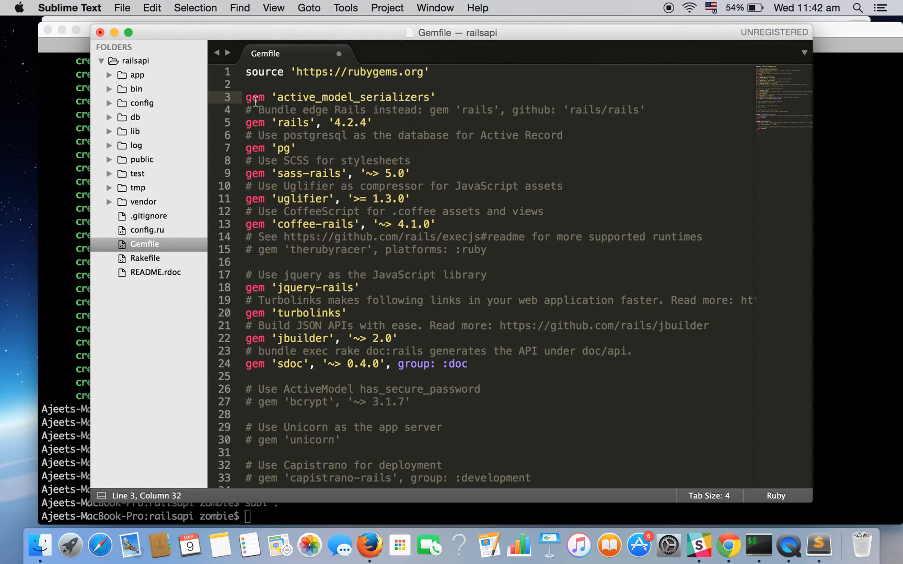
key("cmd+s")
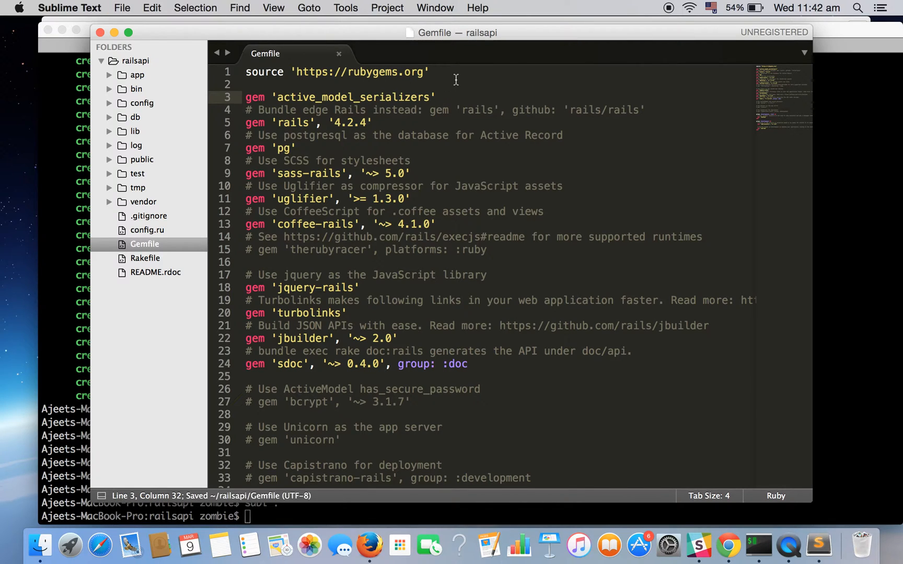
mouse_move(570, 341)
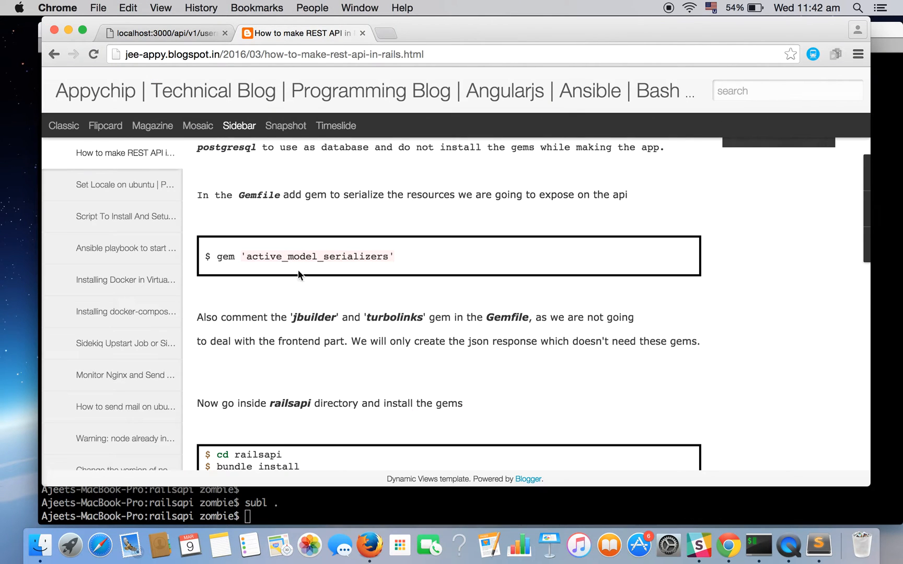
Scroll the post to the paragraph about commenting out jbuilder and turbolinks
scroll("down", 3)
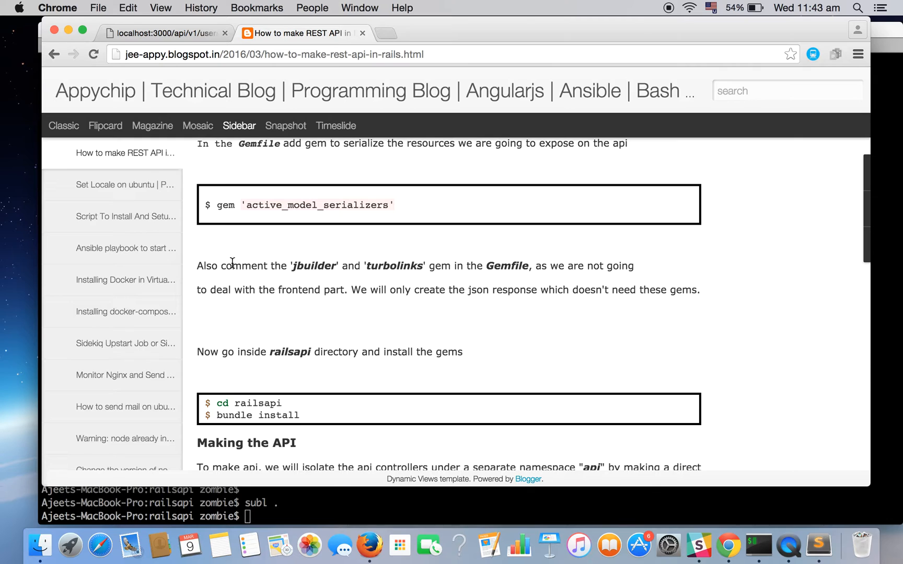
mouse_move(368, 266)
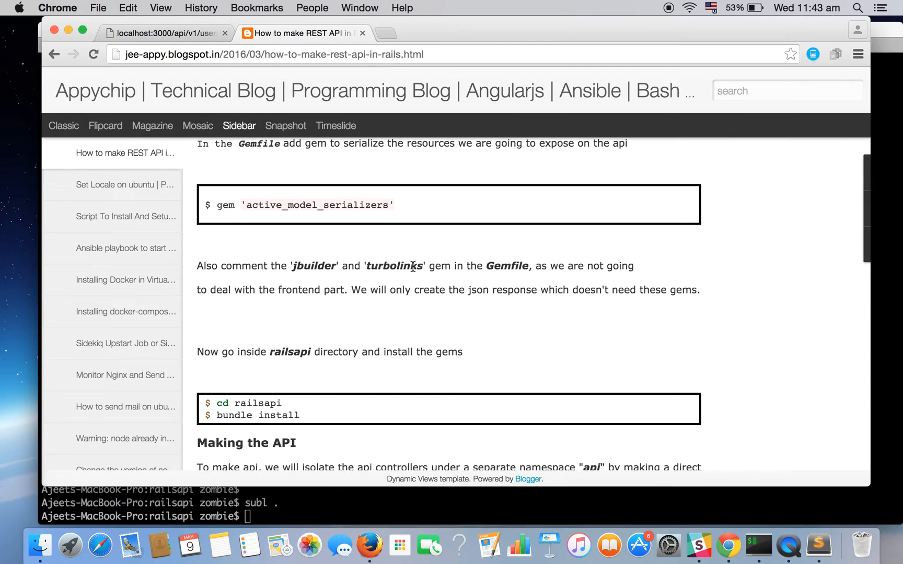
mouse_move(488, 369)
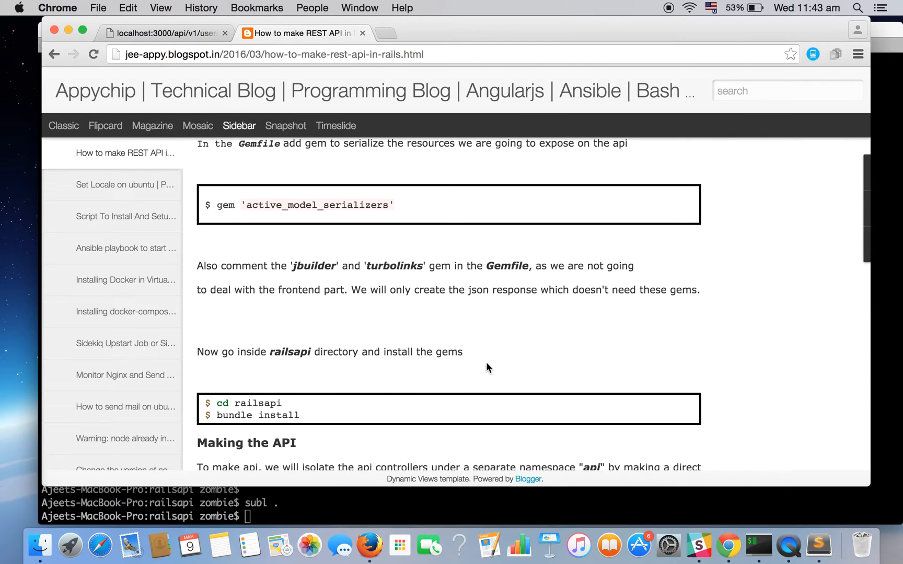
mouse_move(349, 282)
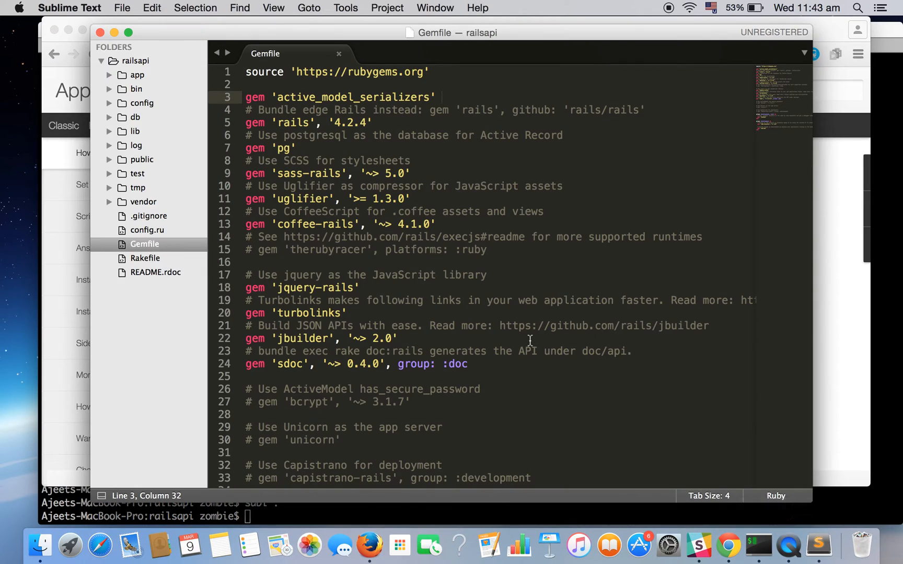
Comment out the jbuilder gem line in the Gemfile with #
left_click(247, 338)
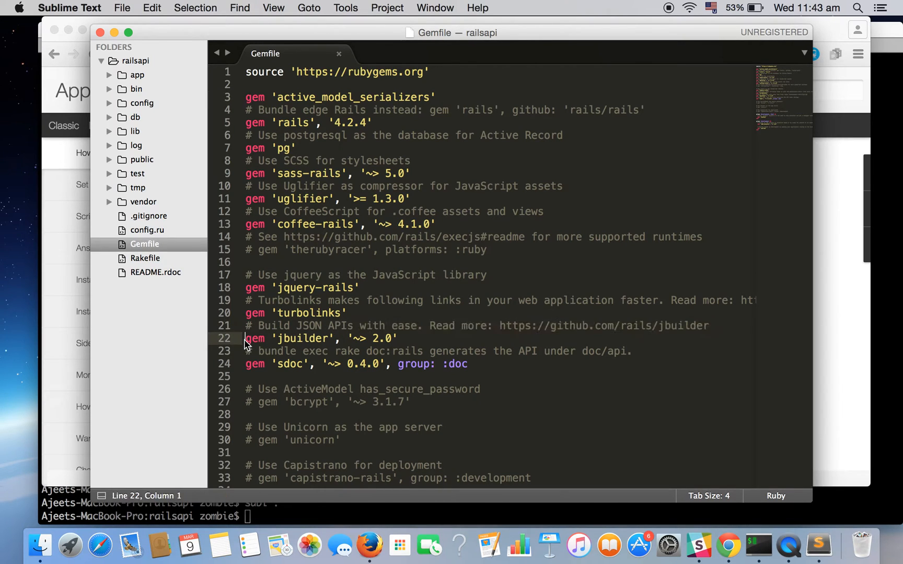
type("#")
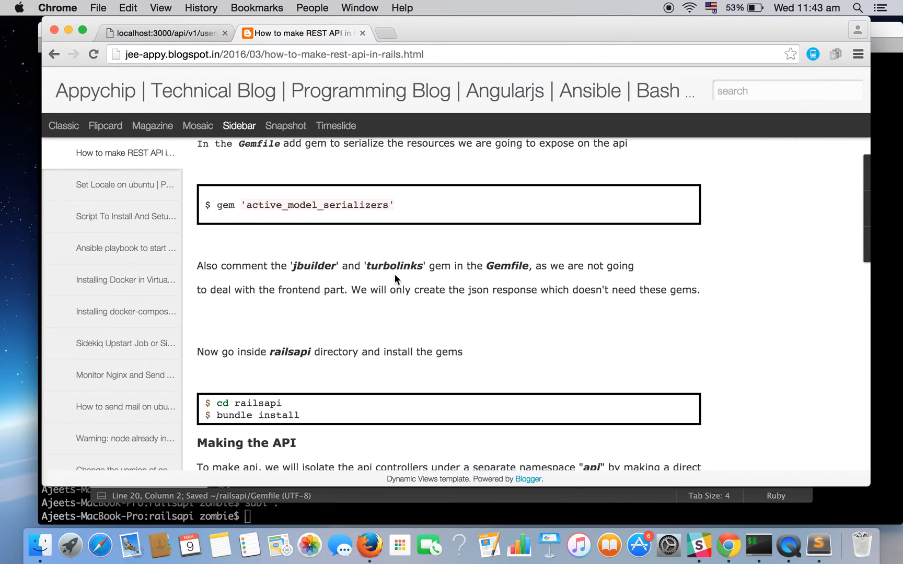
Run bundle install in the railsapi folder in iTerm
scroll("down", 3)
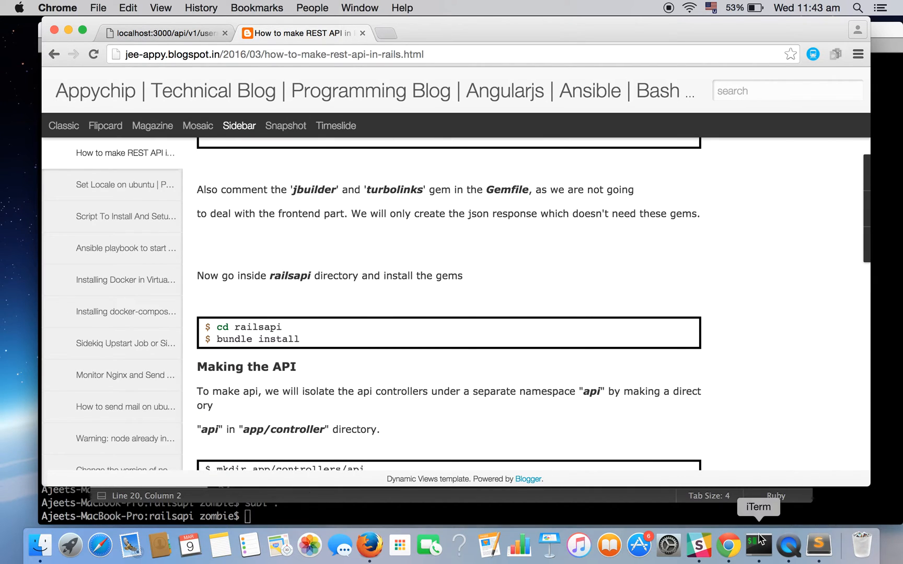
left_click(758, 544)
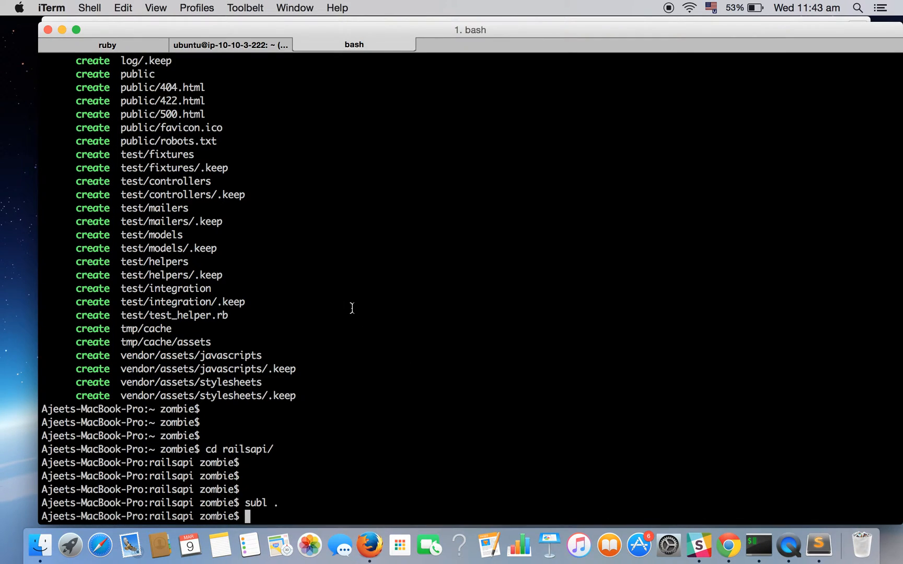
type("bundle install")
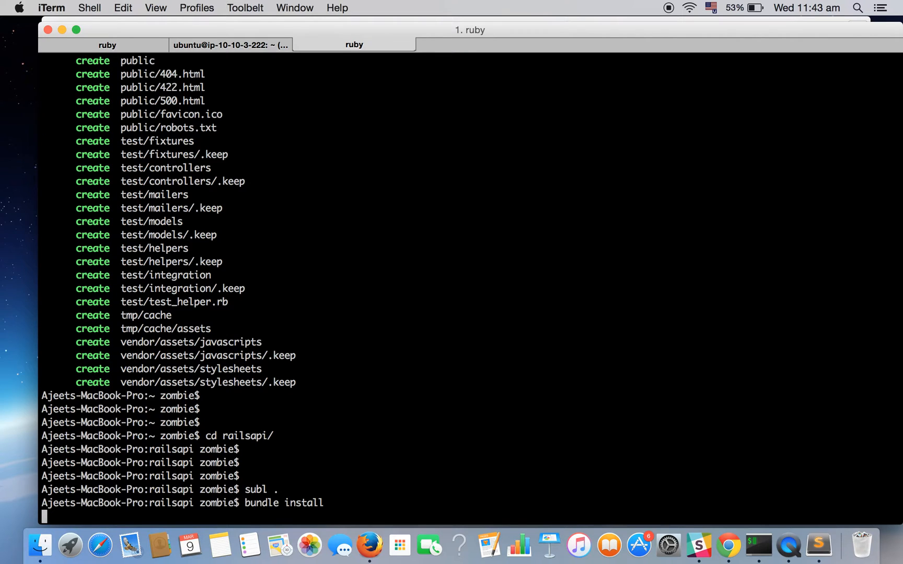
key("return")
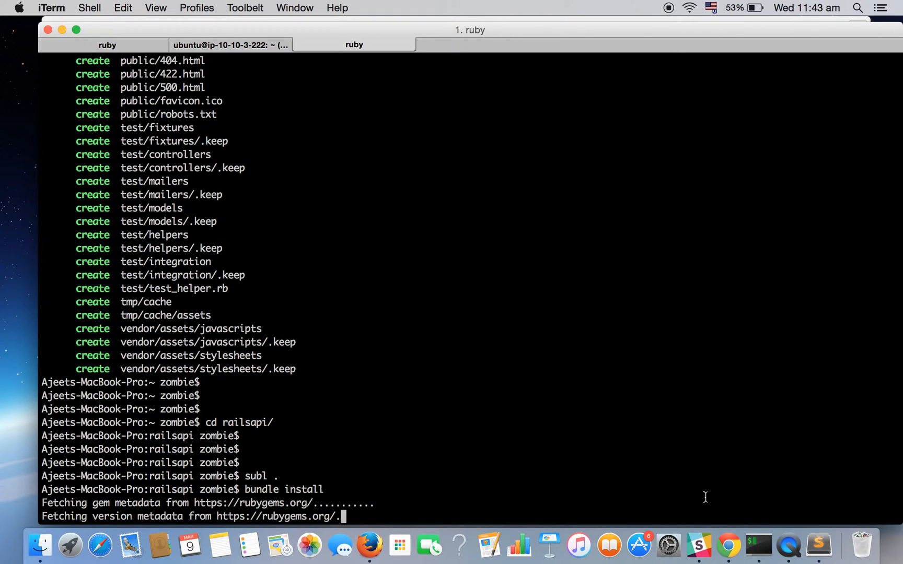
mouse_move(728, 544)
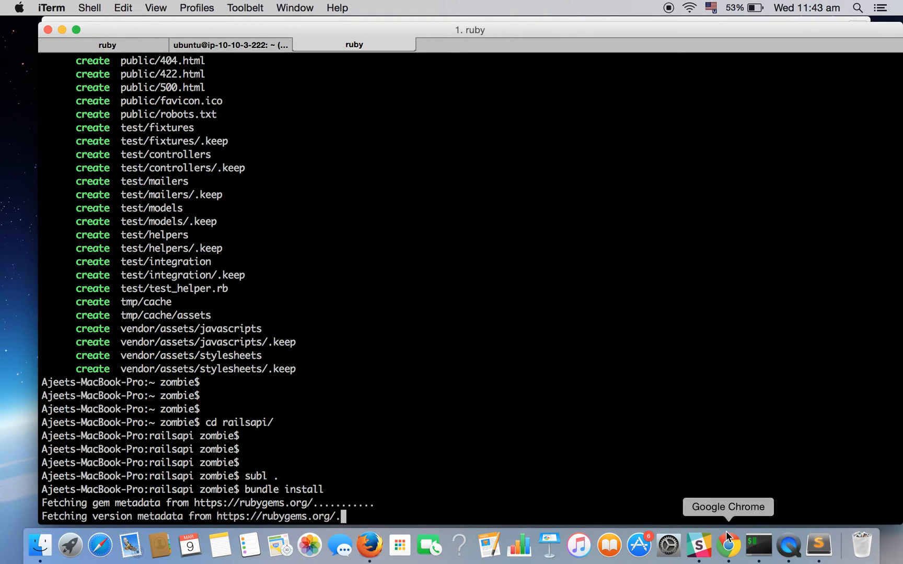
Scroll the tutorial to the Making the API heading on creating app/controllers/api
left_click(728, 543)
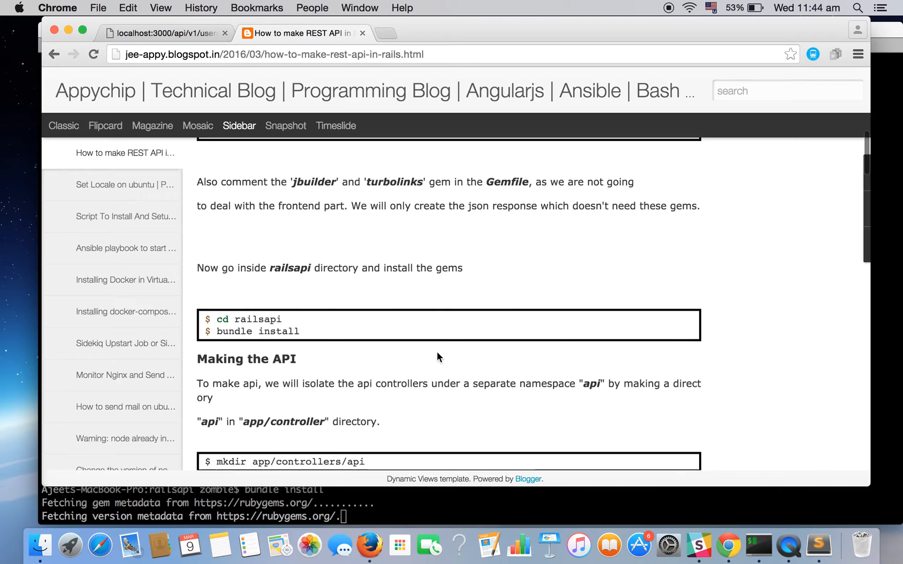
scroll("down", 3)
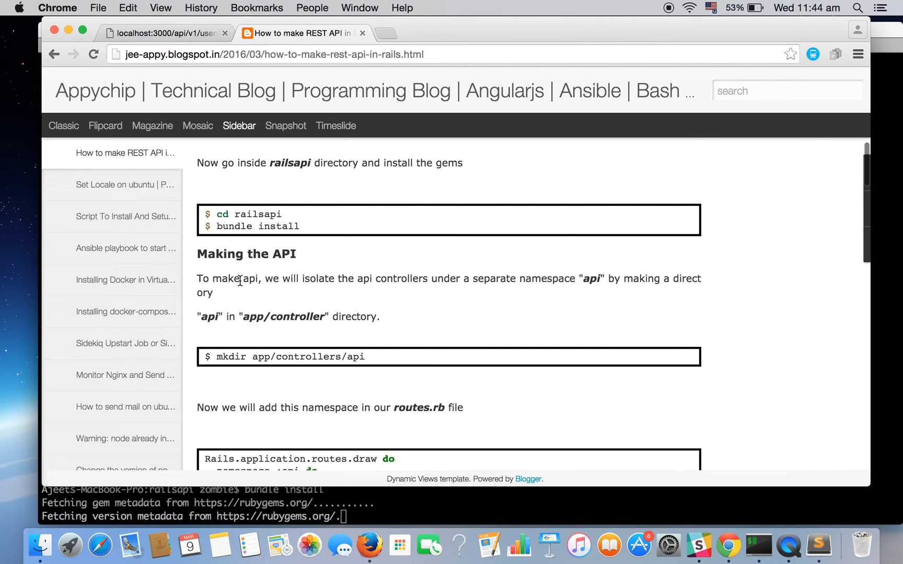
scroll("down", 3)
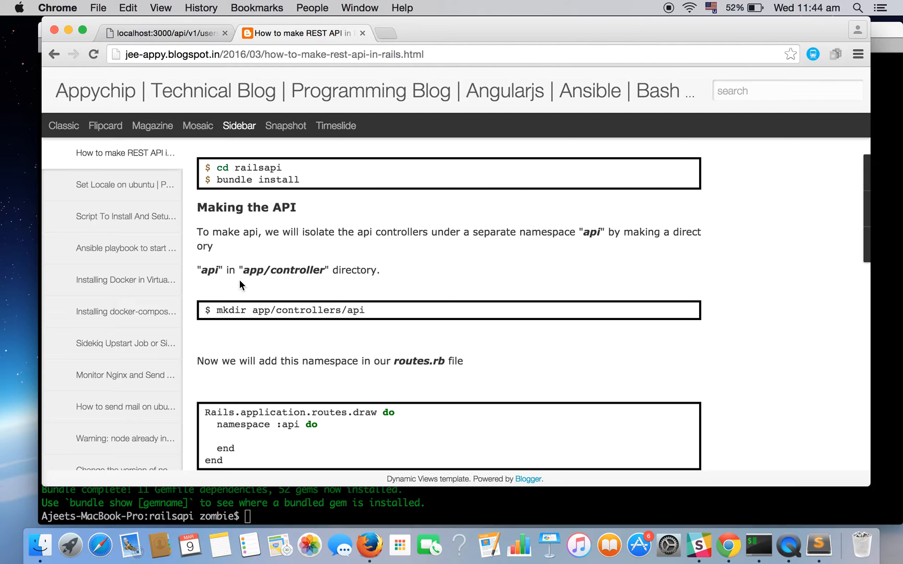
mouse_move(249, 281)
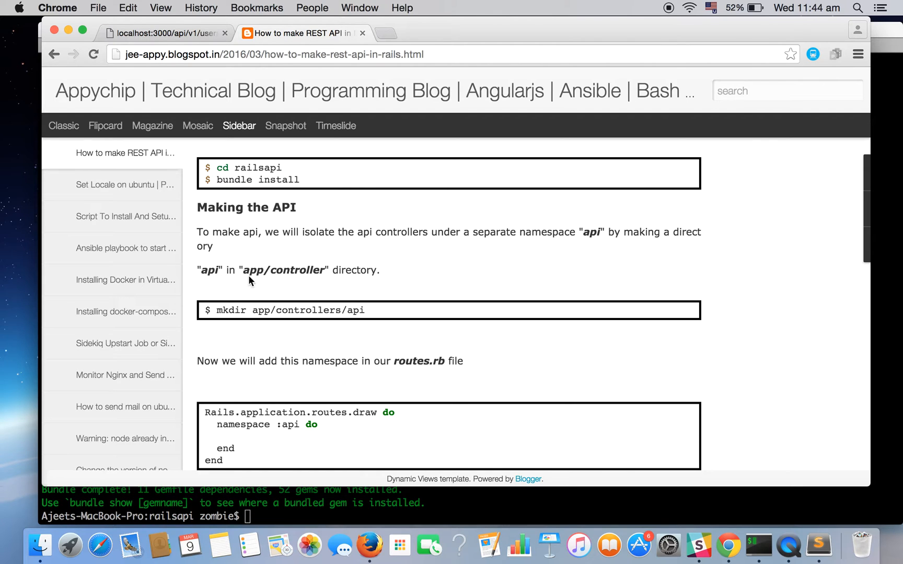
mouse_move(589, 252)
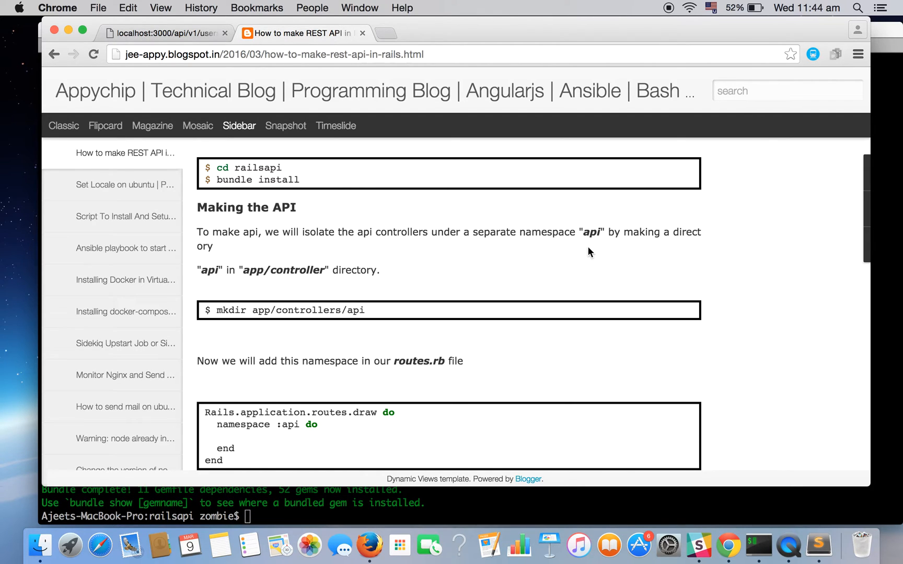
mouse_move(309, 329)
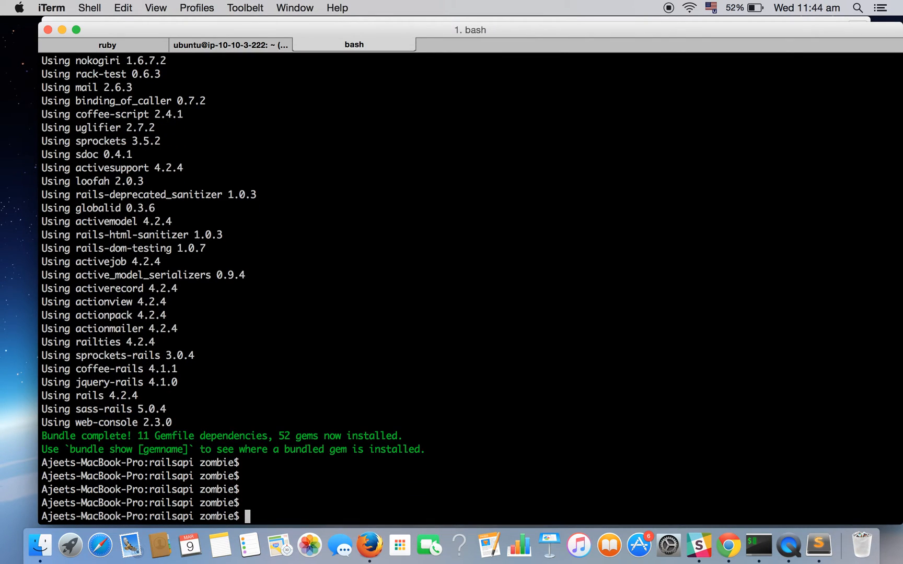
Run mkdir app/controllers/api, then ls app/controllers/api/ to confirm it's empty
type("mkdir app/controllers/api")
type("ls app/cont")
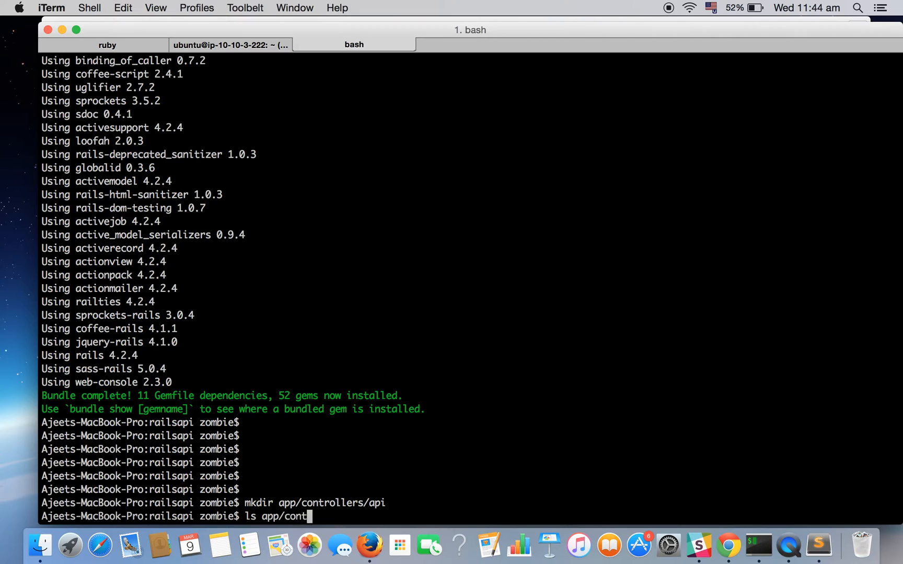
type("rollers/api/")
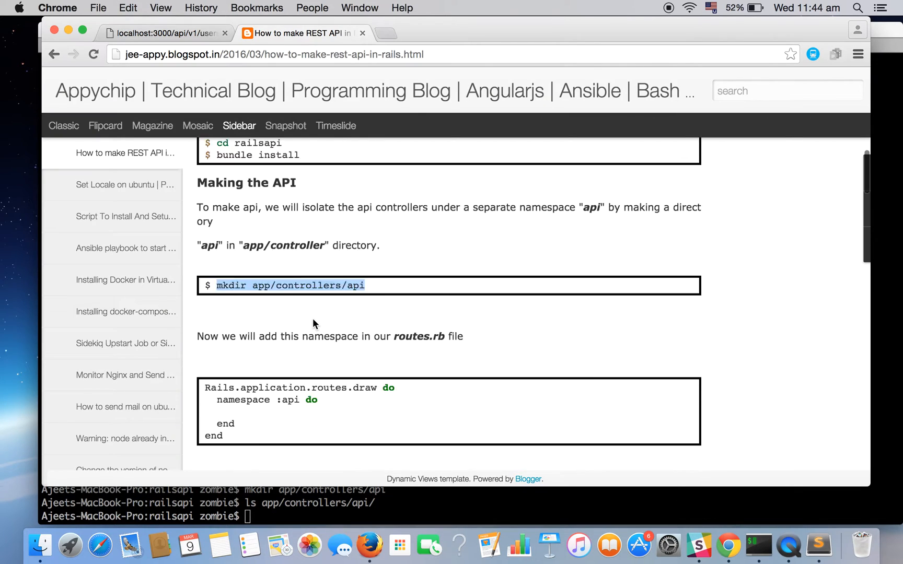
Scroll to the routes.rb api namespace snippet and select it for copying
scroll("down", 3)
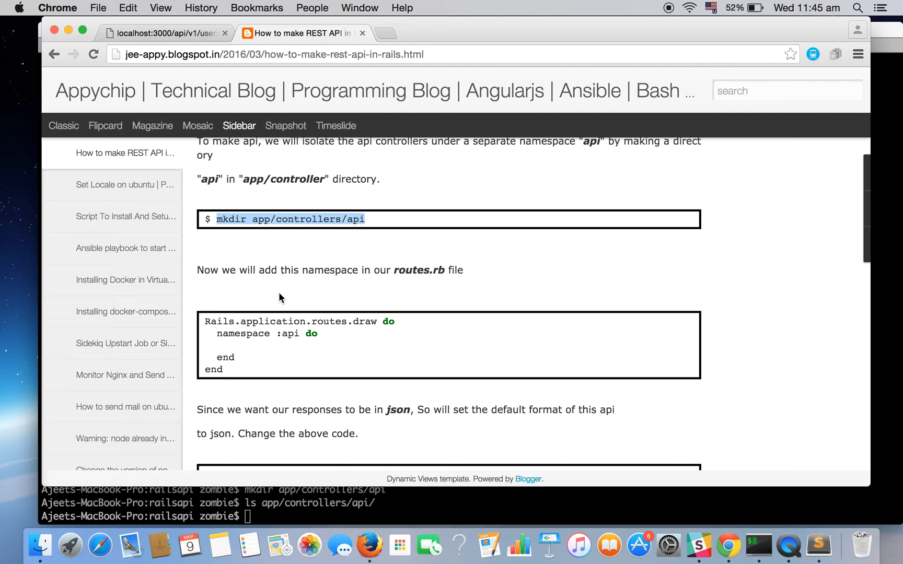
scroll("down", 3)
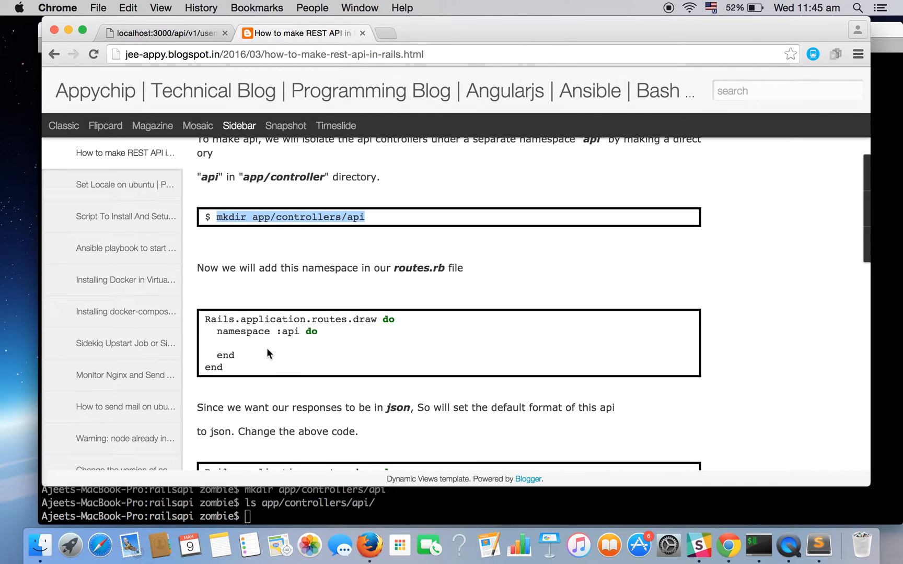
scroll("down", 3)
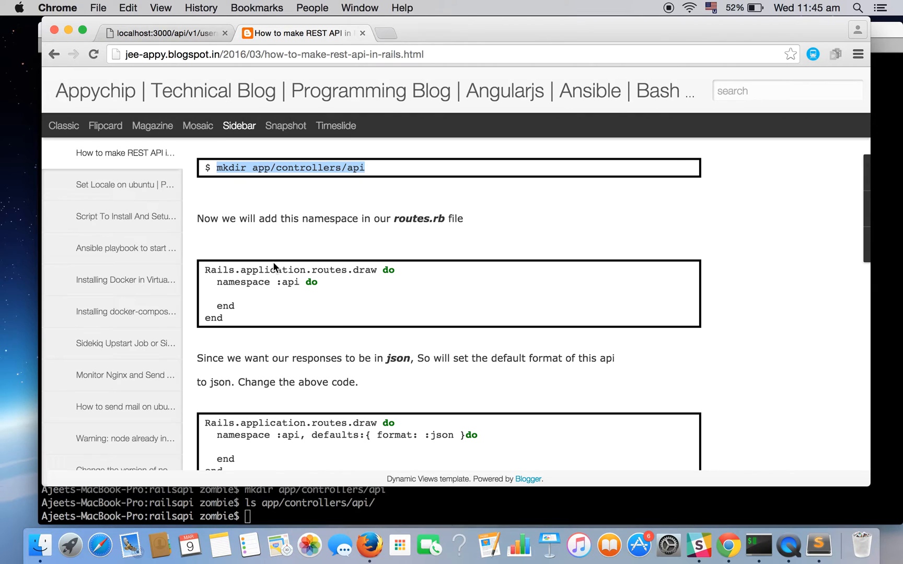
mouse_move(233, 294)
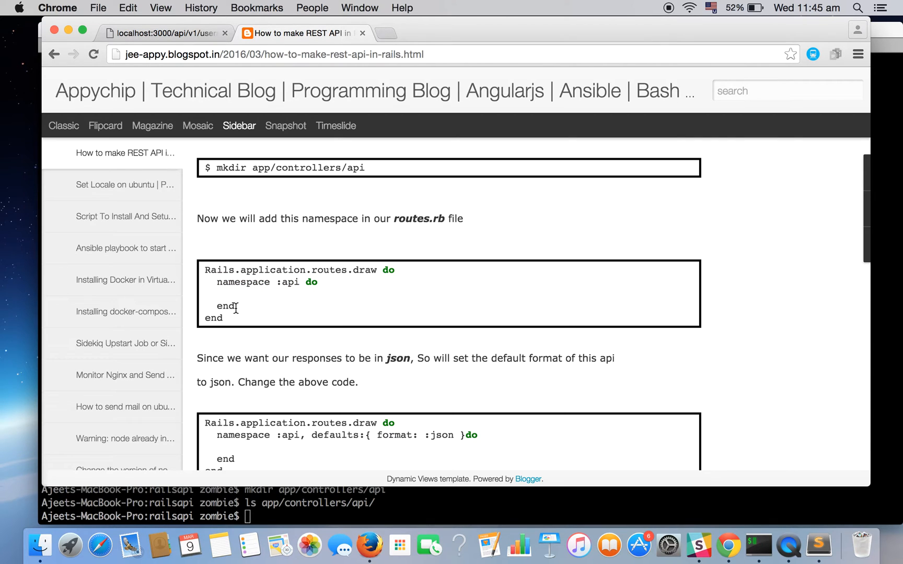
left_click_drag(236, 306, 205, 271)
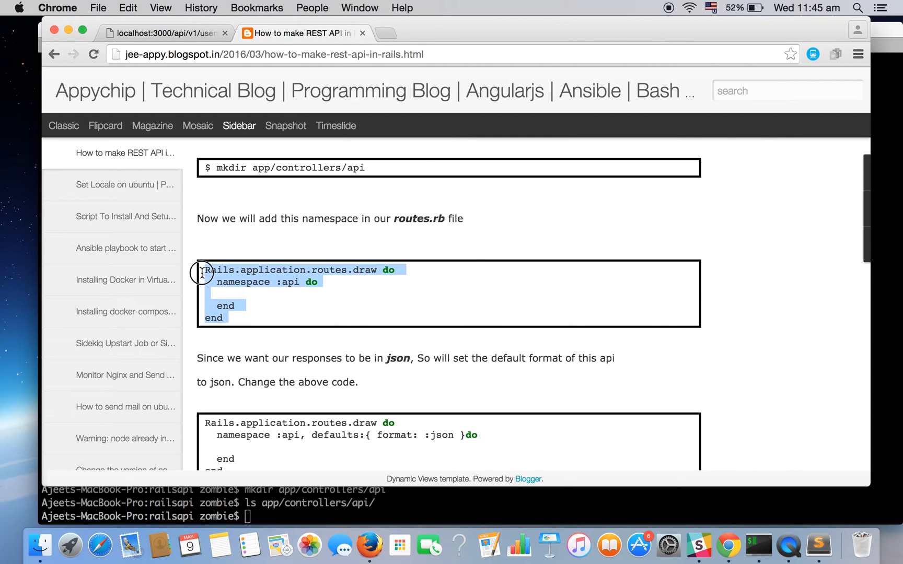
mouse_move(728, 544)
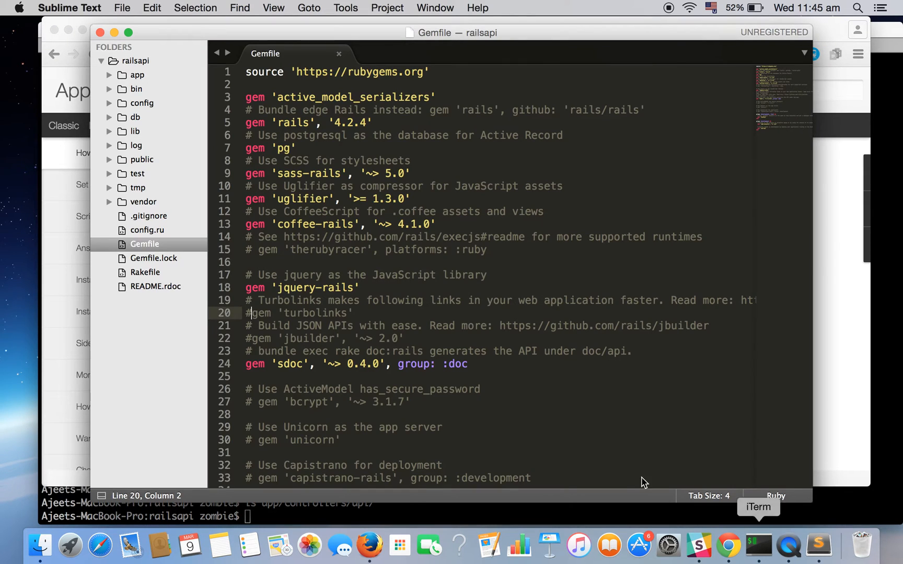
Replace routes.rb contents with the api namespace routes block and save
left_click(142, 103)
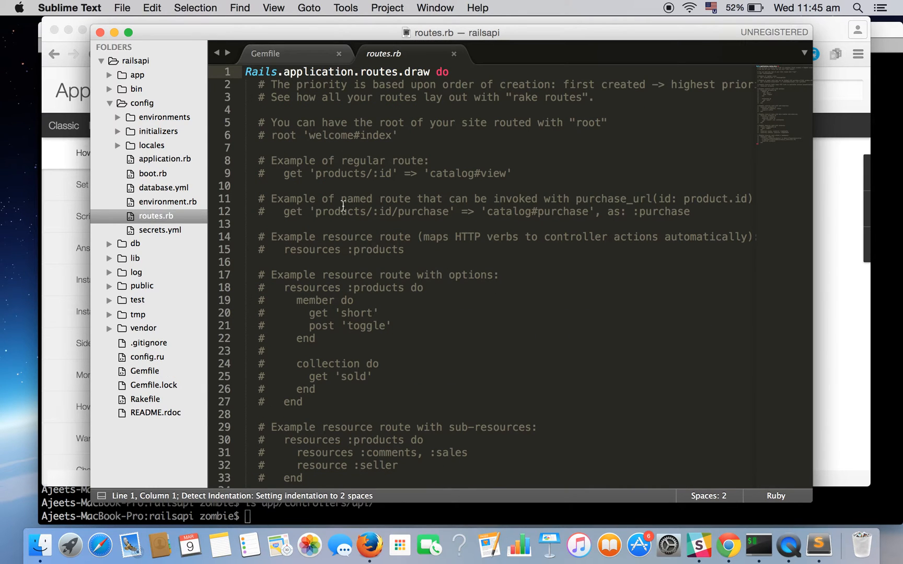
scroll("down", 3)
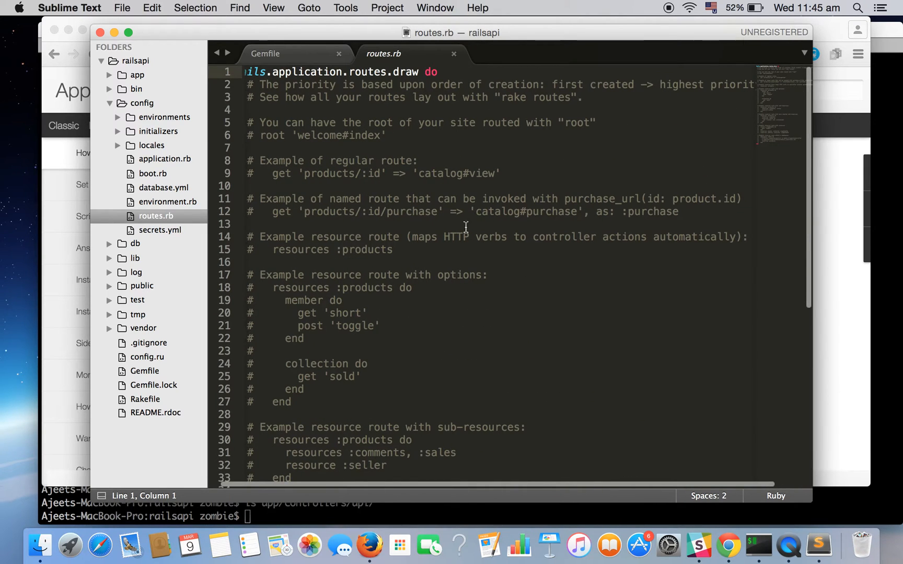
key("cmd+a")
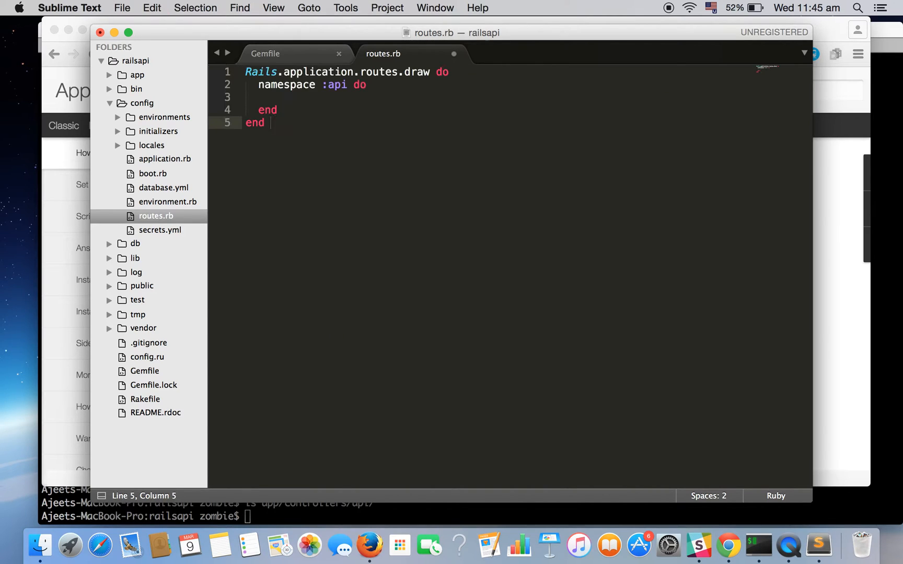
key("cmd+s")
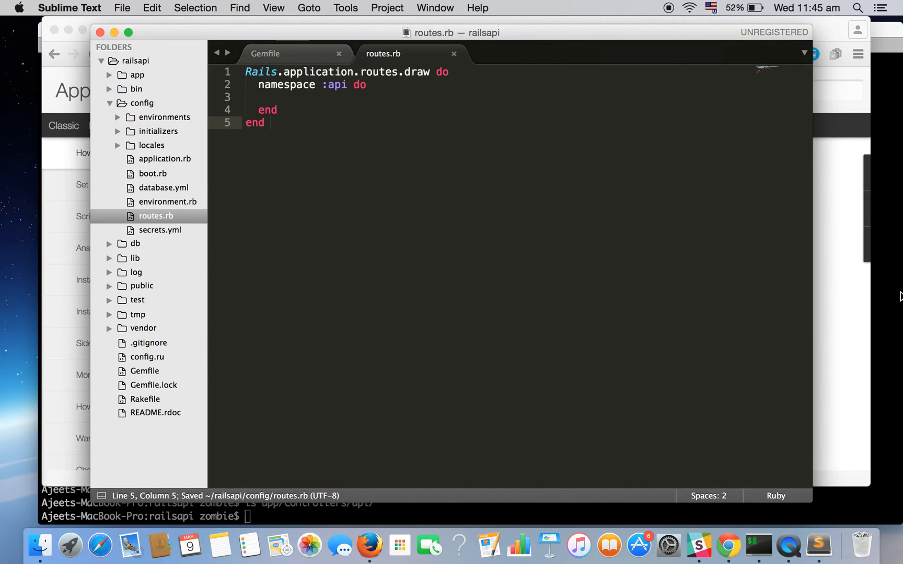
mouse_move(729, 544)
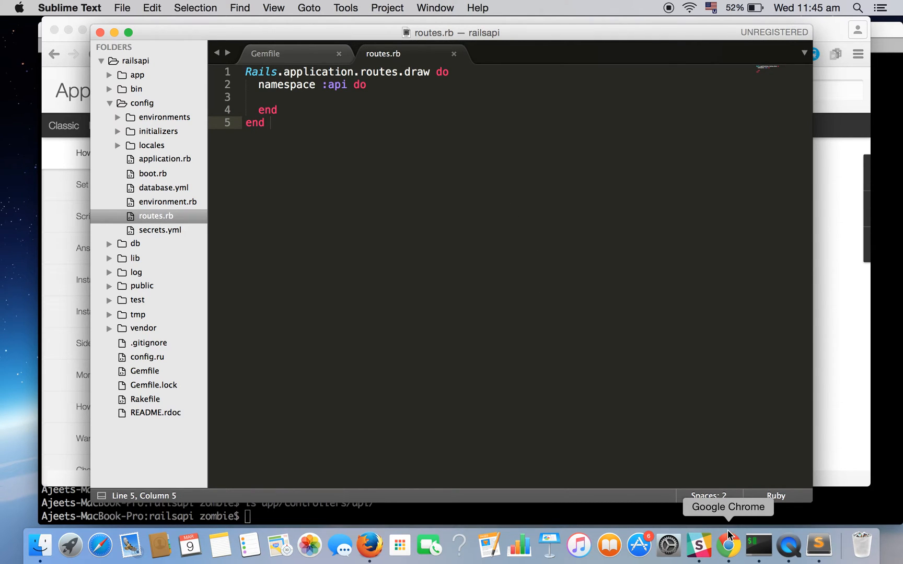
Select the tutorial's routes snippet that sets JSON as the api namespace default format
left_click(728, 544)
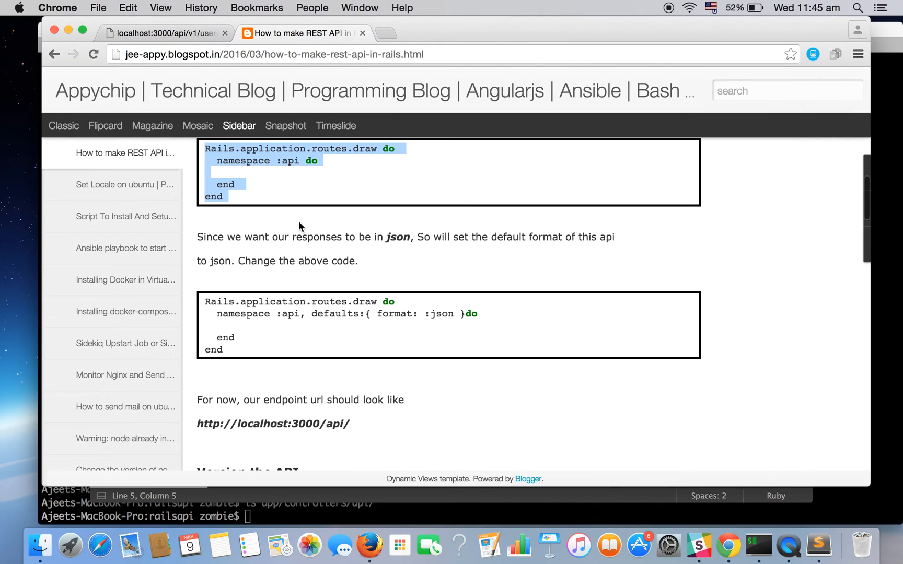
mouse_move(342, 274)
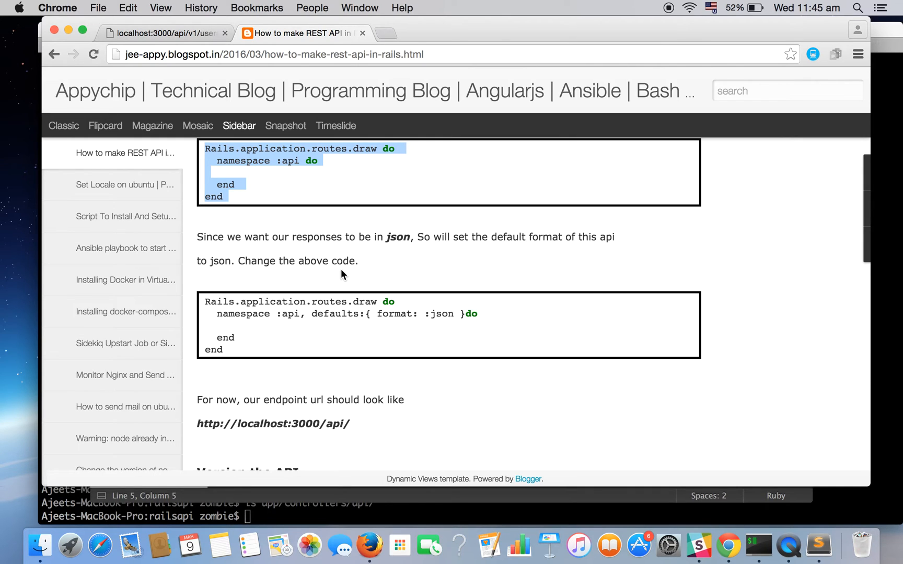
scroll("down", 3)
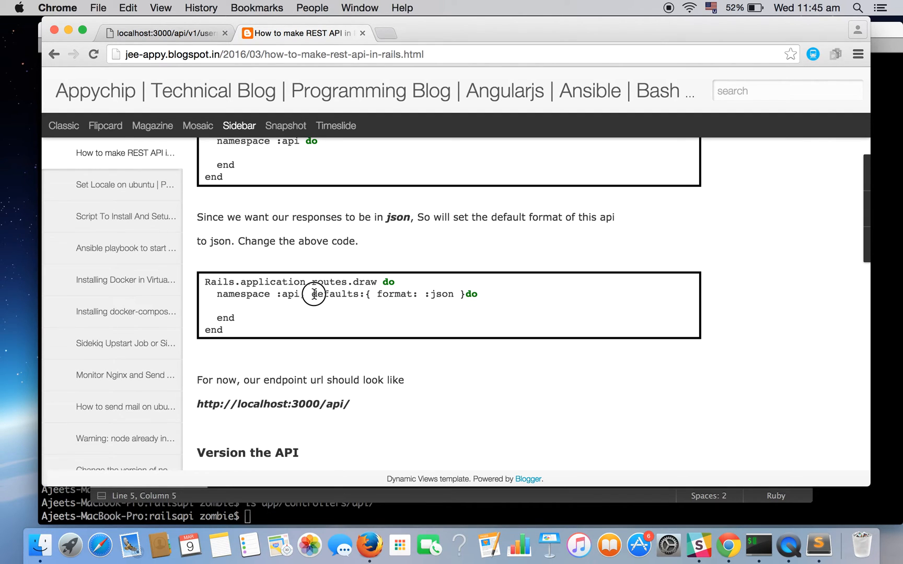
left_click_drag(312, 294, 467, 294)
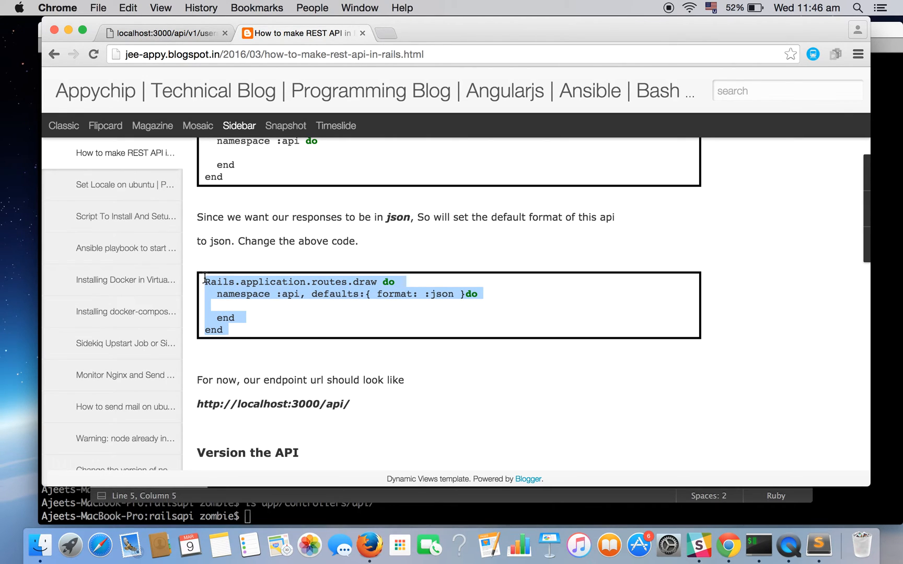
Add ', defaults:{ format: :json }' to the api namespace line in routes.rb and save
left_click(818, 544)
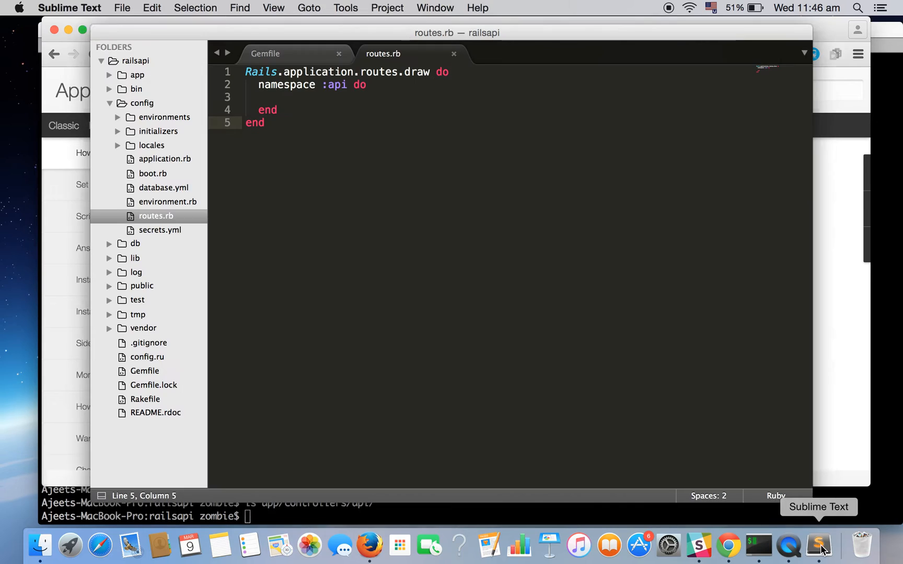
type(", defaults:{ format: :json }do")
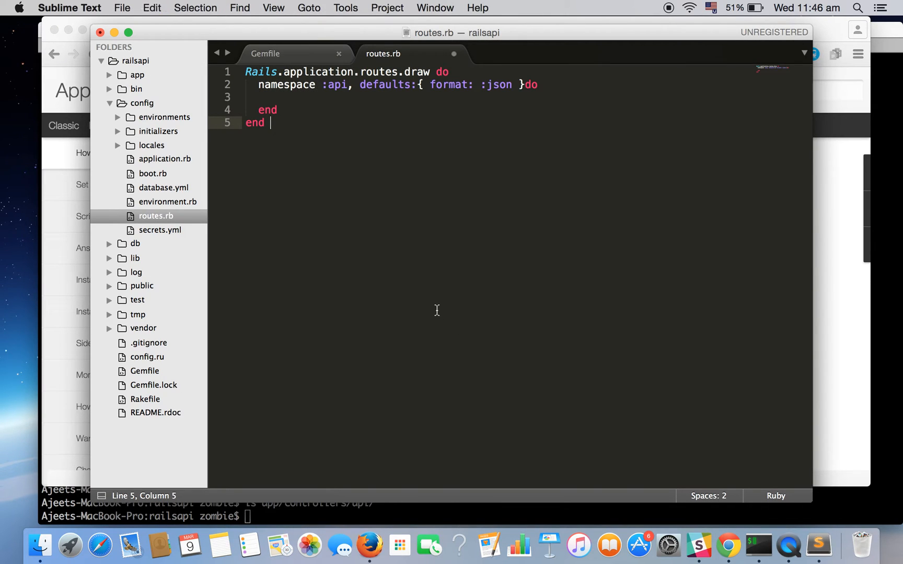
key("cmd+s")
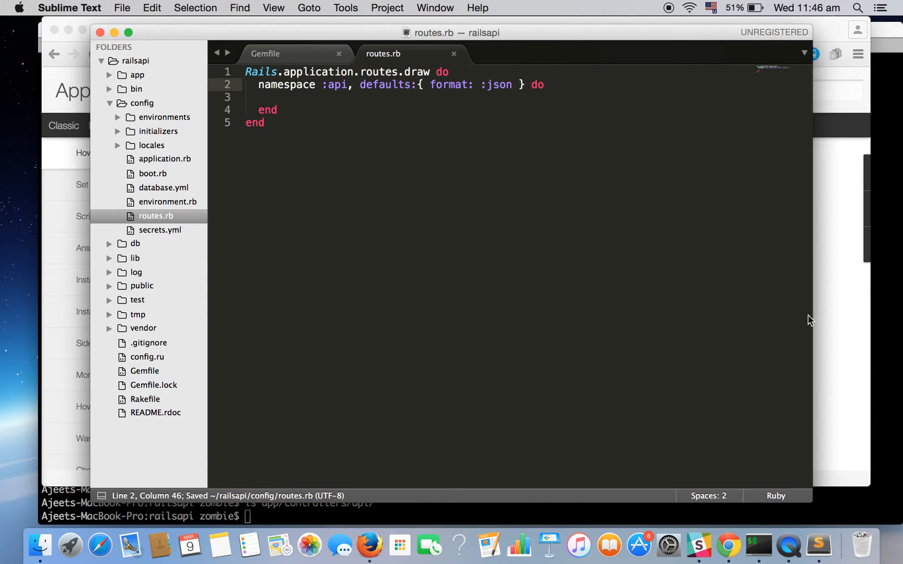
left_click(728, 545)
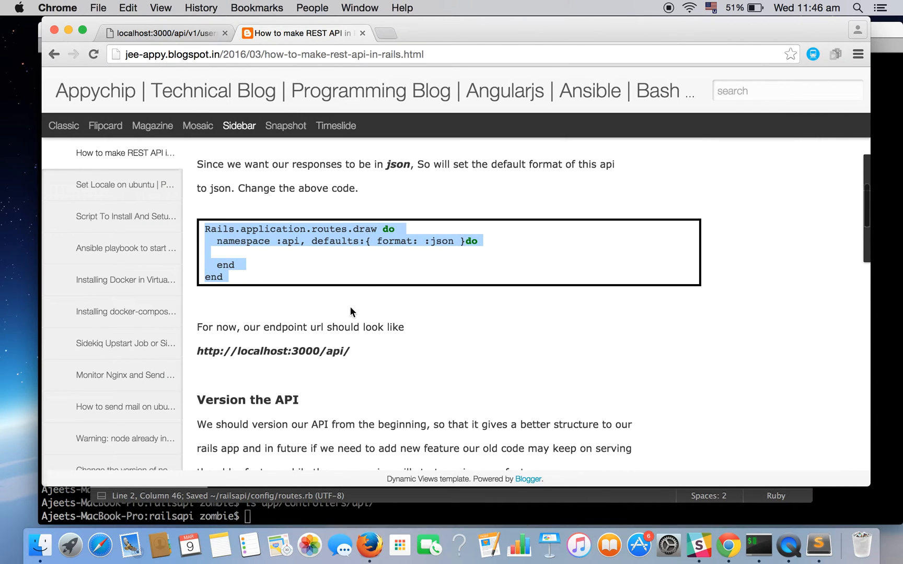
Scroll the tutorial to 'Version the API' and its mkdir app/controllers/api/v1 command
scroll("down", 3)
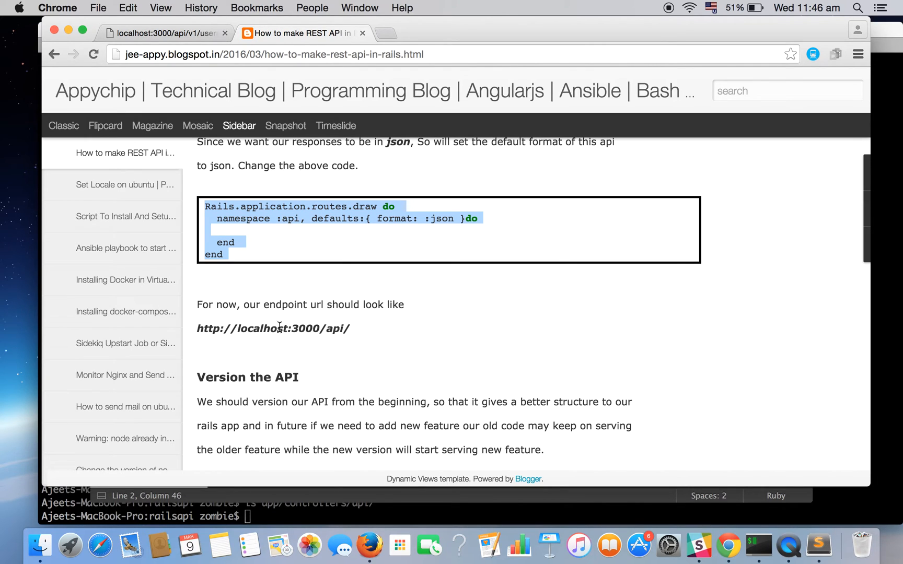
mouse_move(323, 329)
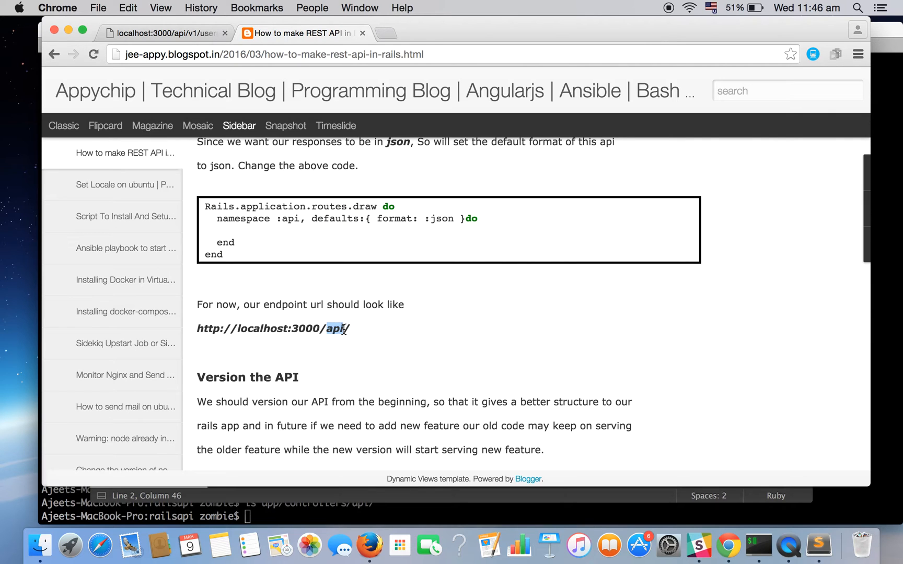
scroll("down", 3)
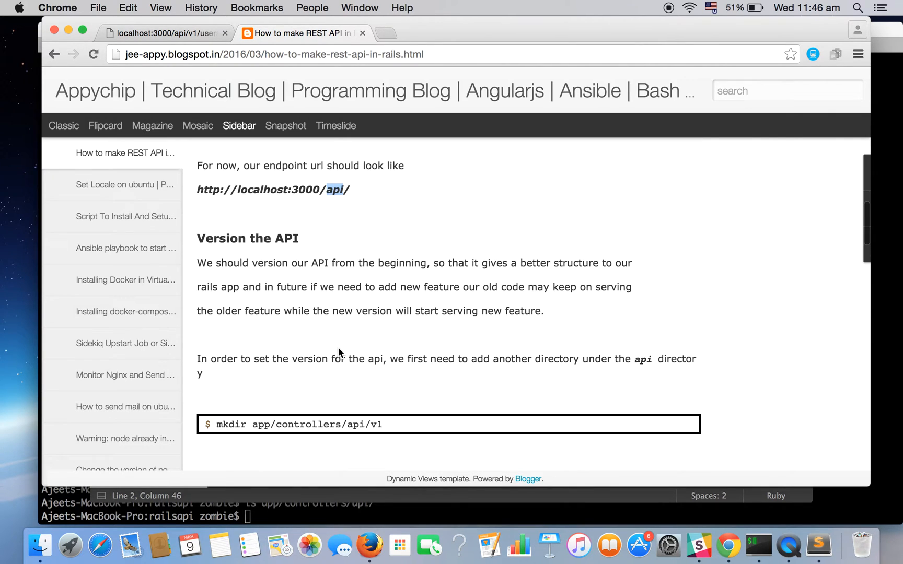
scroll("down", 3)
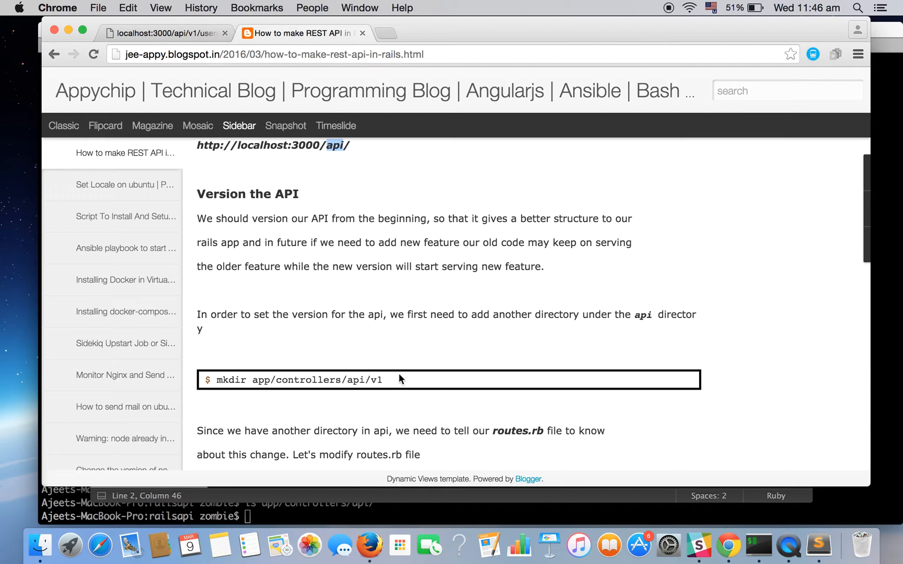
scroll("down", 3)
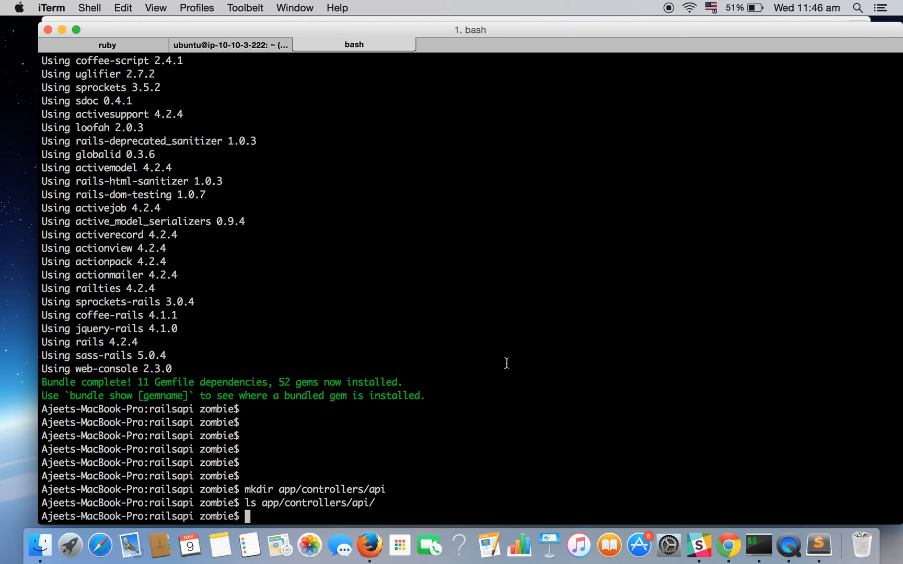
Run 'mkdir app/controllers/api/v1' in the terminal
type("mkdir app/controllers/api/v1")
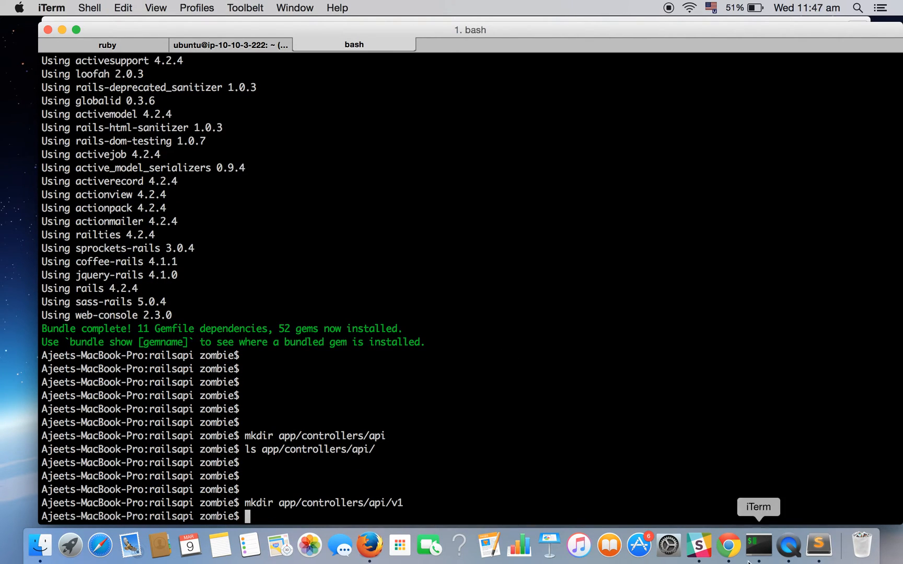
left_click(728, 544)
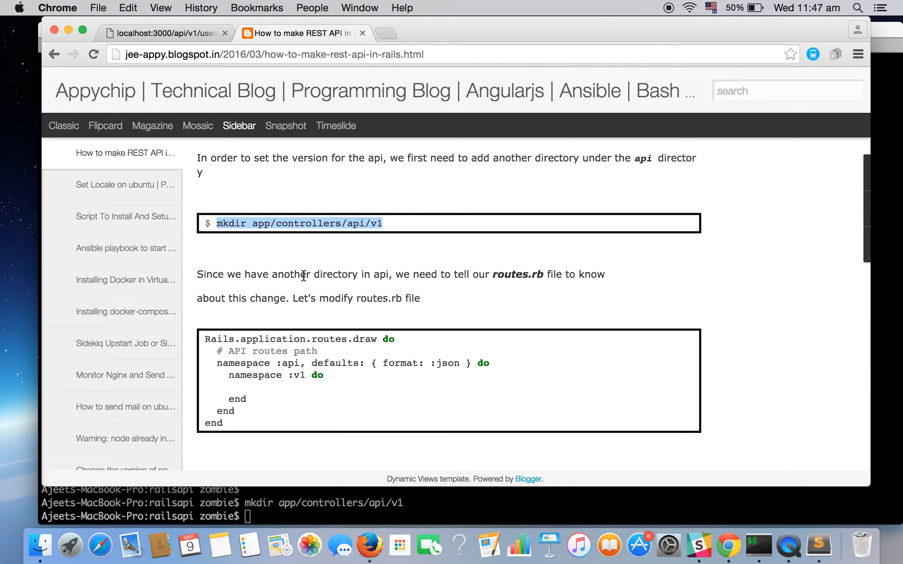
mouse_move(225, 420)
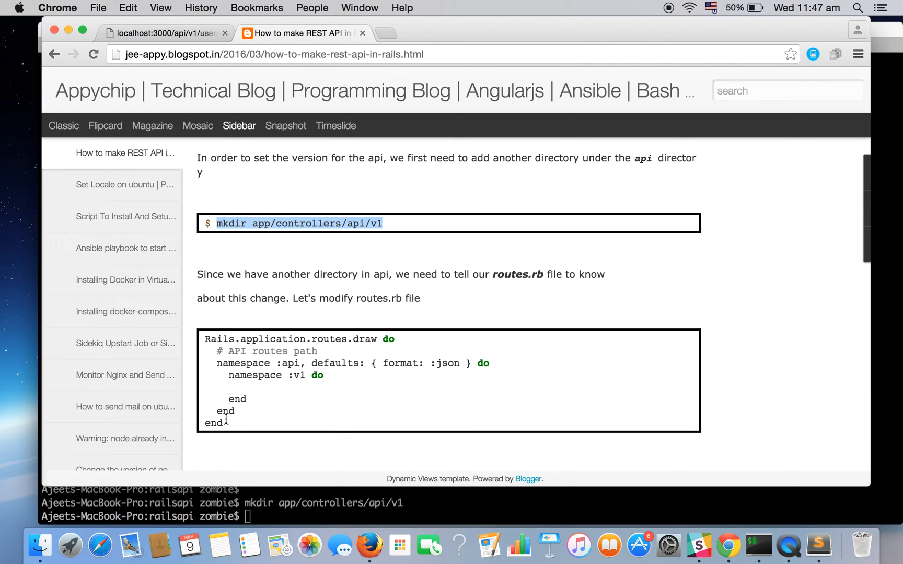
mouse_move(239, 395)
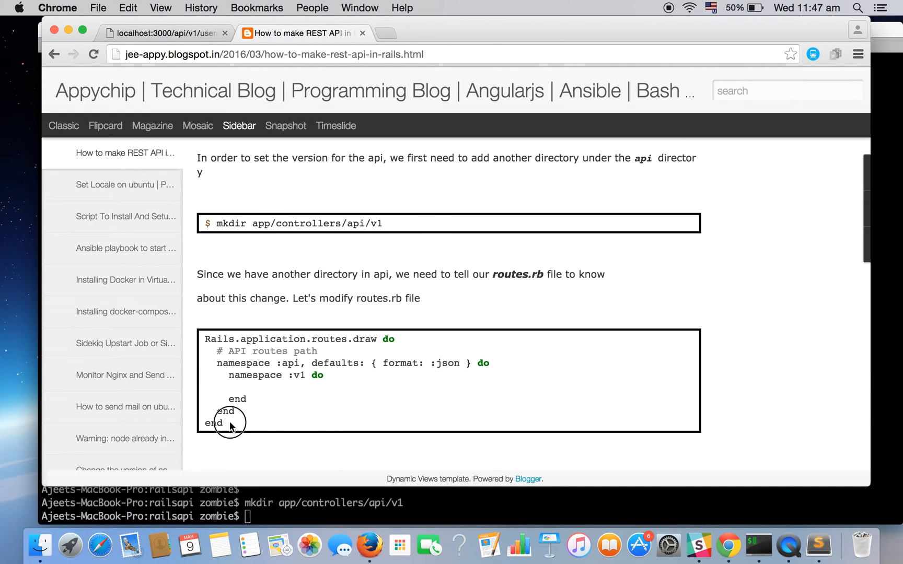
Select the tutorial's routes code with namespace :v1 nested inside api
left_click_drag(205, 339, 224, 423)
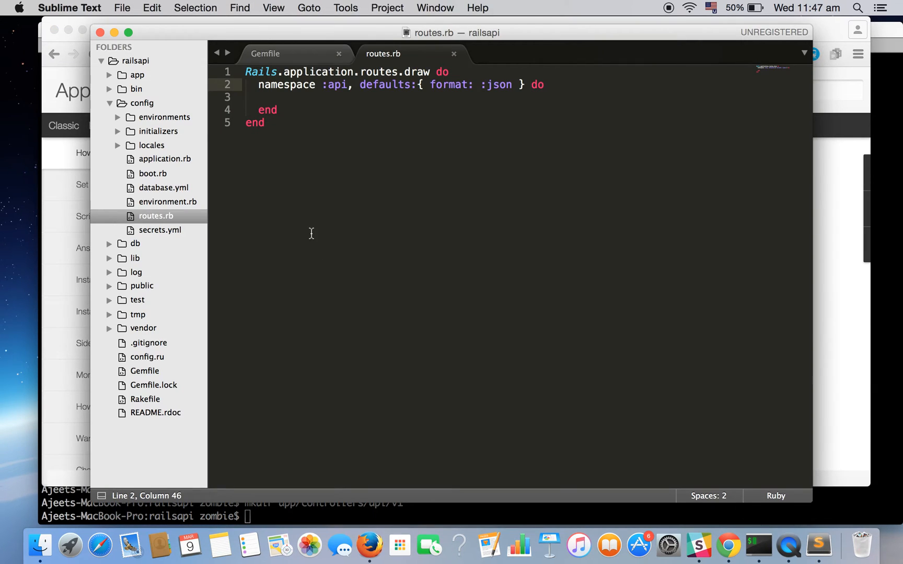
Paste the nested v1 namespace routes over routes.rb's contents and save
key("cmd+a")
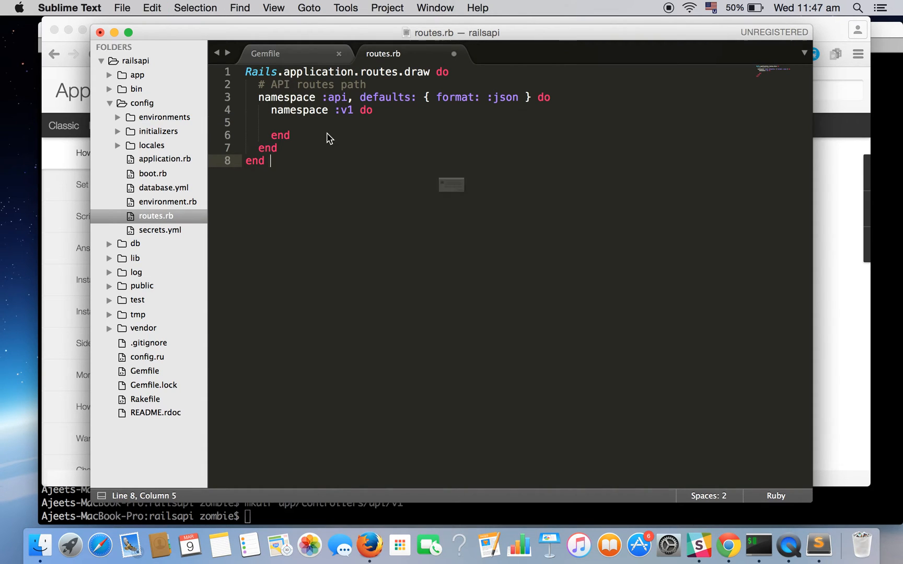
key("cmd+s")
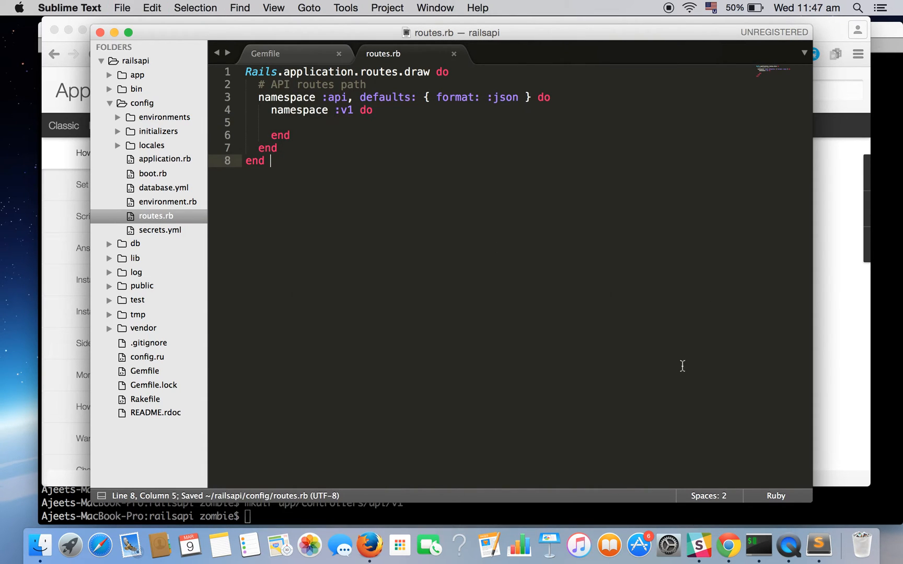
left_click(727, 545)
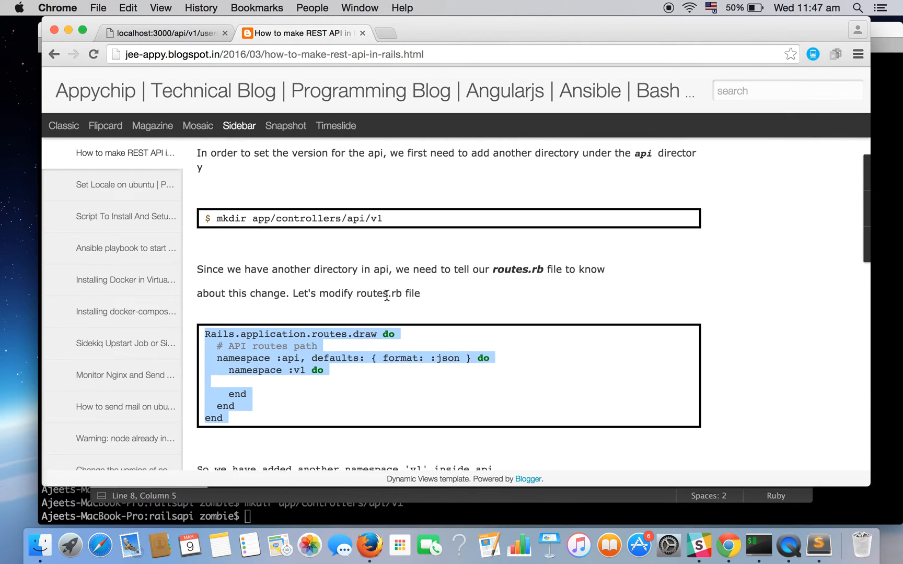
Scroll the tutorial to 'Adding a Model' and the gem "devise" snippet
scroll("down", 3)
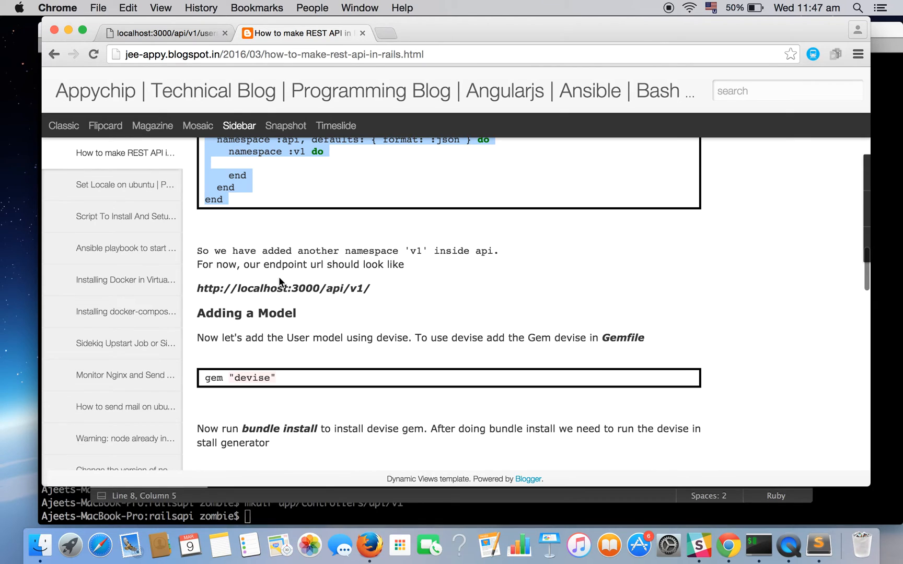
scroll("down", 3)
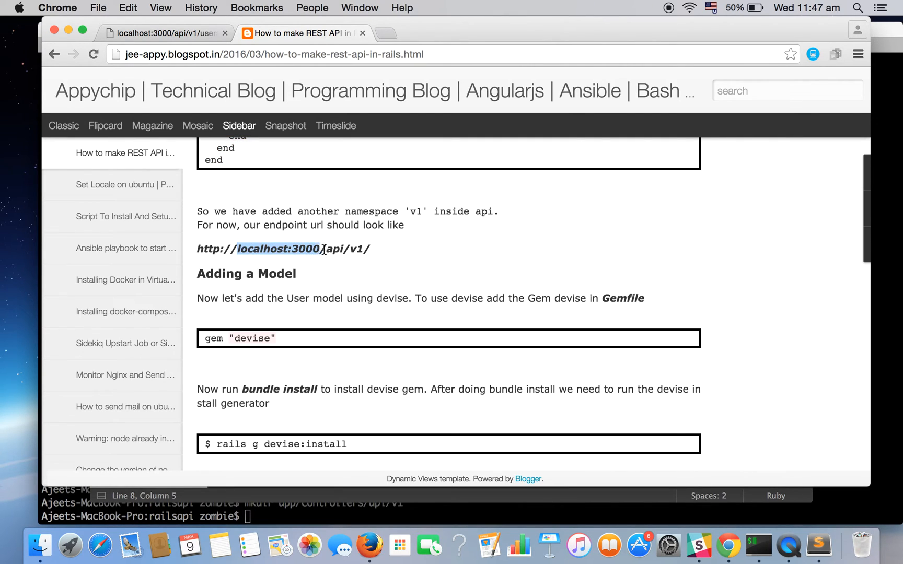
left_click(351, 249)
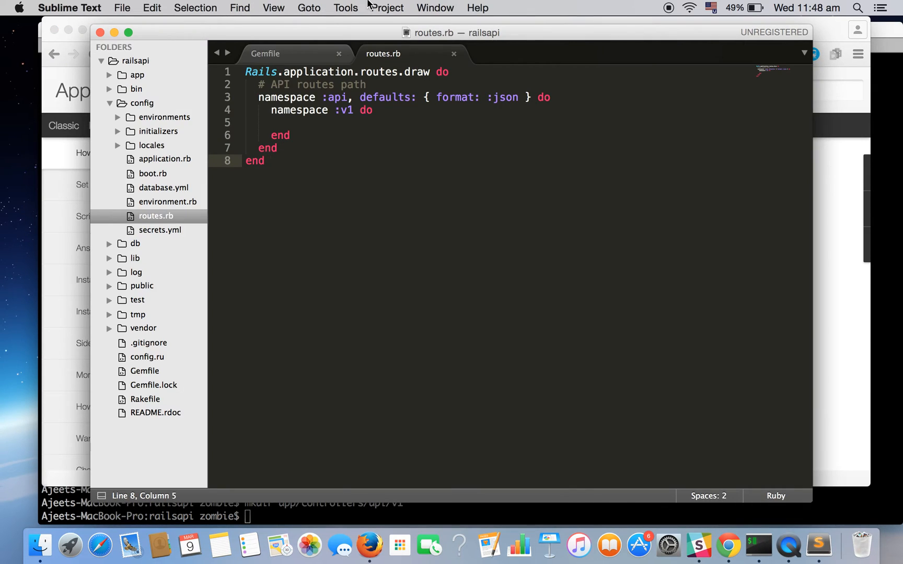
Add gem "devise" to the railsapi Gemfile and save it
left_click(144, 371)
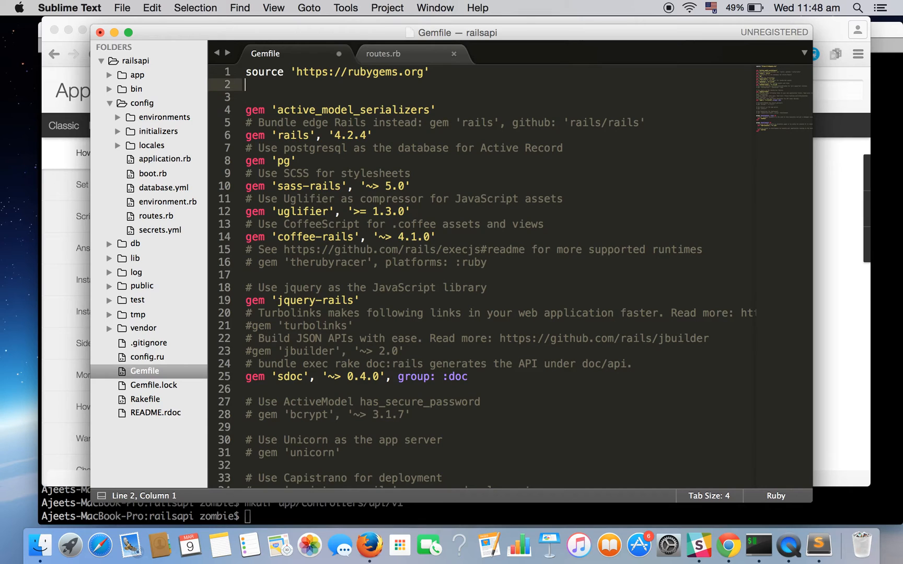
type("gem \"devise\"")
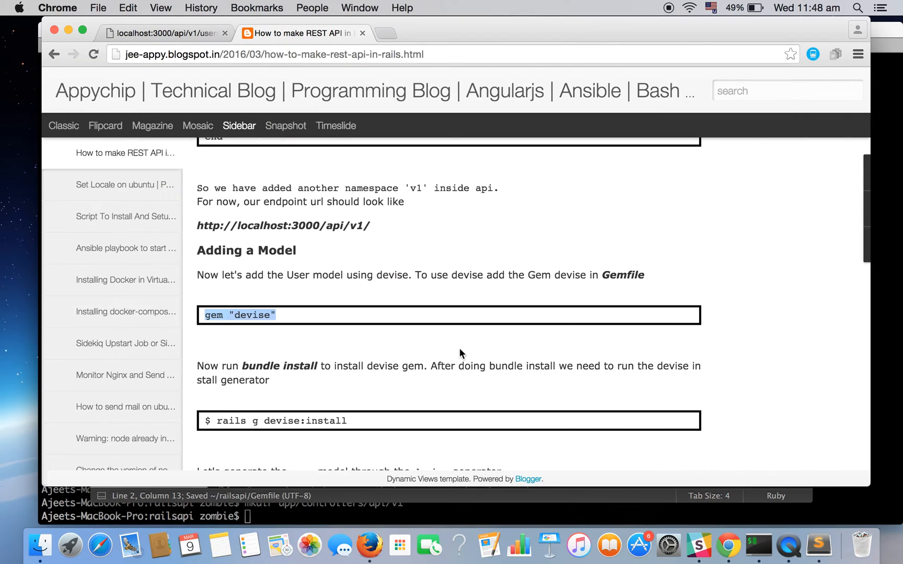
scroll("down", 3)
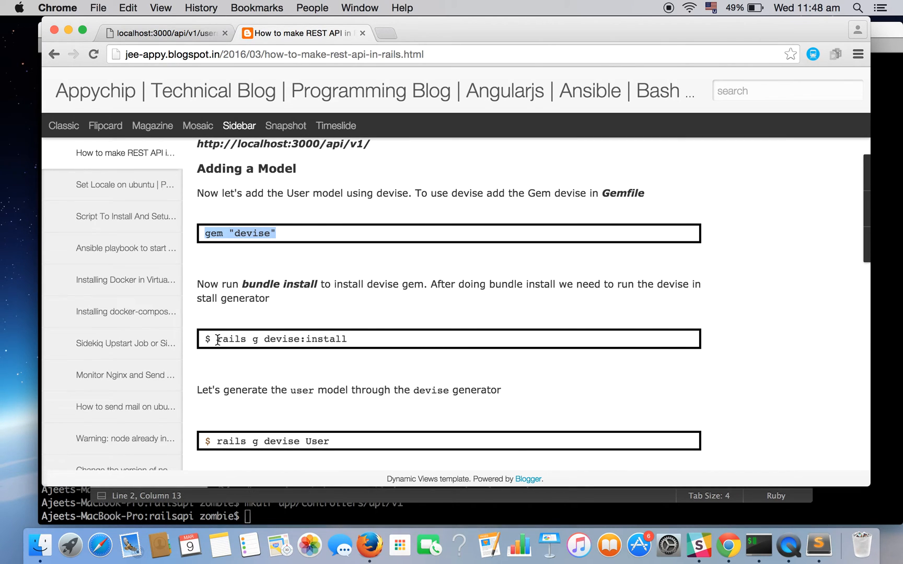
left_click(759, 545)
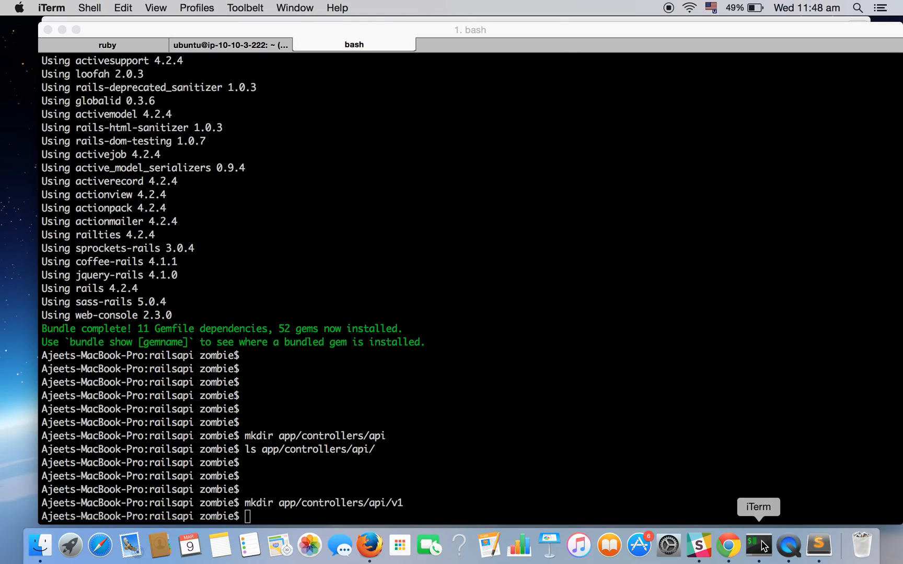
Run 'bundle install' to install devise 3.5.6
type("bu")
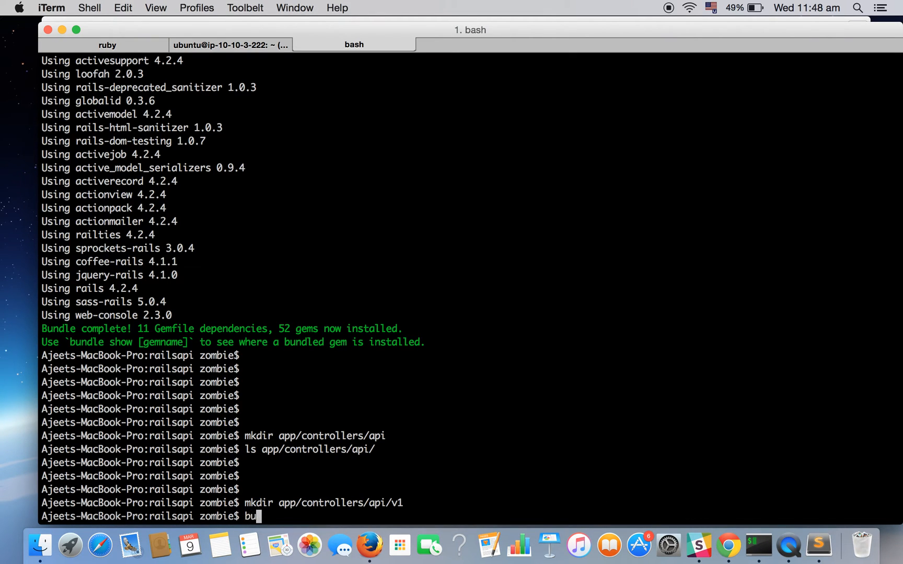
type("ndle install")
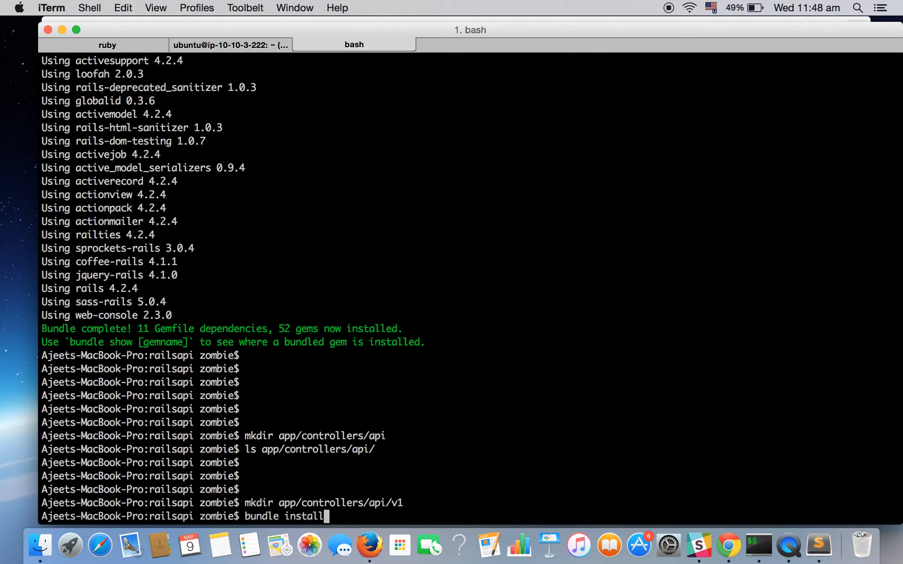
key("enter")
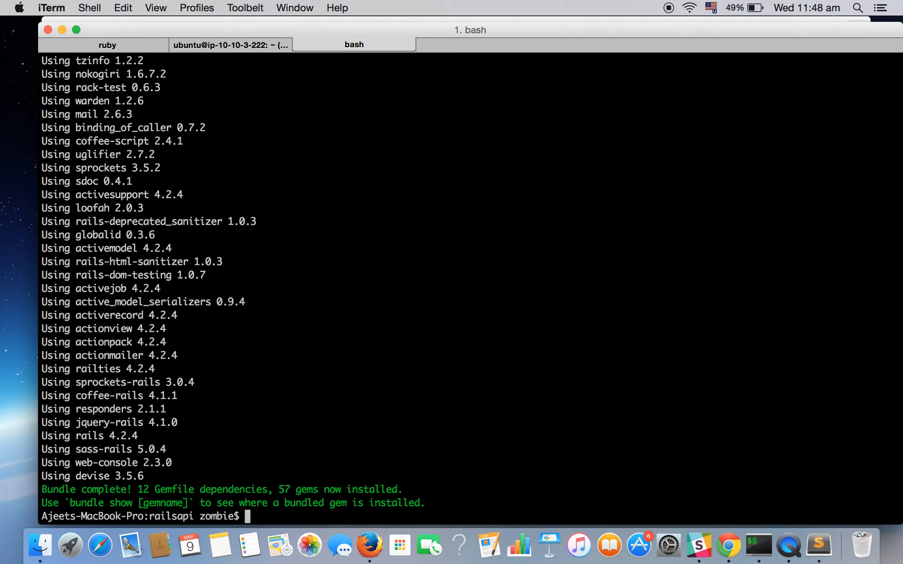
mouse_move(728, 544)
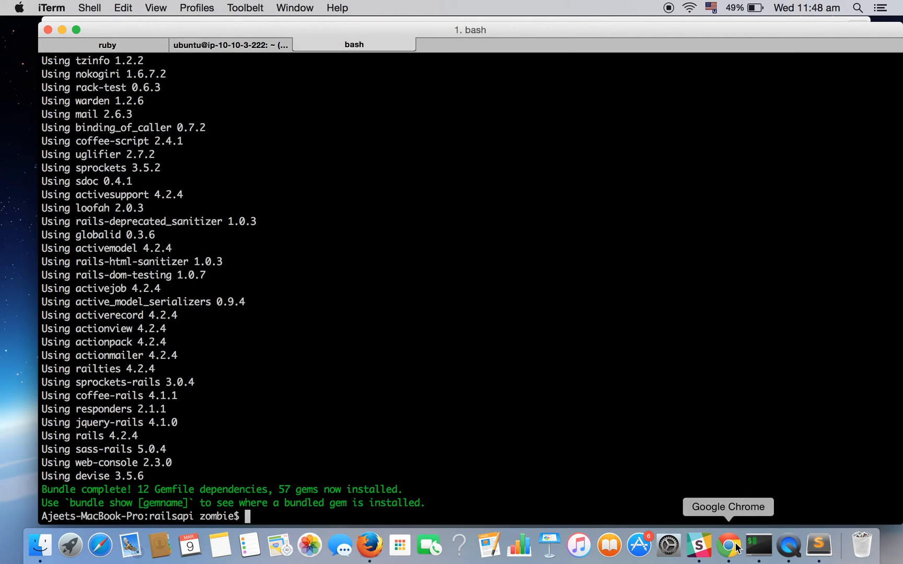
Bring the tutorial forward in Chrome to copy 'rails g devise:install'
left_click(728, 544)
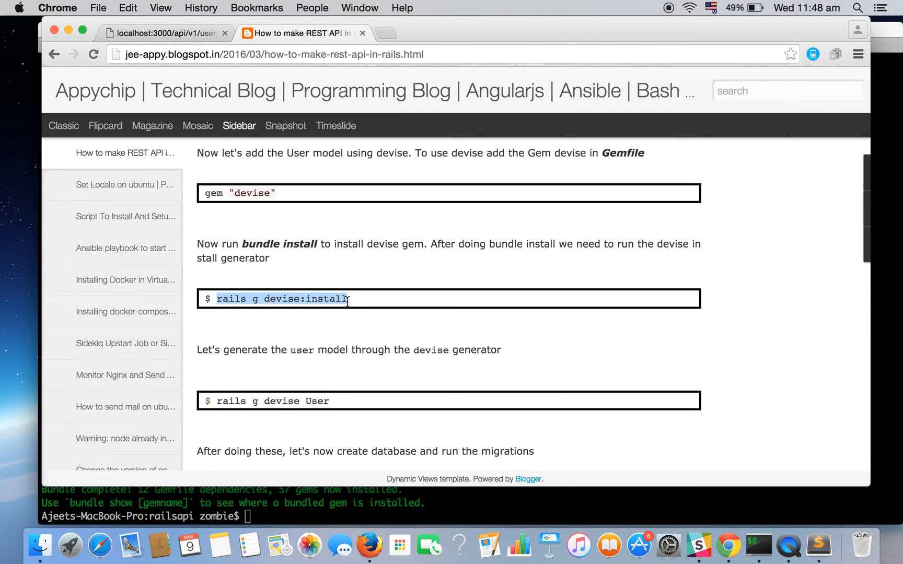
mouse_move(761, 544)
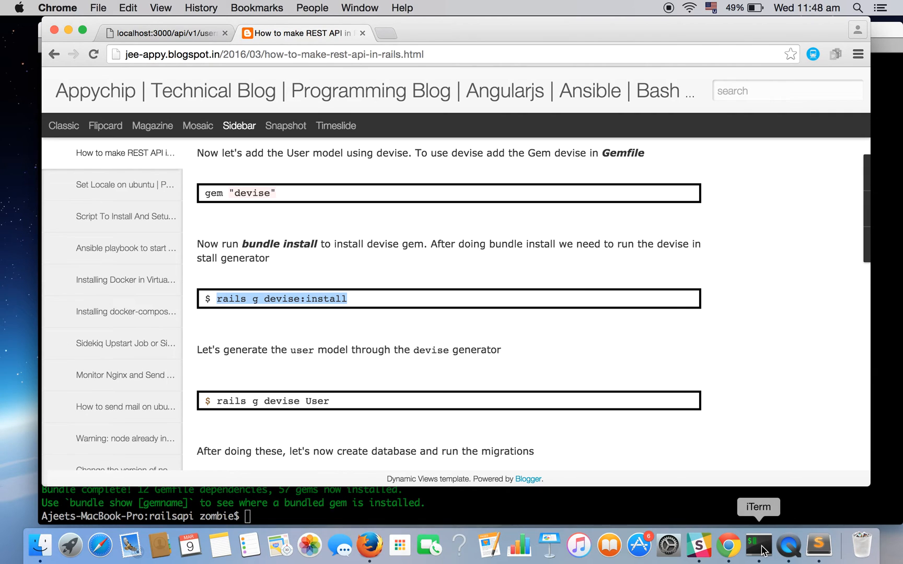
Run 'rails g devise:install' and then 'rails g devise User' in iTerm
left_click(758, 545)
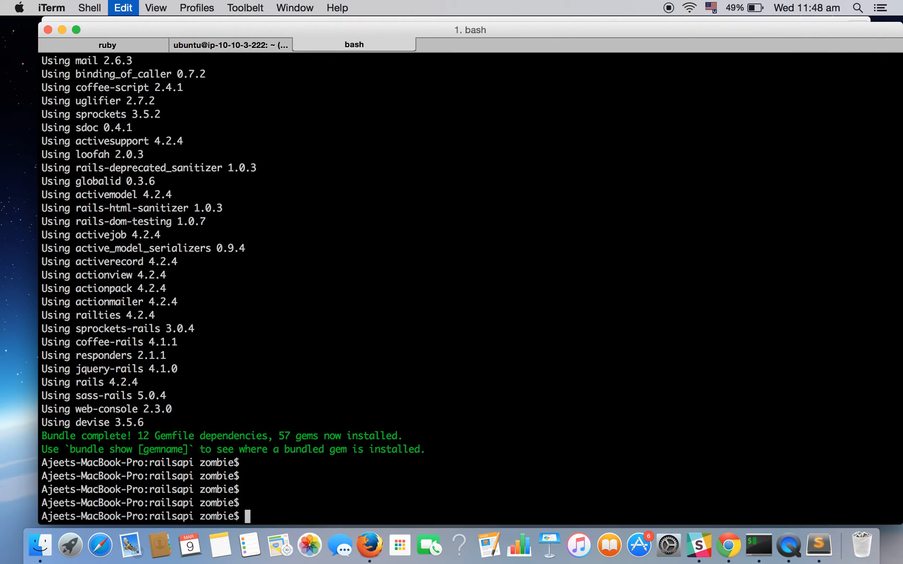
type("rails g devise:install")
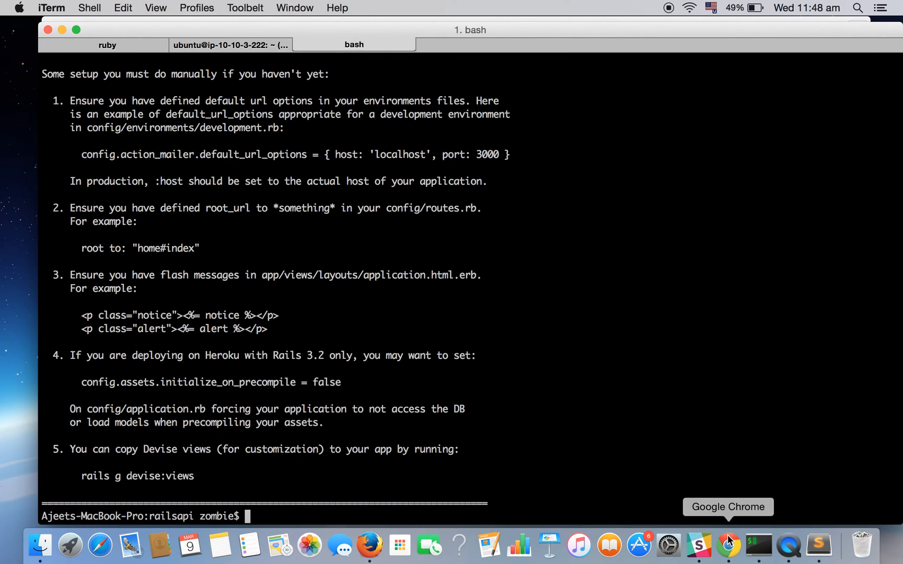
left_click(728, 544)
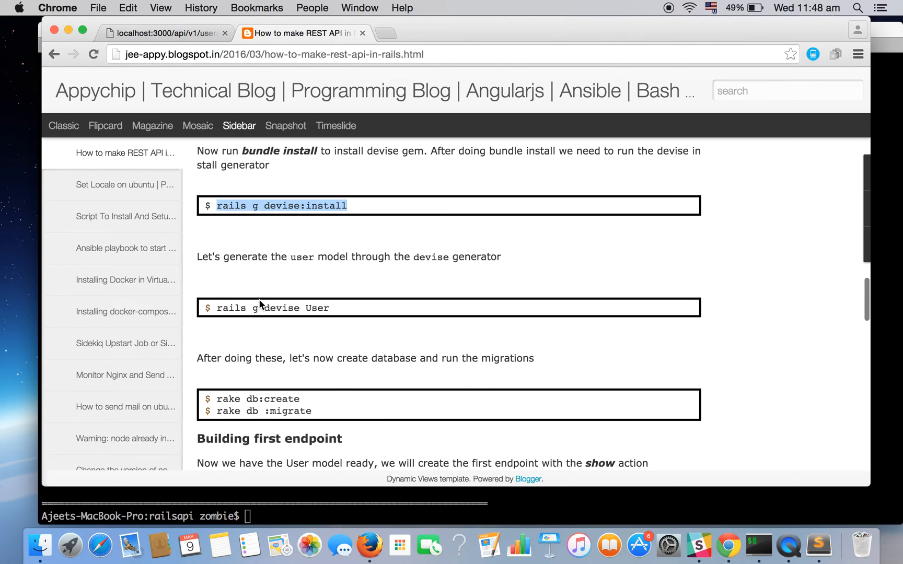
double_click(230, 307)
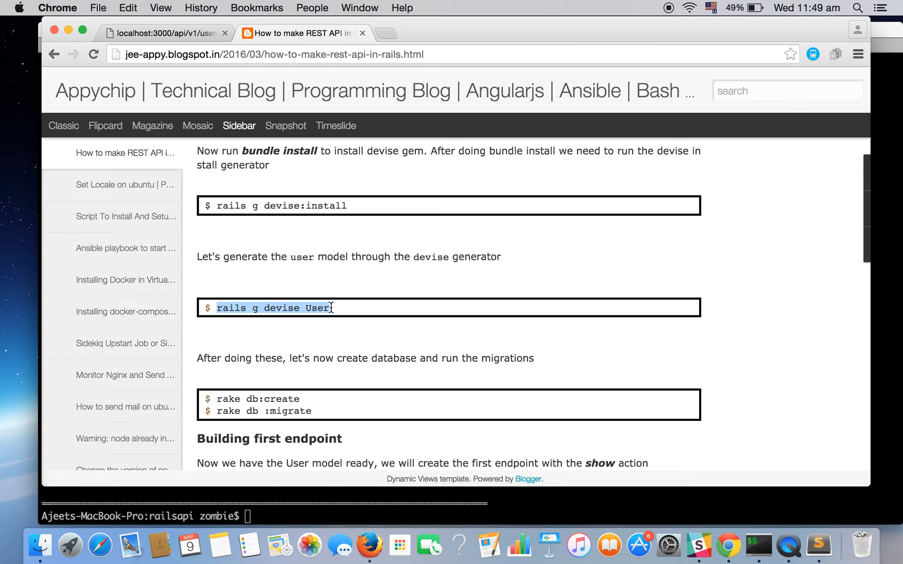
mouse_move(729, 544)
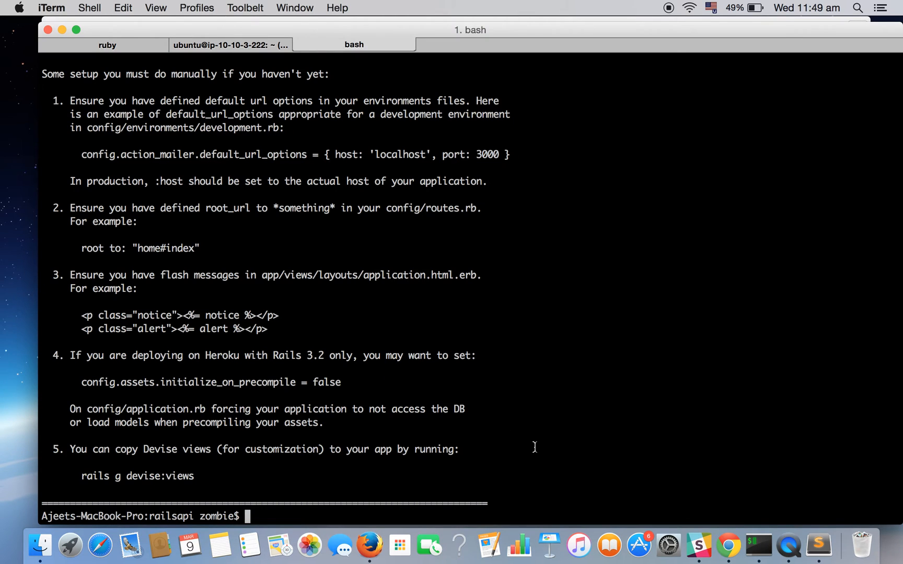
type("rails g devise User")
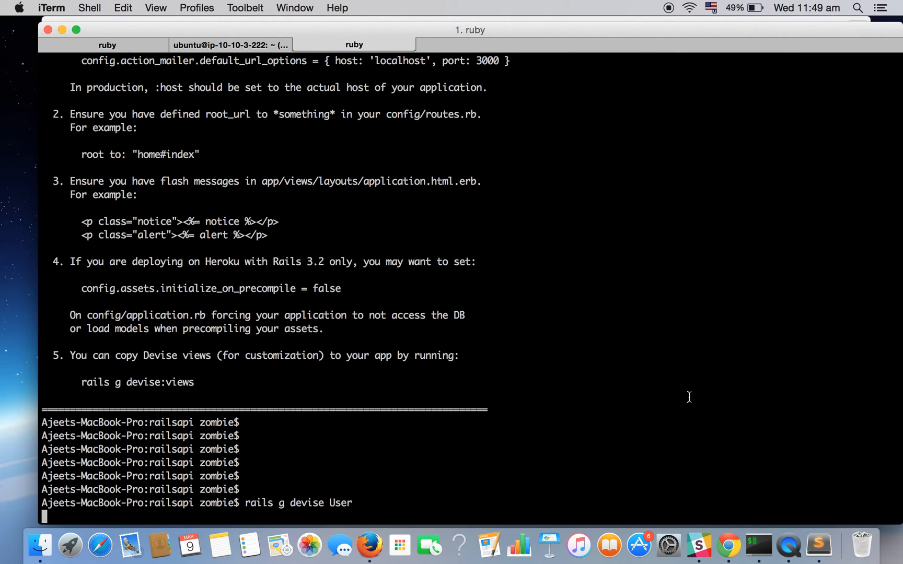
left_click(728, 544)
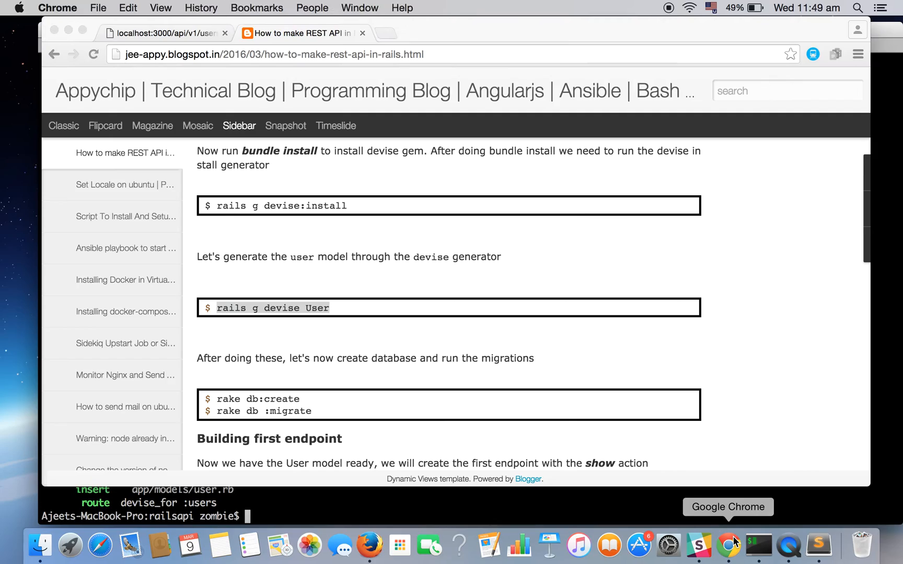
scroll("down", 3)
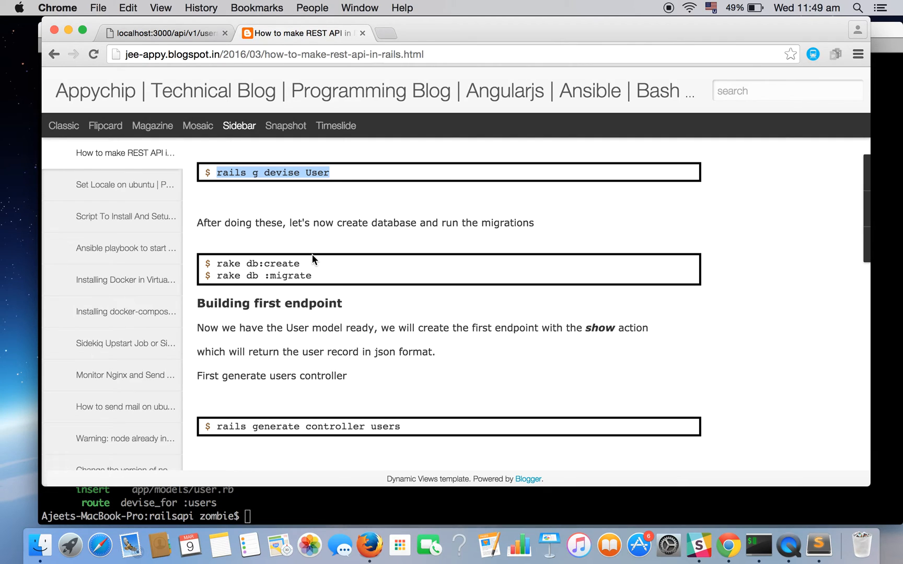
mouse_move(762, 546)
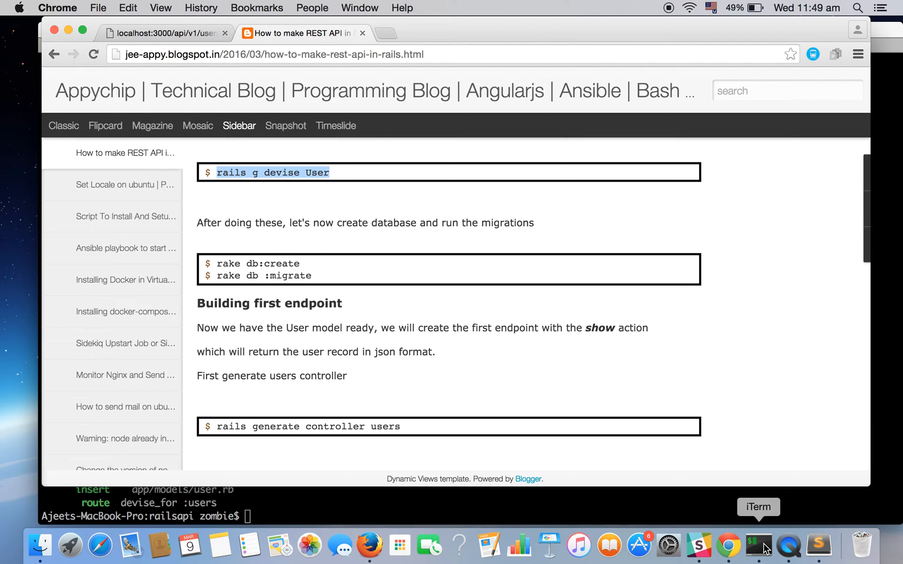
Run rake db:create, then rake db:migrate, which aborts on the existing users table
left_click(758, 545)
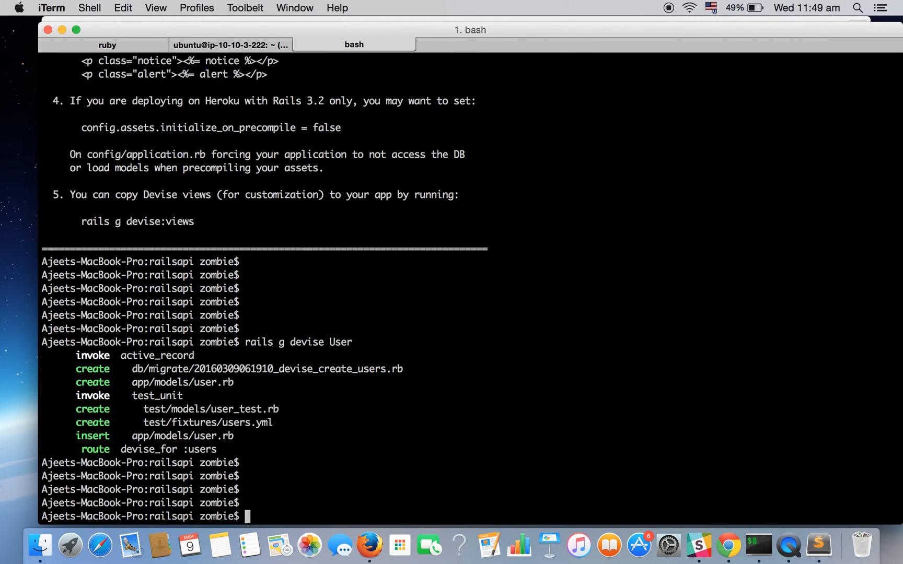
type("rake db")
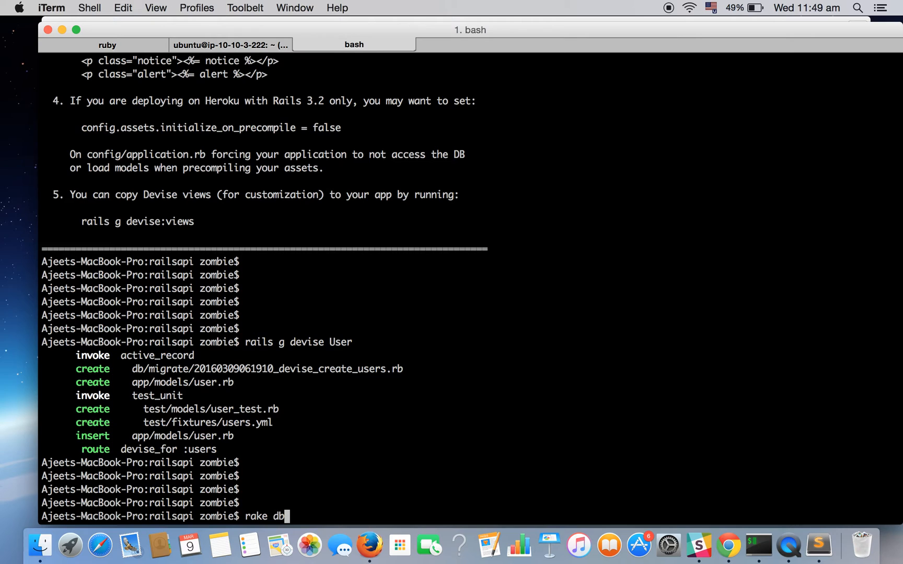
type(":create")
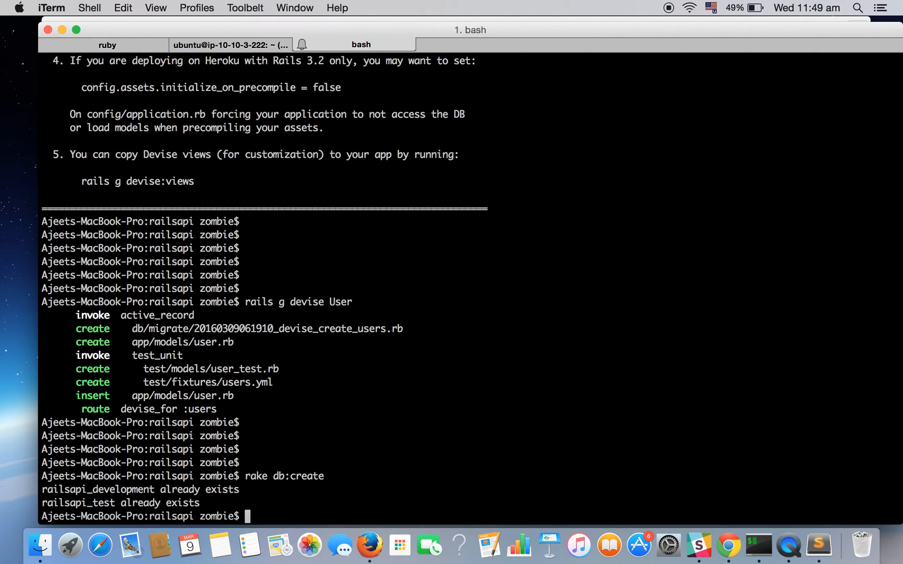
mouse_move(231, 441)
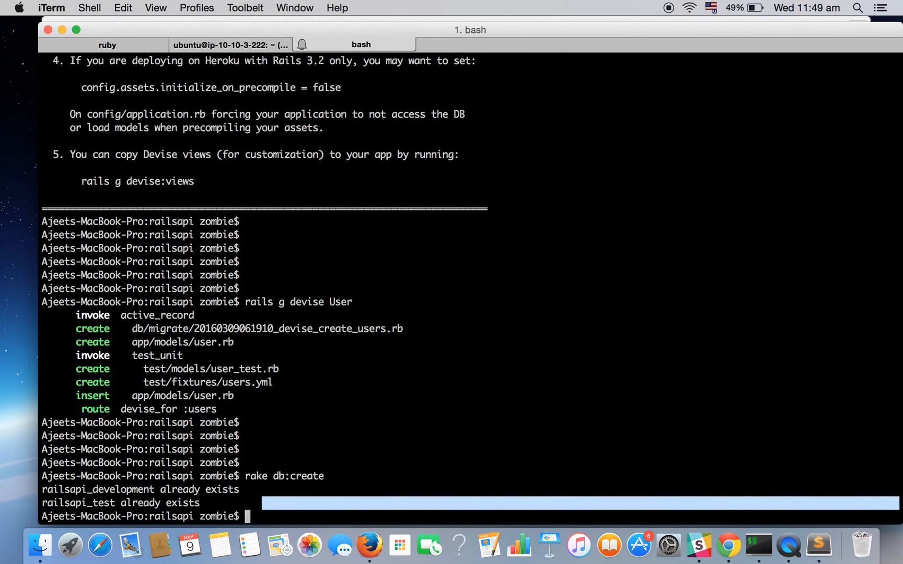
type("rake db")
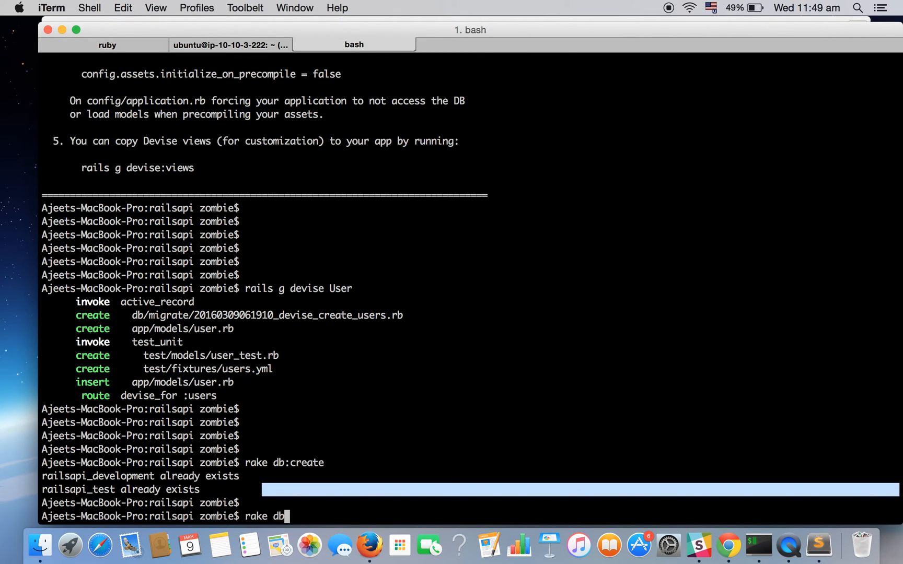
type(":migrate")
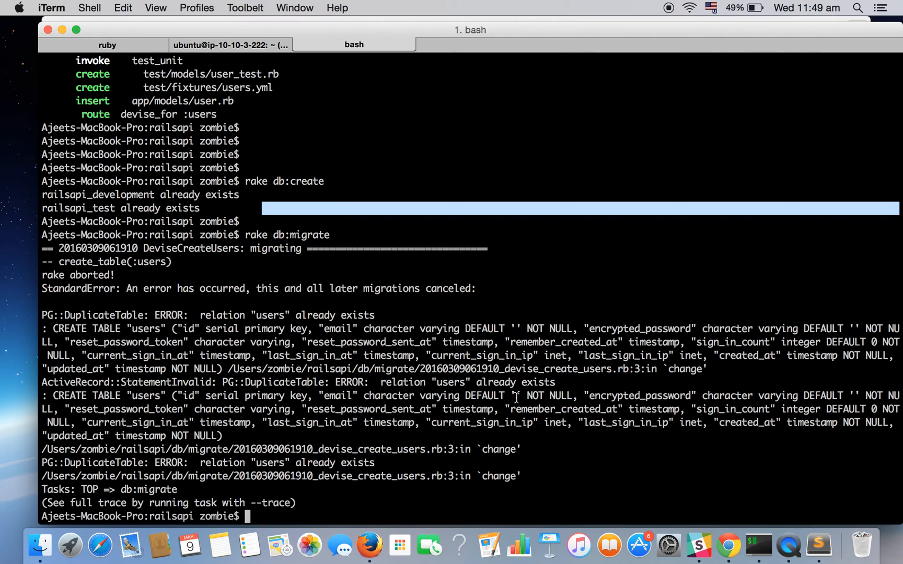
mouse_move(361, 322)
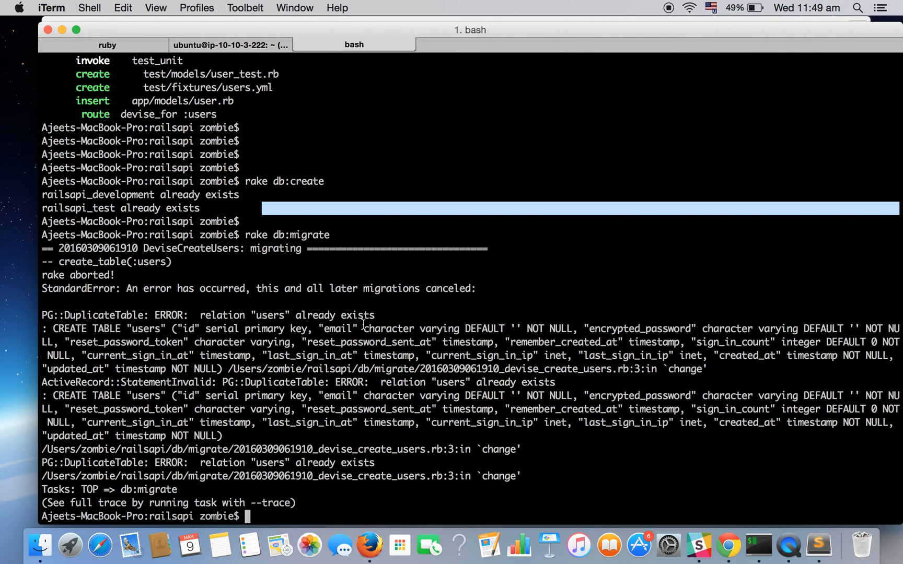
mouse_move(239, 314)
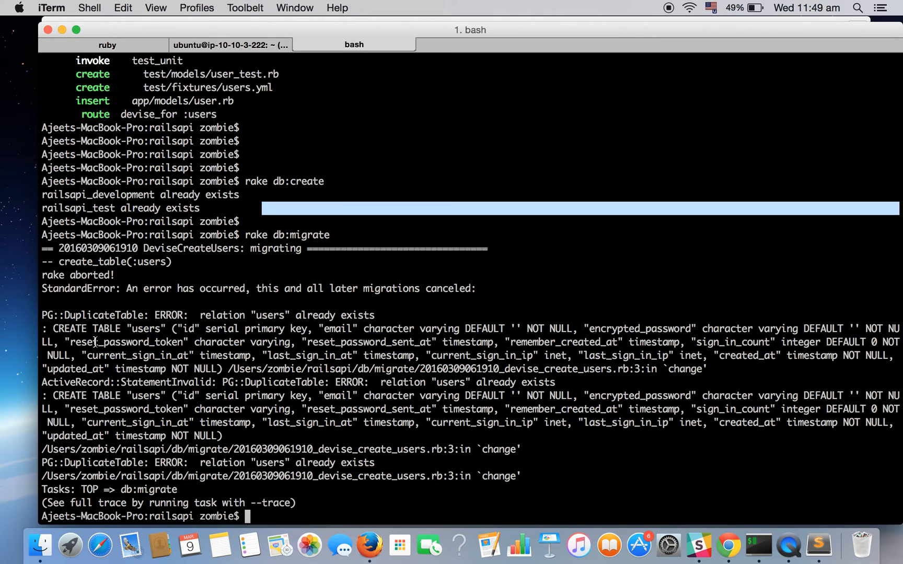
mouse_move(189, 345)
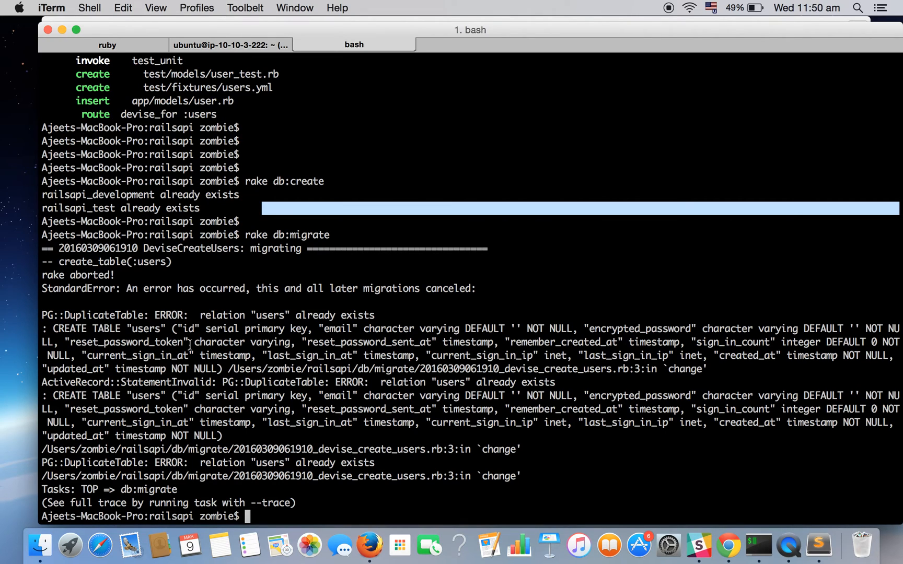
mouse_move(286, 297)
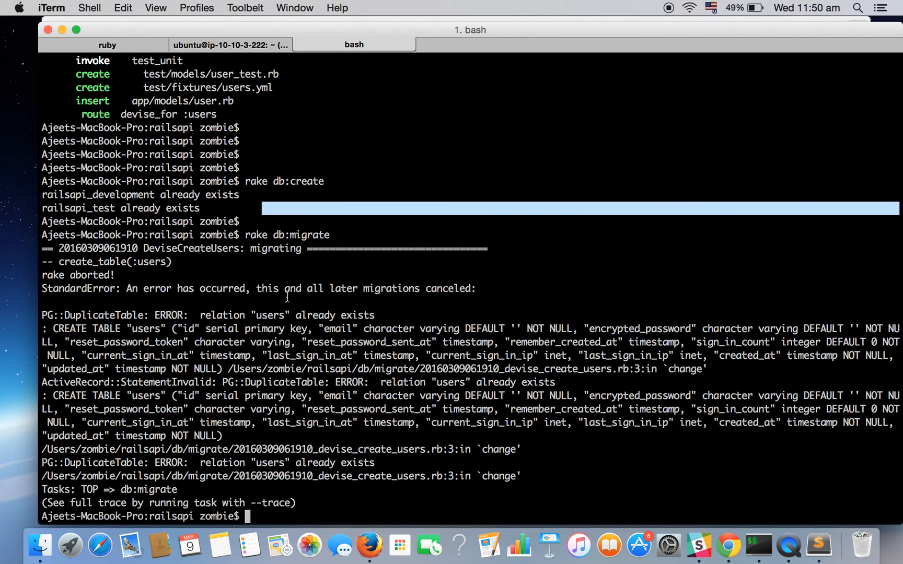
mouse_move(516, 490)
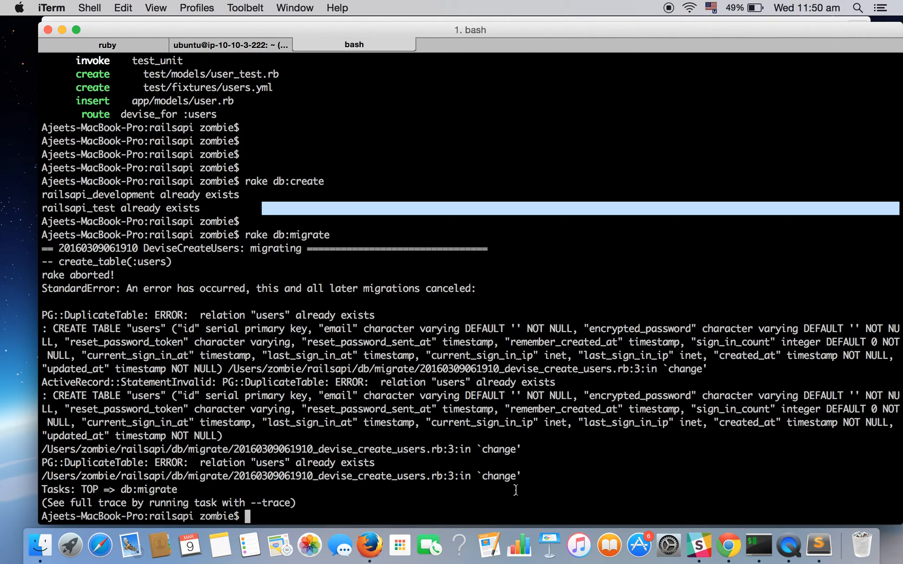
mouse_move(730, 544)
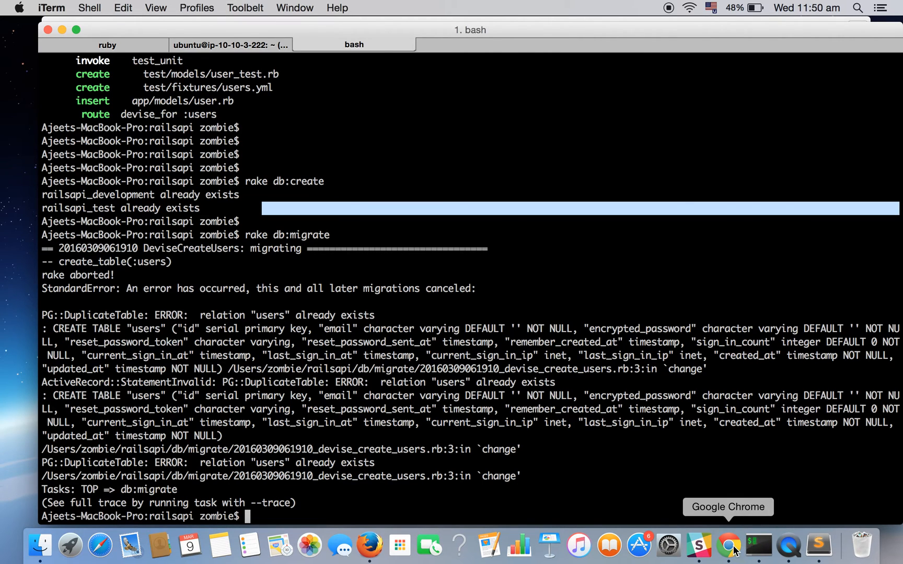
Scroll the tutorial to Building first endpoint and select 'rails generate controller users'
left_click(727, 544)
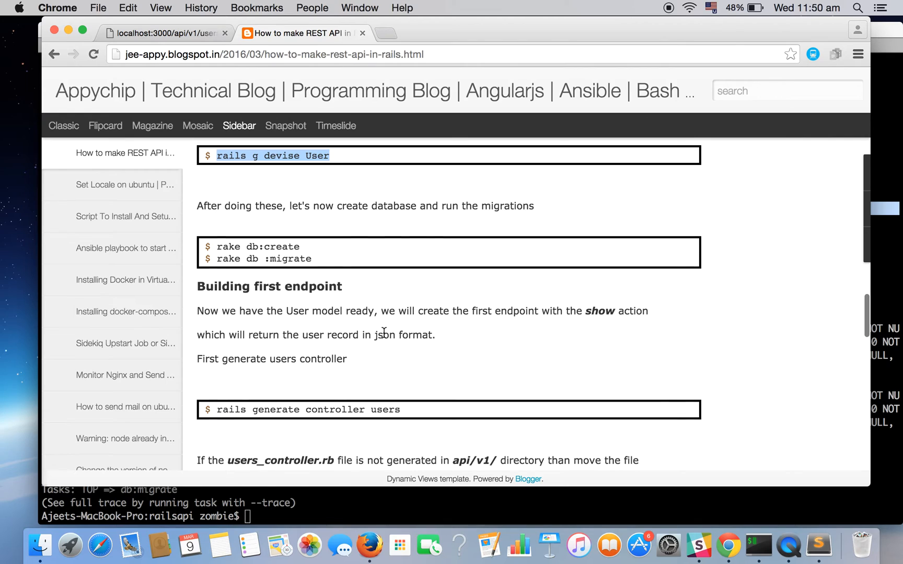
mouse_move(317, 287)
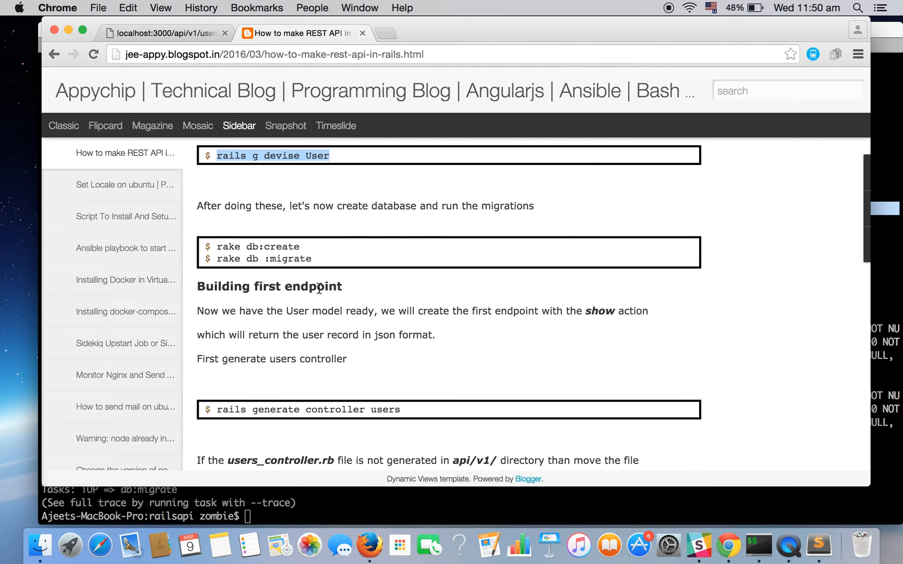
scroll("down", 3)
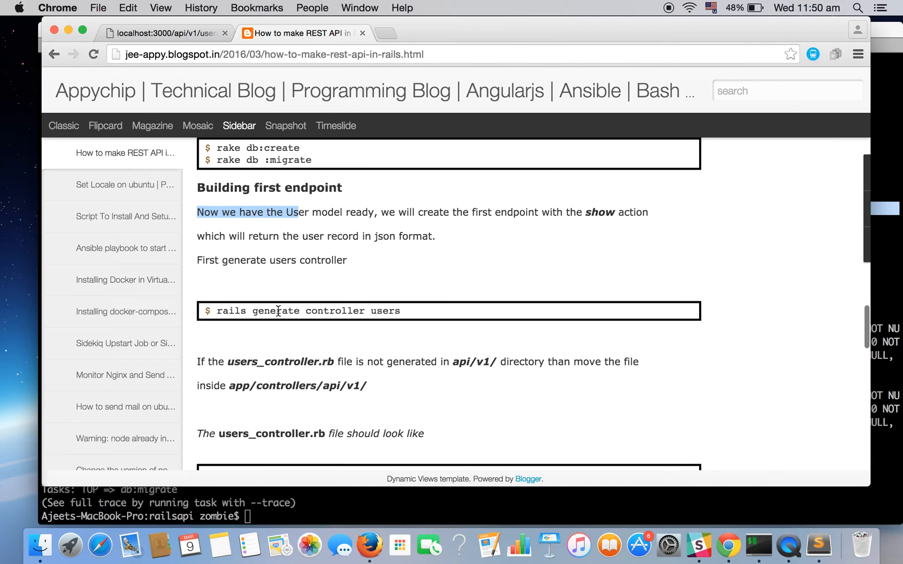
mouse_move(216, 310)
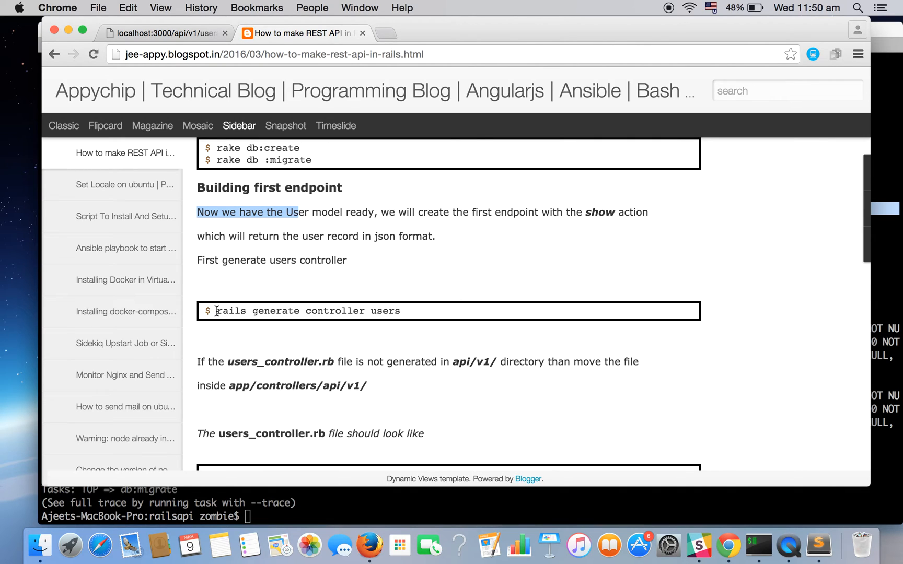
left_click_drag(217, 311, 401, 311)
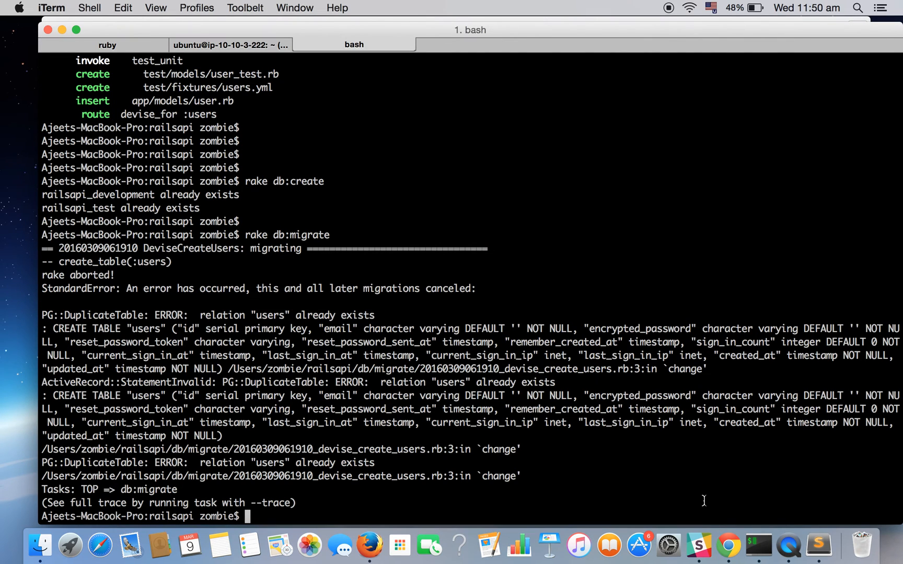
Run 'rails generate controller users' and select the generated users_controller.rb path
type("rails generate controller users")
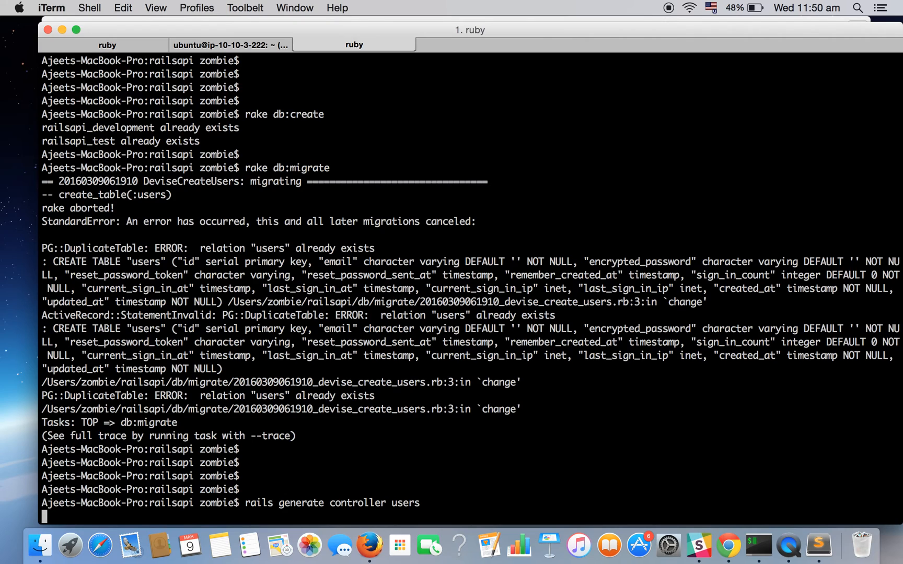
key("Return")
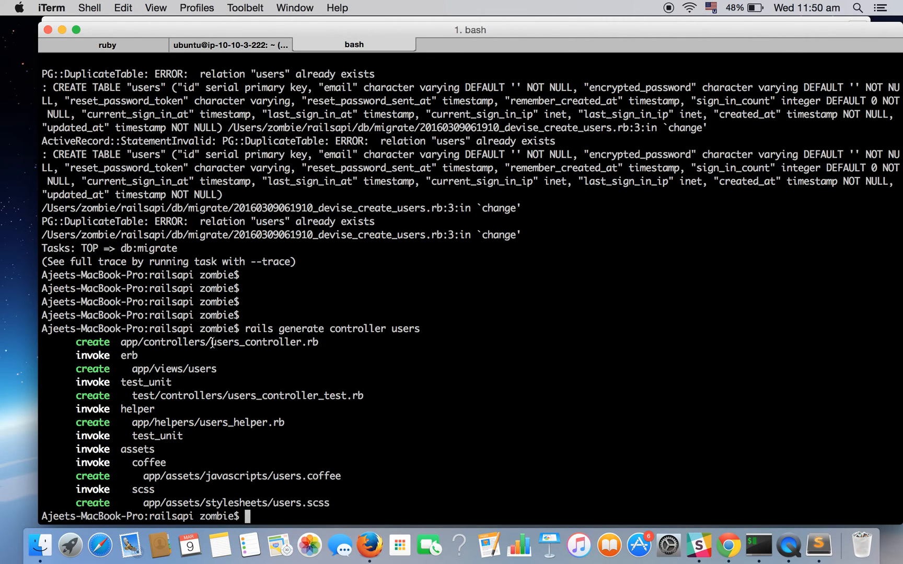
mouse_move(123, 343)
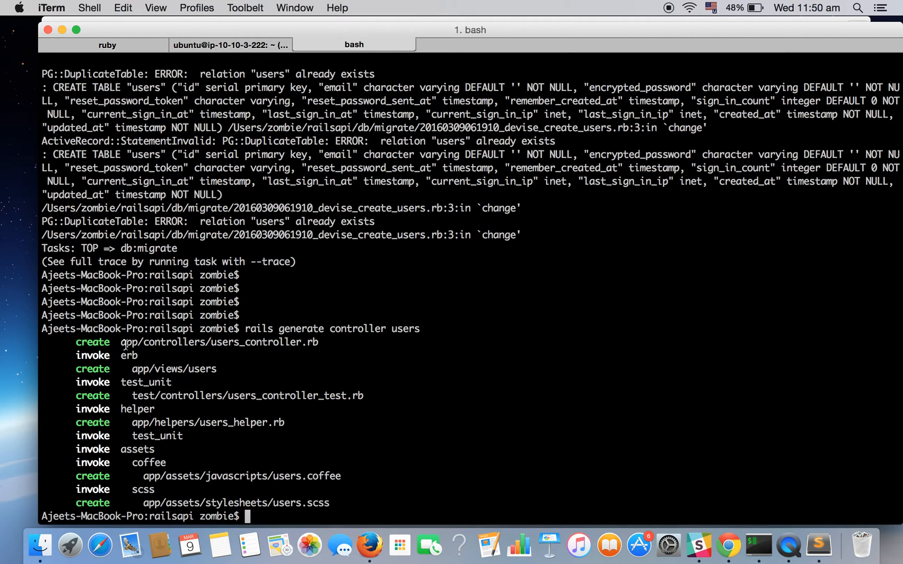
double_click(219, 342)
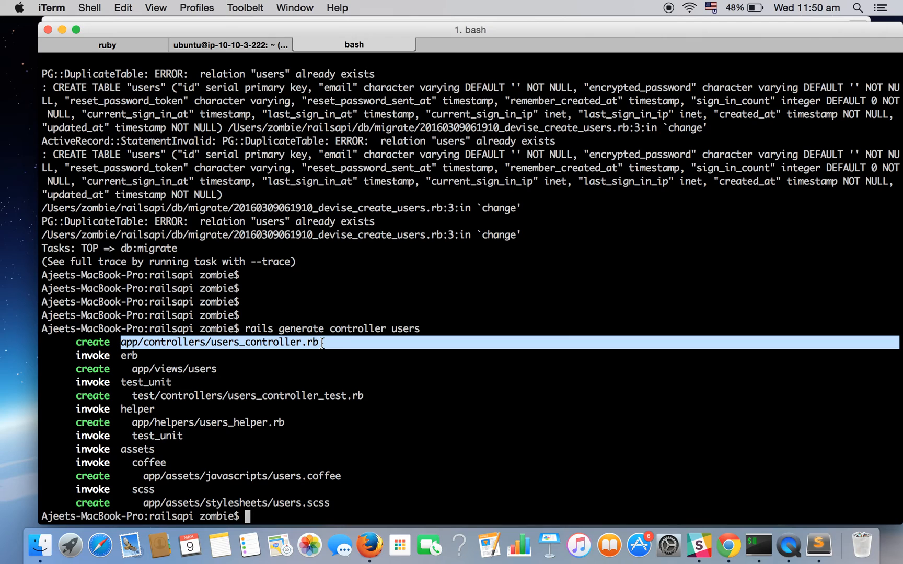
mouse_move(312, 403)
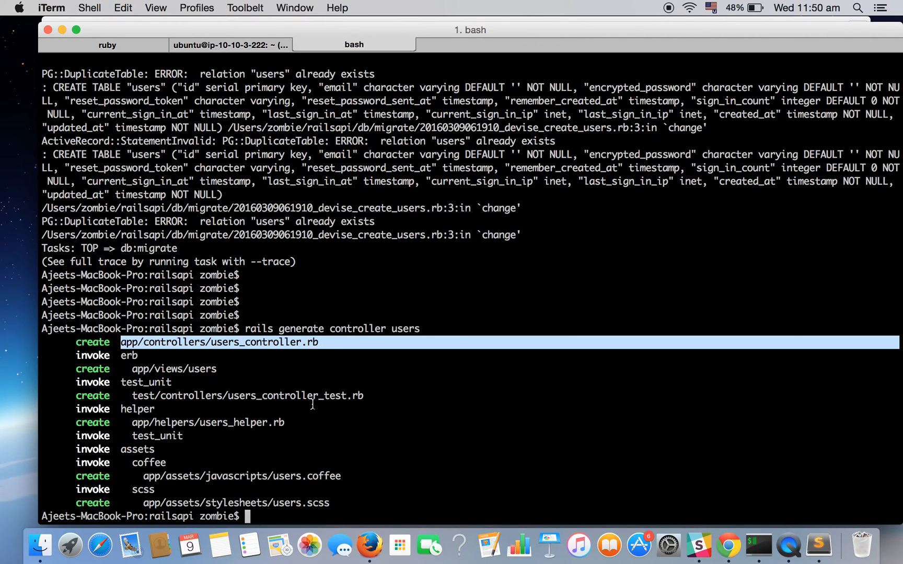
Move app/controllers/users_controller.rb into app/controllers/api/v1/ with mv
scroll("down", 3)
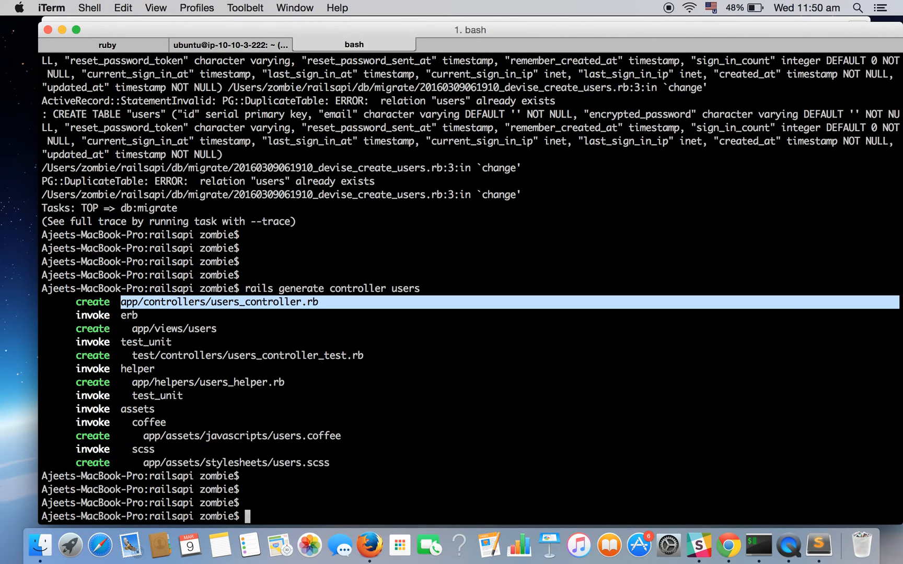
type("mv")
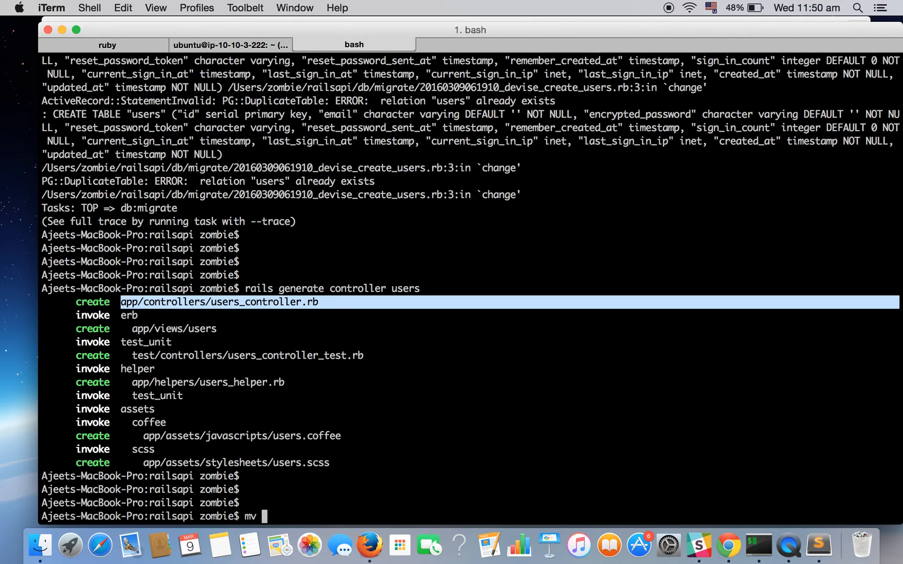
type("app/controllers/")
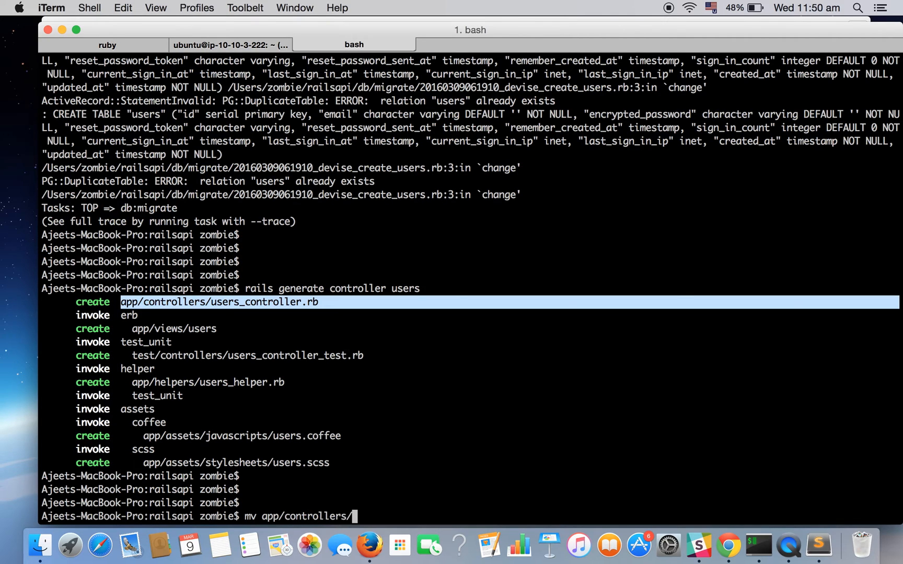
type("users_controller.rb")
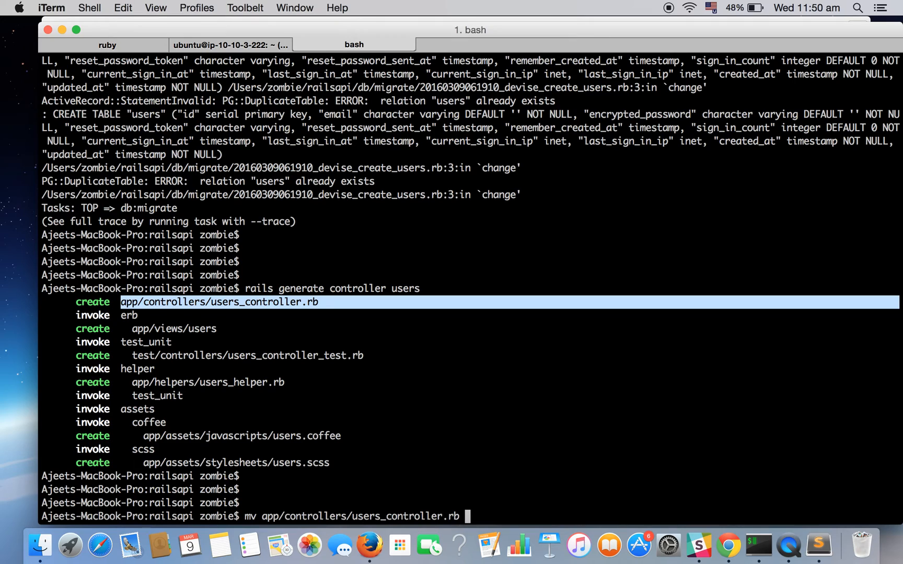
type("app/")
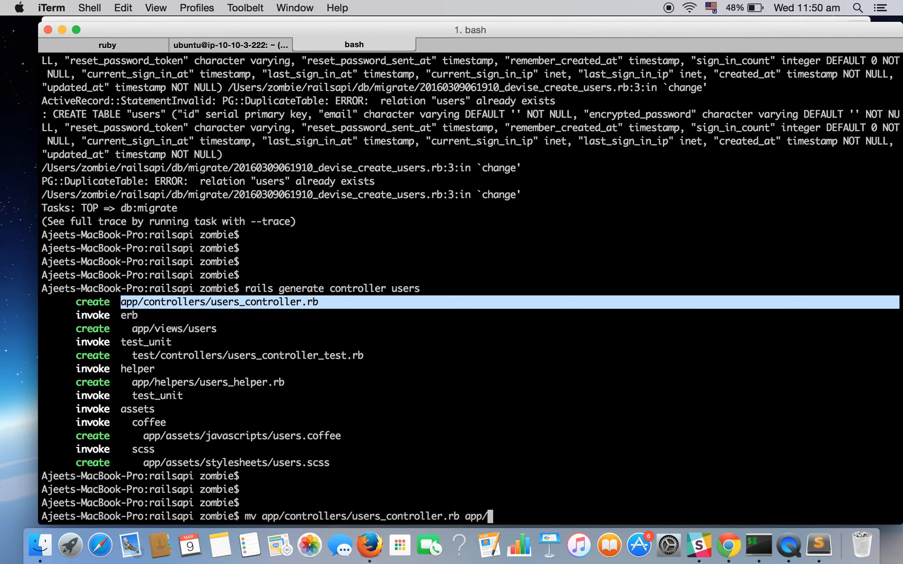
type("controllers/apio")
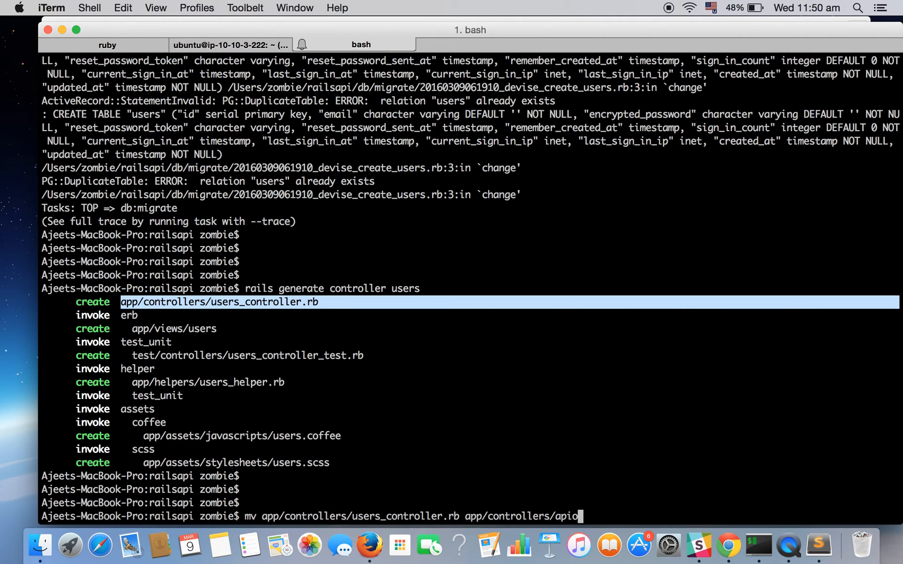
type("/v1/")
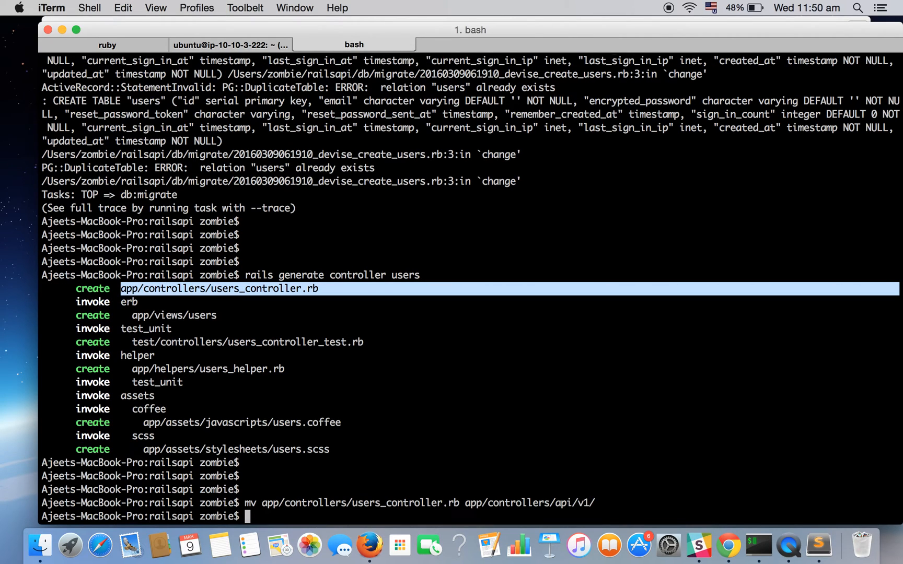
List app/controllers/api/v1/users_controller.rb to confirm the file is there
type("ls app/")
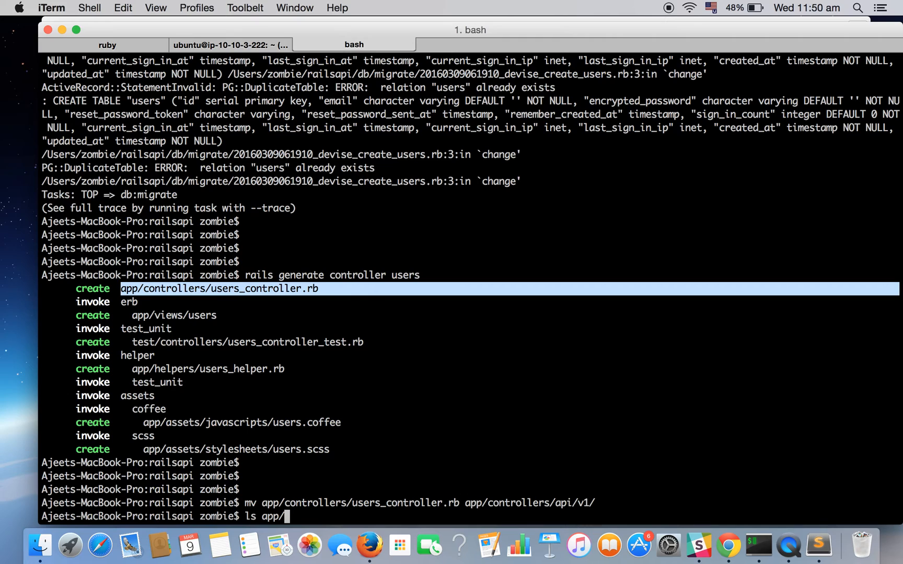
type("controllers/api/")
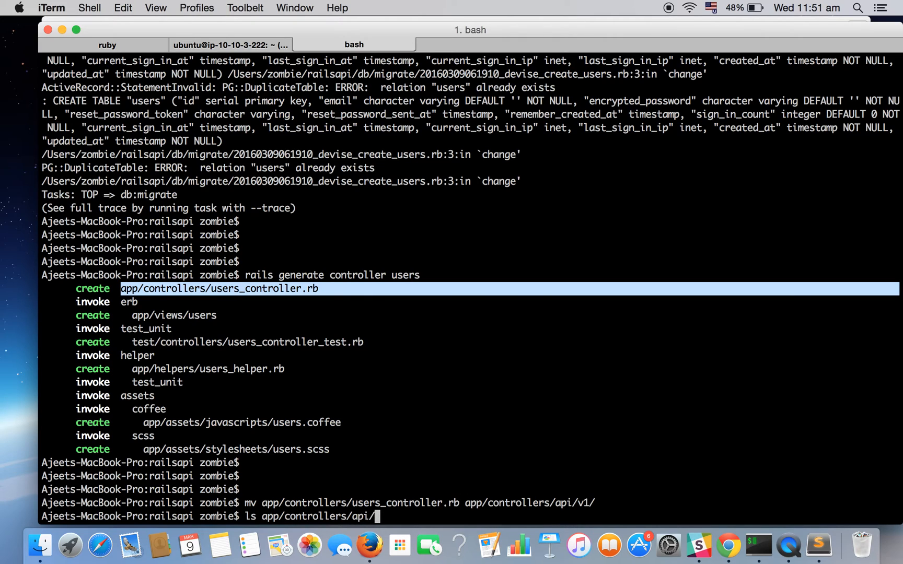
type("v1/users_controller.rb")
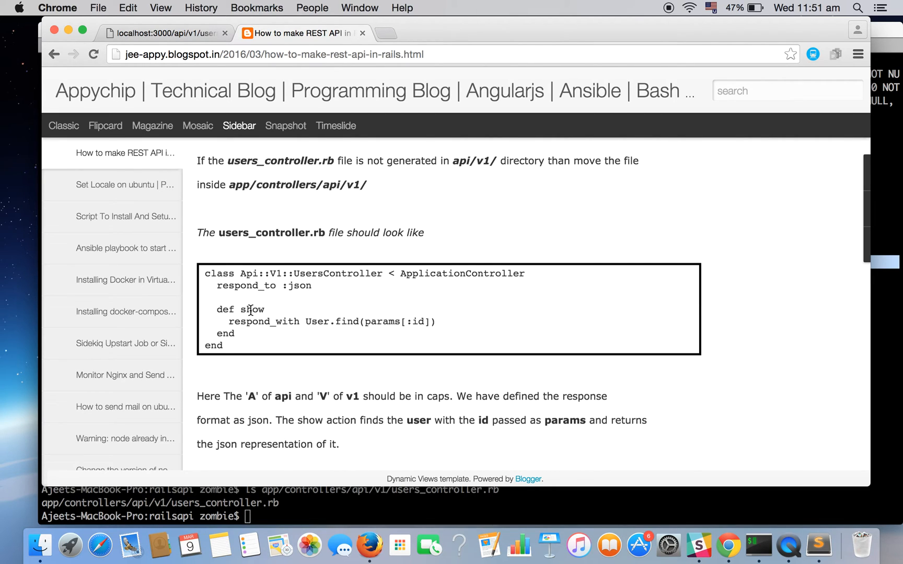
Highlight show, find(params[:id]), respond_with and respond_to in the sample controller
double_click(252, 309)
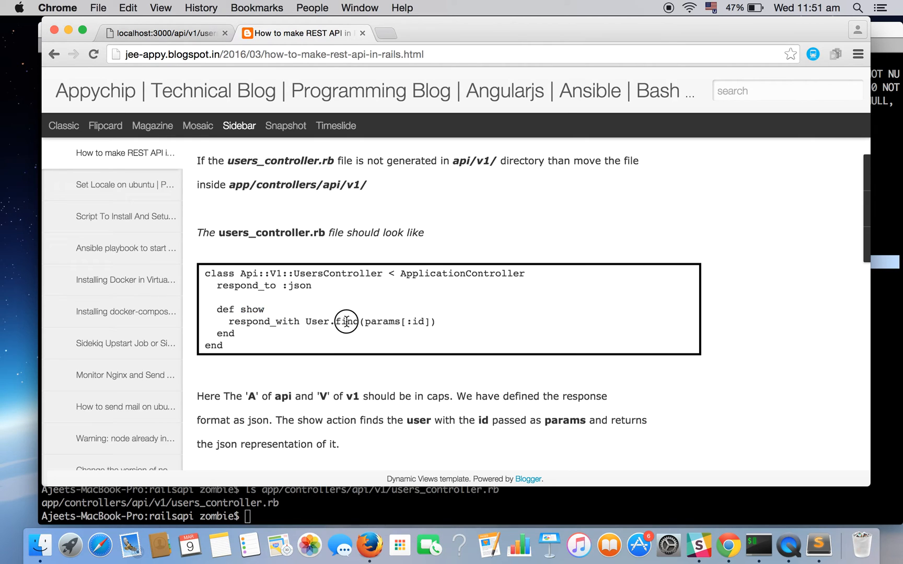
left_click_drag(337, 321, 430, 321)
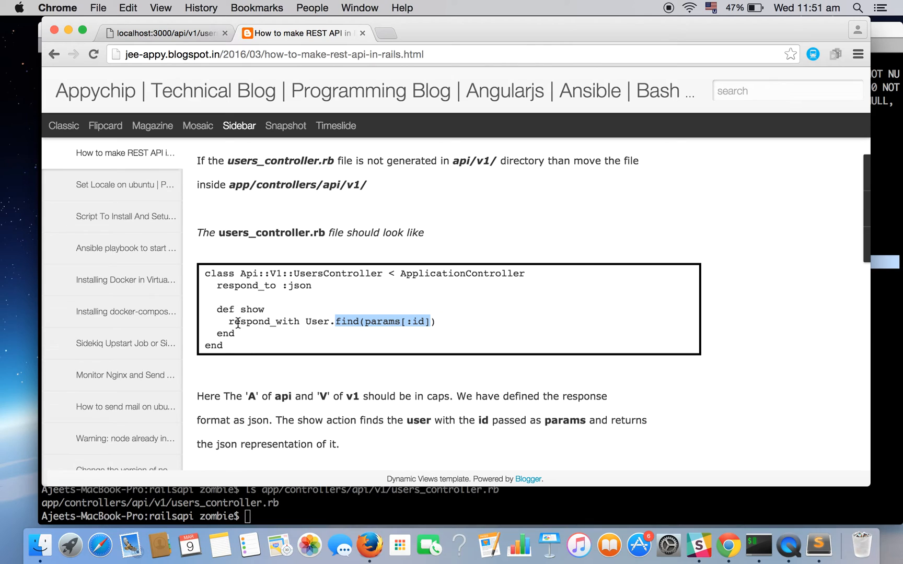
double_click(264, 321)
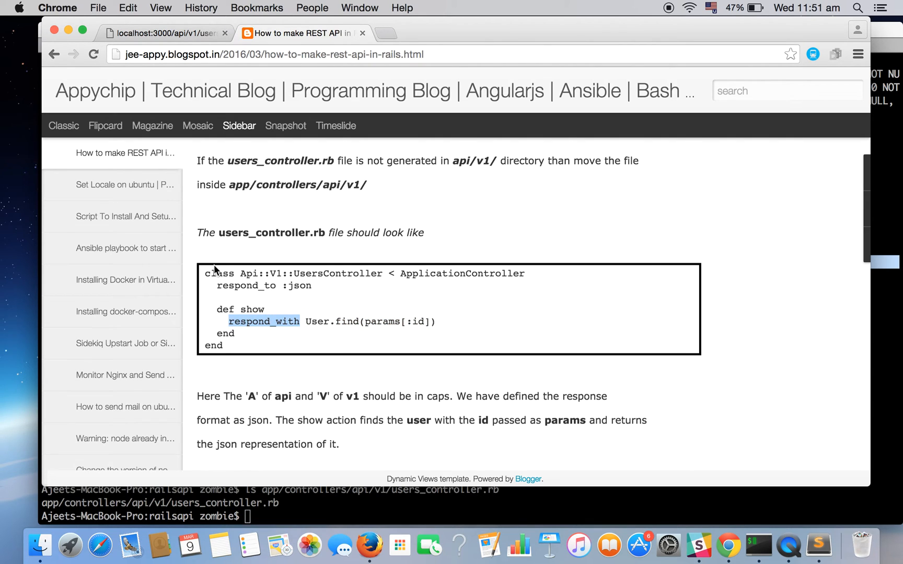
double_click(247, 286)
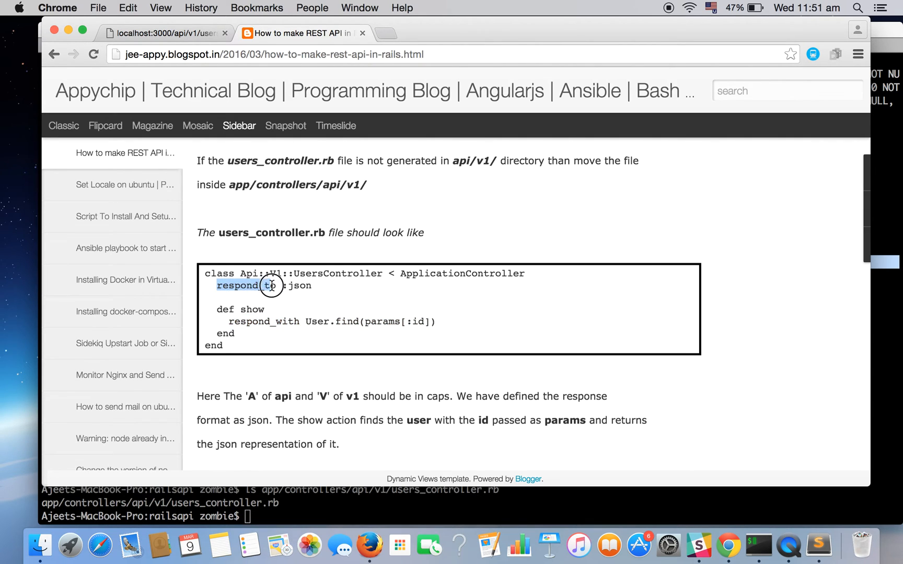
left_click(303, 289)
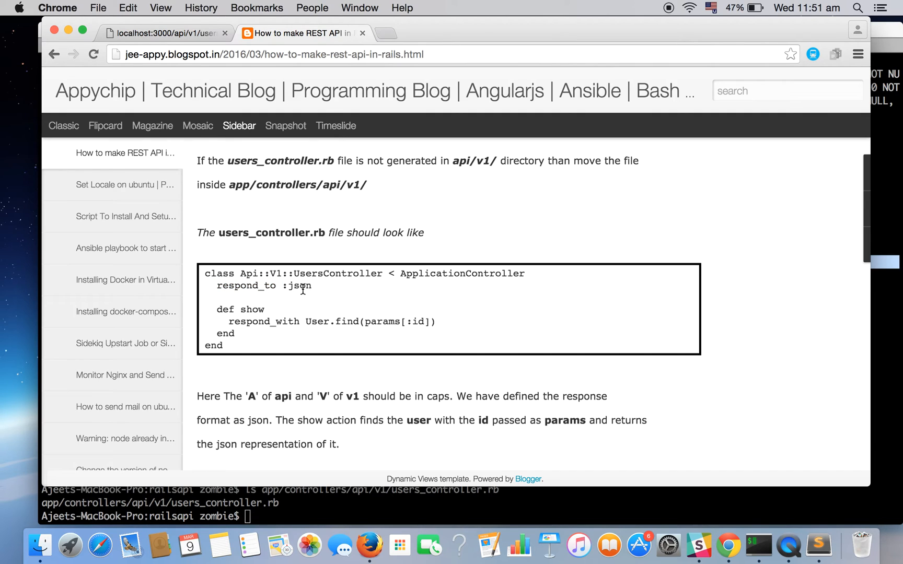
Highlight the Api::V1::UsersController class line, then select the whole code block
double_click(247, 273)
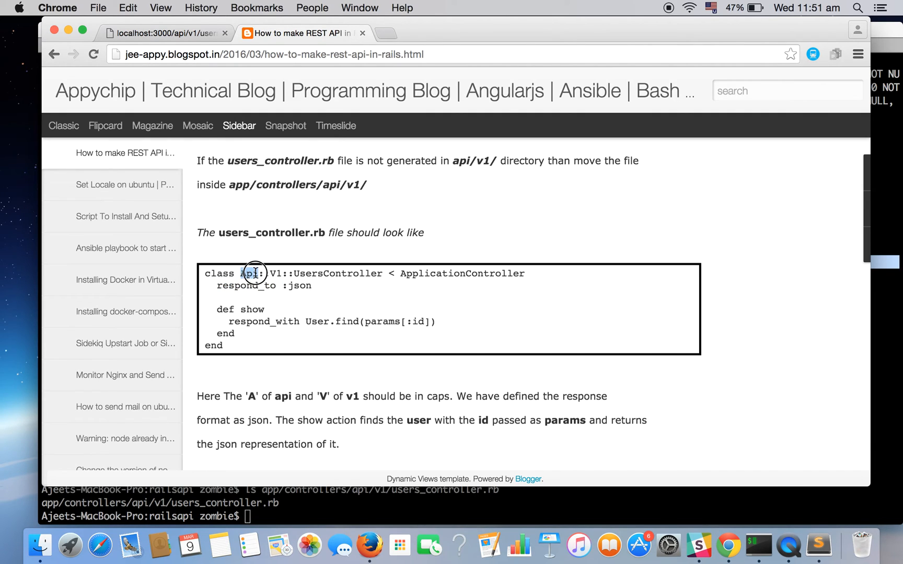
double_click(249, 273)
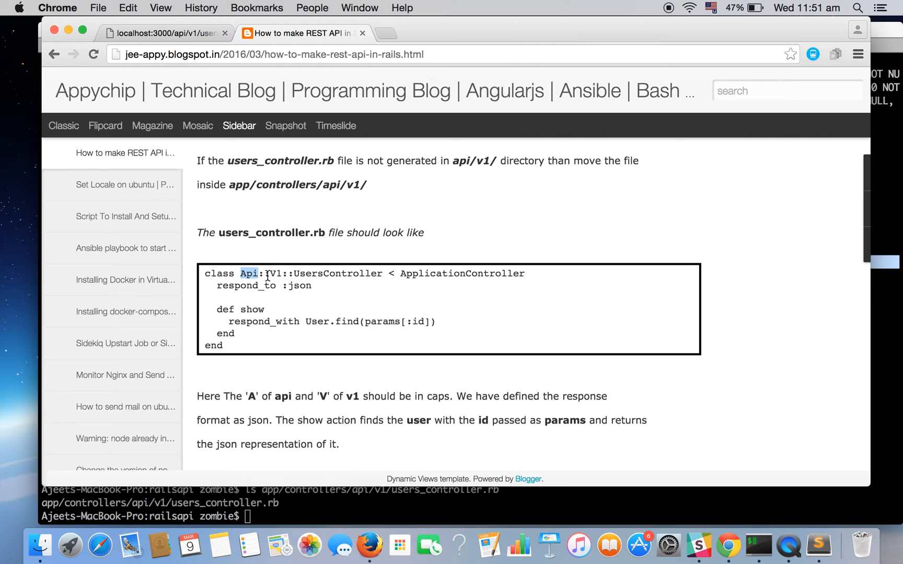
double_click(276, 272)
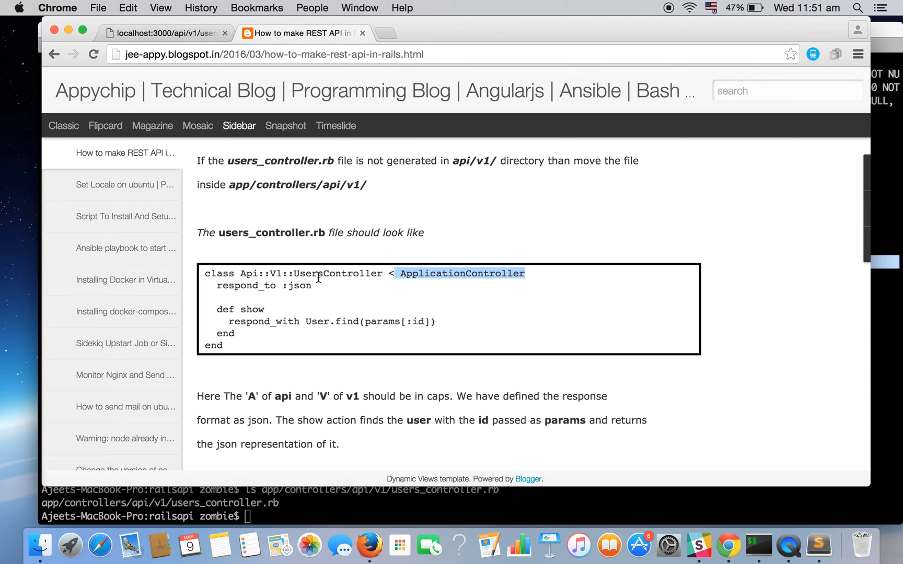
scroll("down", 3)
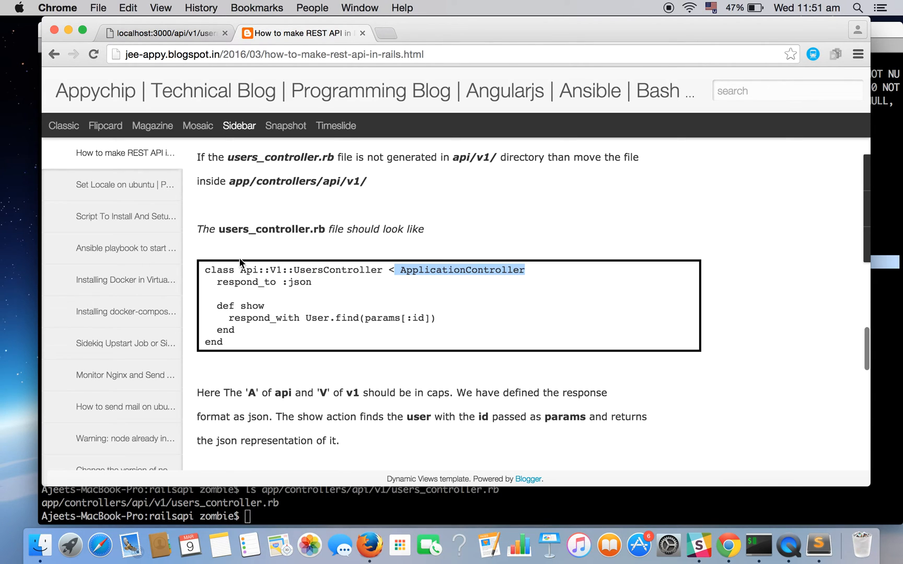
mouse_move(242, 270)
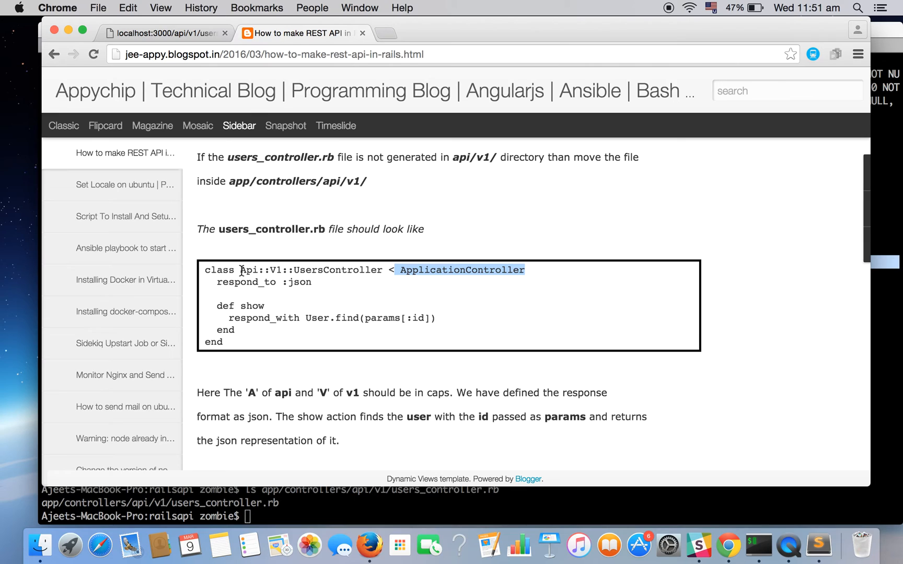
left_click(241, 270)
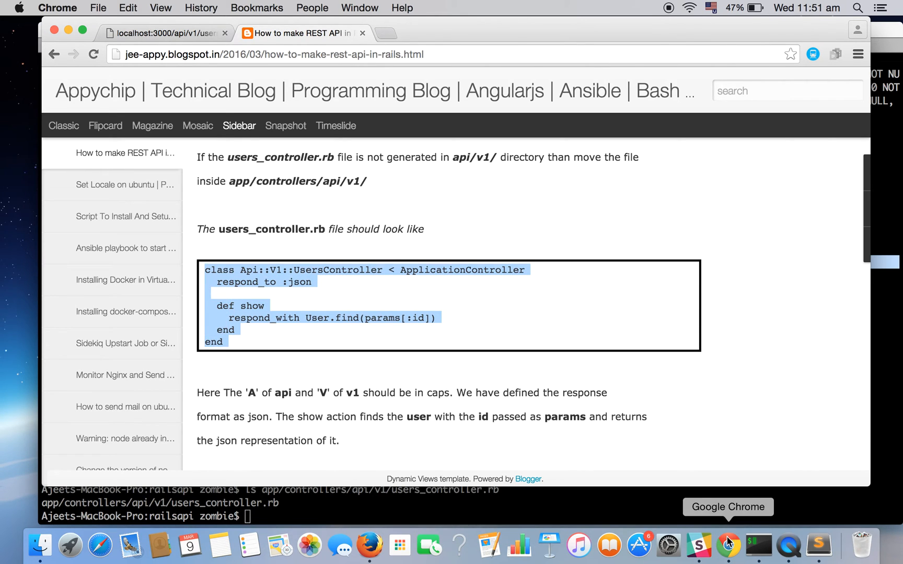
mouse_move(789, 543)
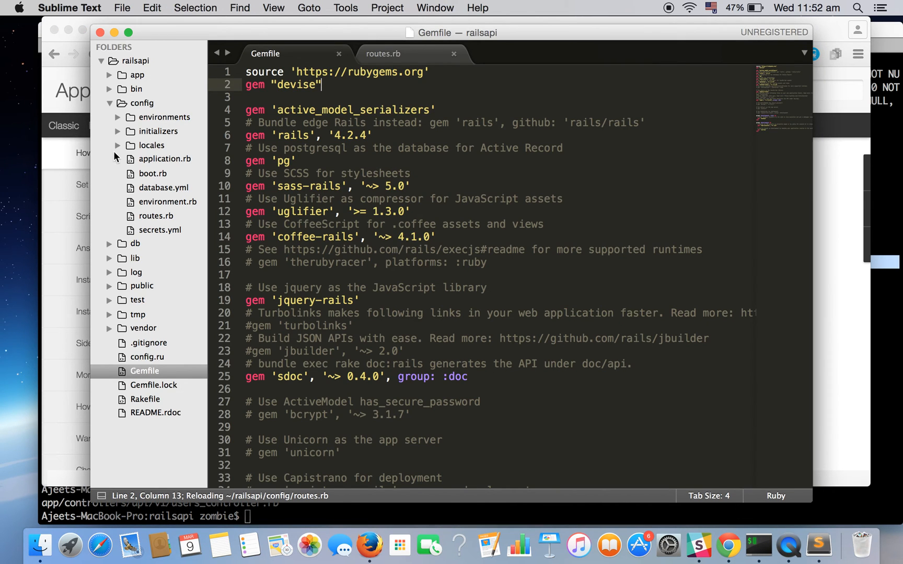
Expand app > controllers > api > v1 in the sidebar and open users_controller.rb
left_click(137, 75)
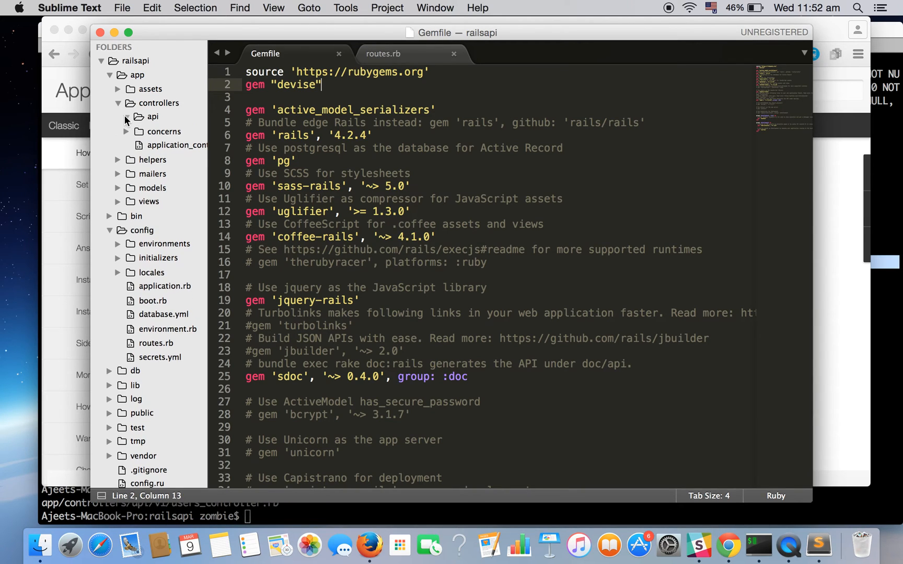
left_click(129, 117)
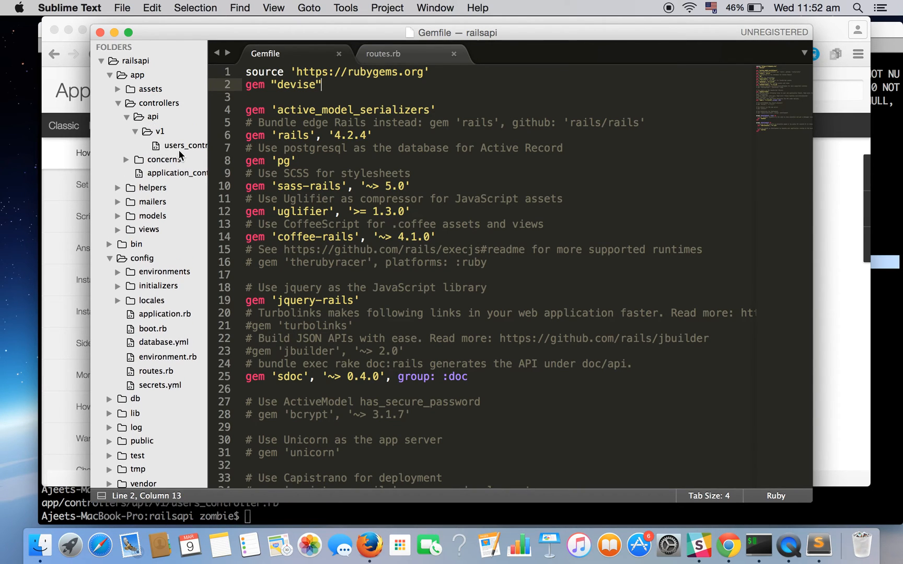
left_click(184, 146)
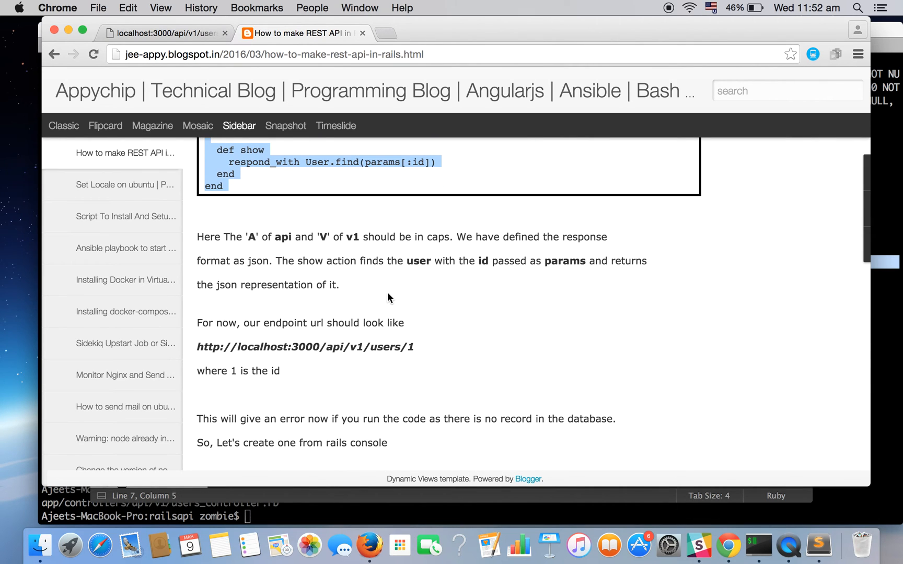
Scroll the tutorial past the /api/v1/users/1 URL to the User.create console step
scroll("down", 3)
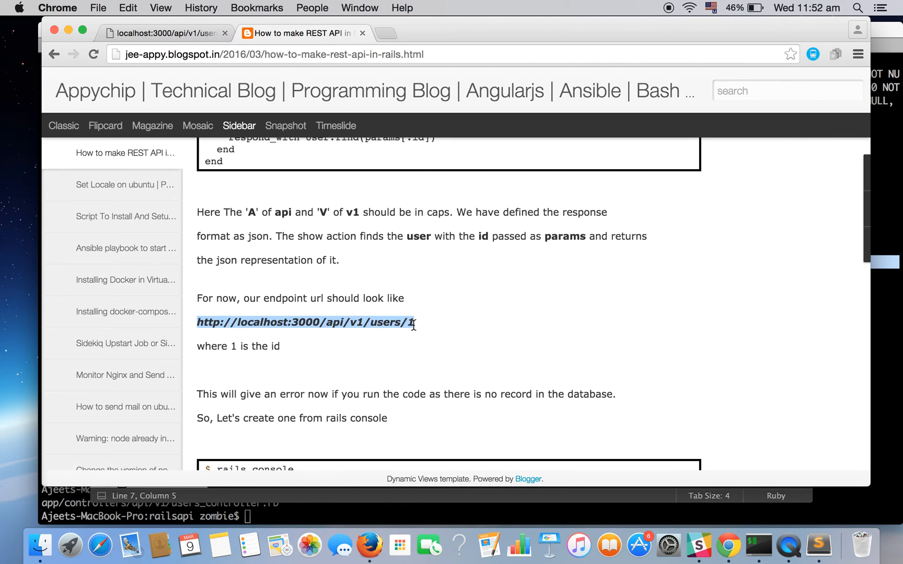
scroll("down", 3)
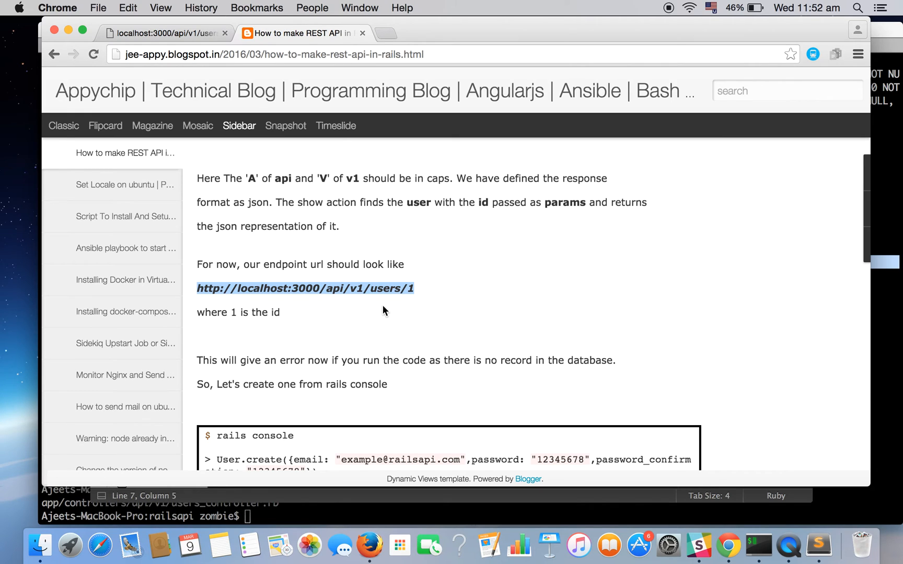
mouse_move(283, 288)
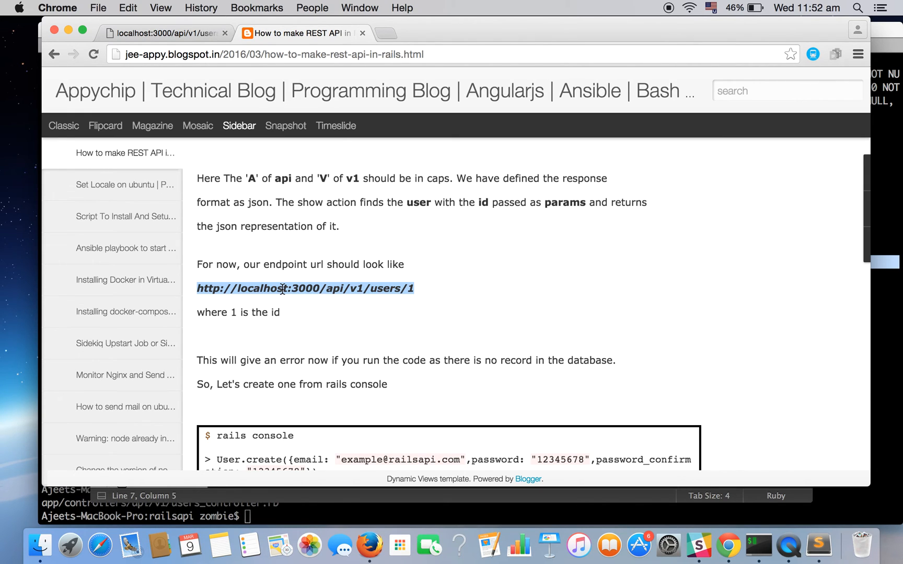
scroll("down", 3)
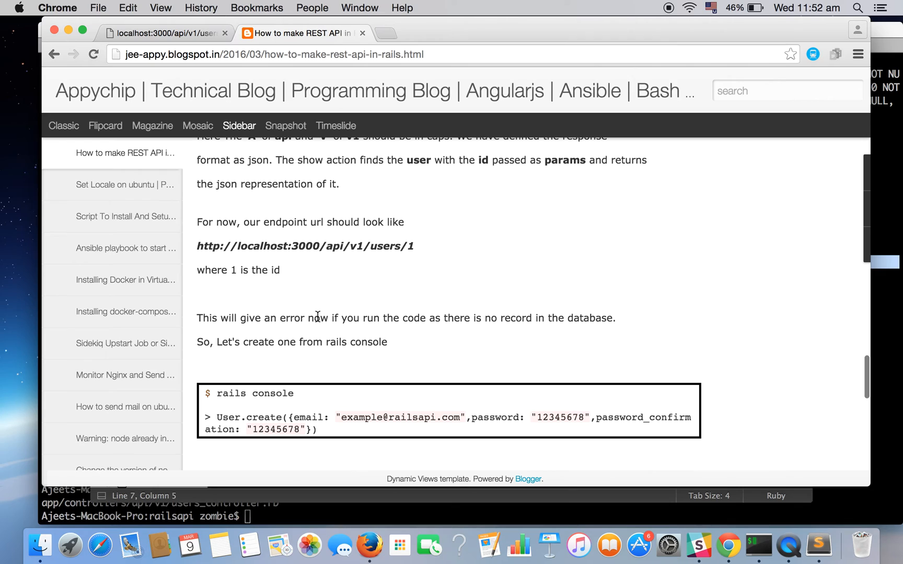
mouse_move(710, 525)
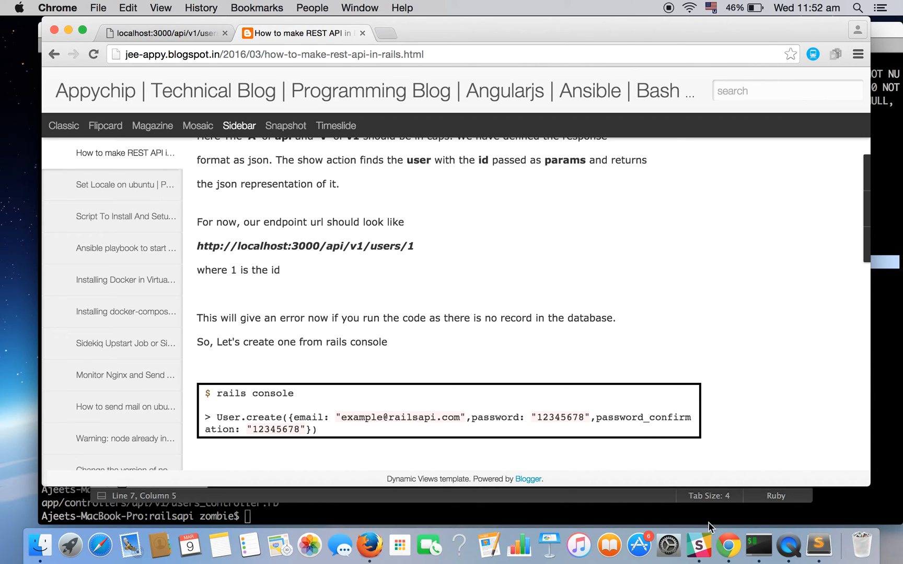
mouse_move(728, 546)
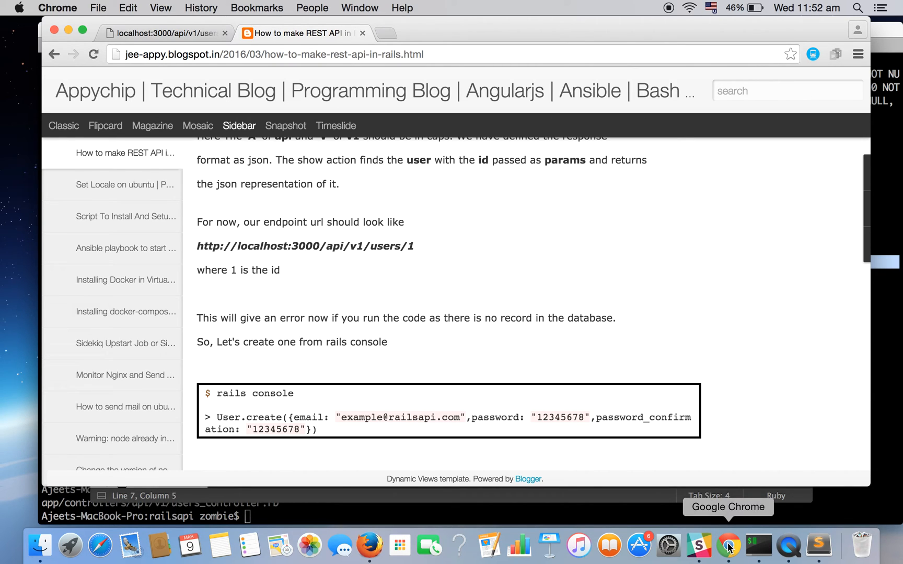
mouse_move(620, 345)
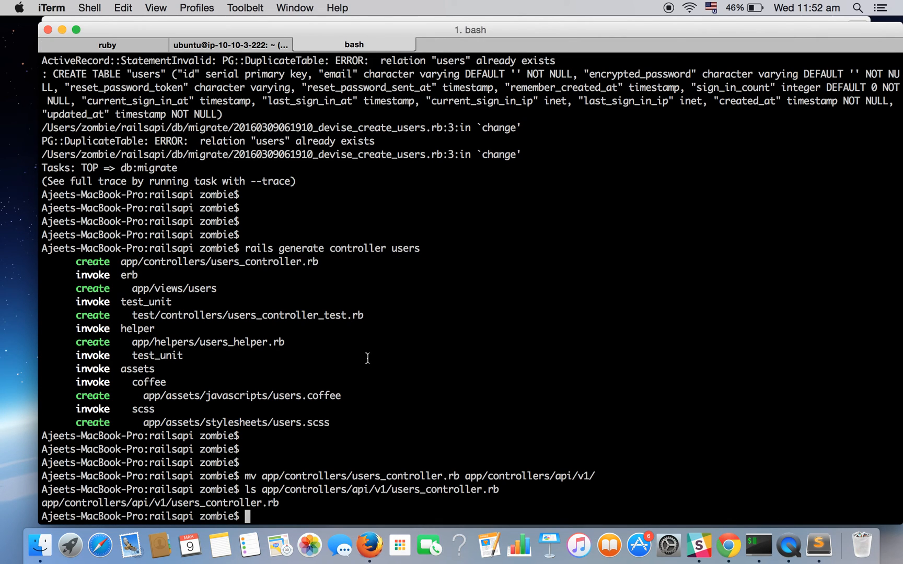
Run rails s, hit the port 3000 in-use error, and switch to the server tab
type("rails s")
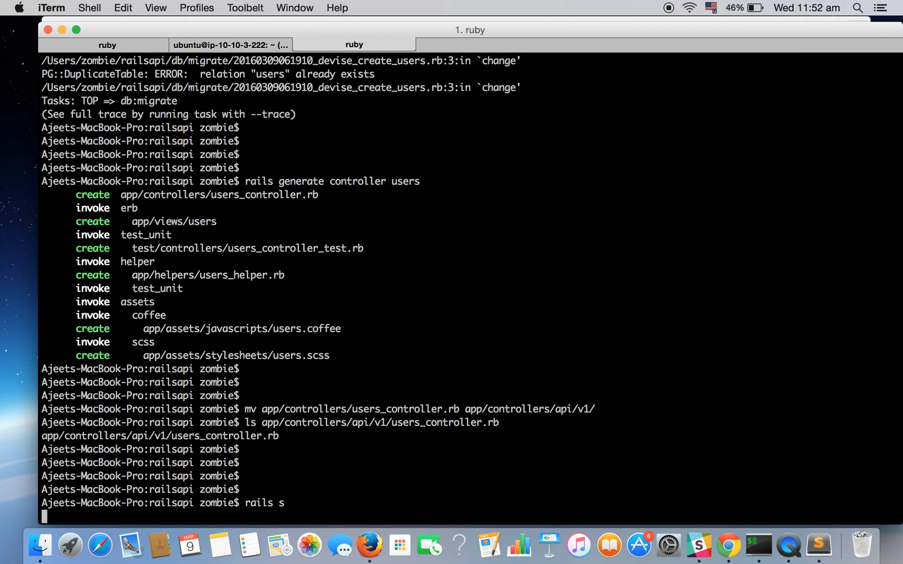
key("Return")
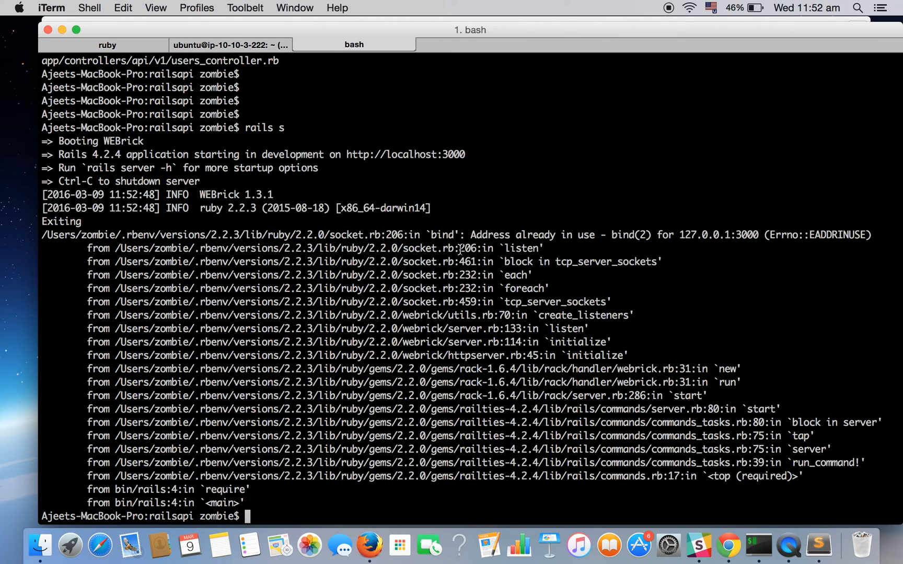
mouse_move(603, 233)
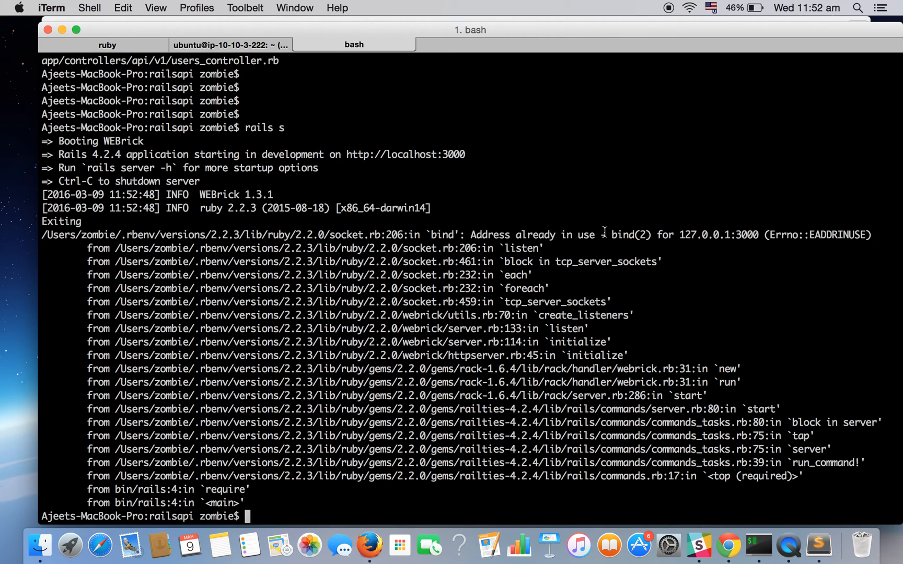
left_click(107, 45)
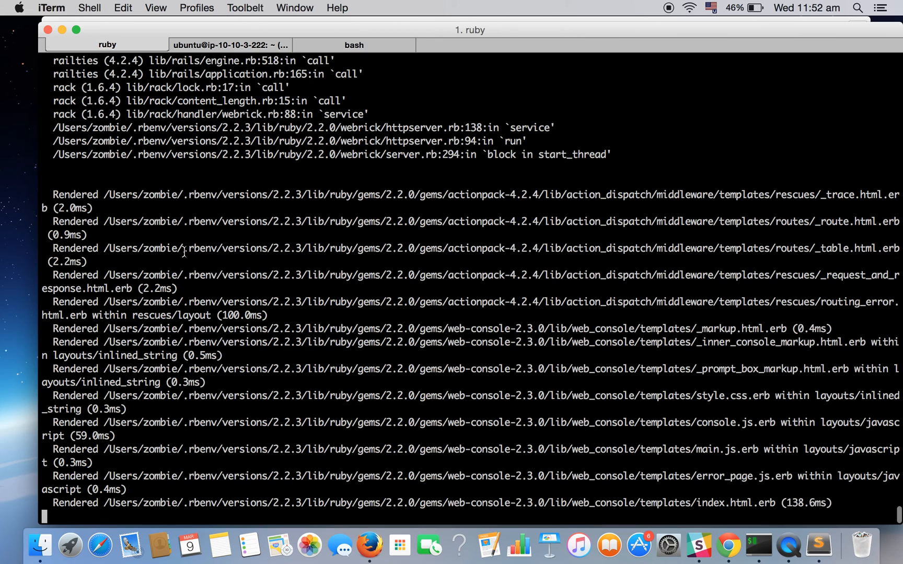
key("ctrl+c")
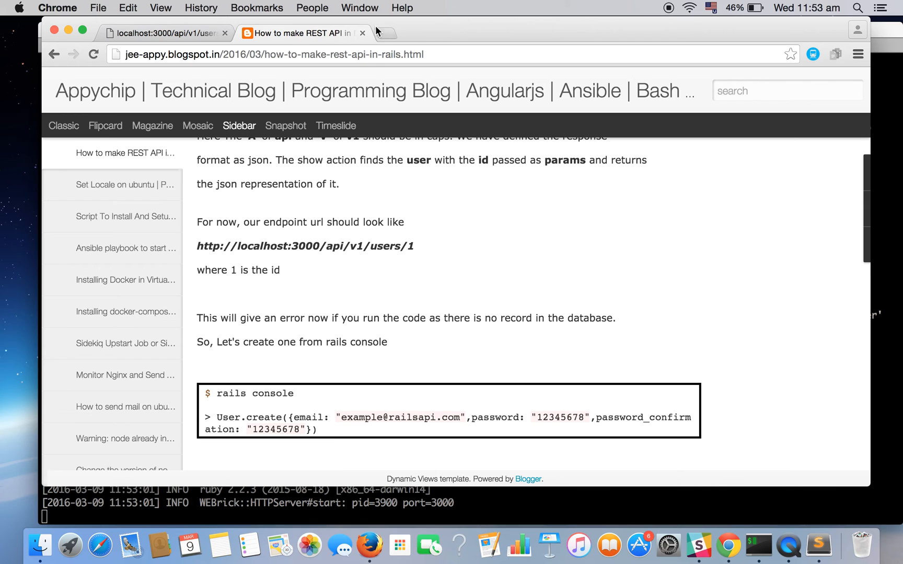
Enter the localhost:3000/api/v1/users/44 endpoint URL in a new Chrome tab
type("localhost:8000")
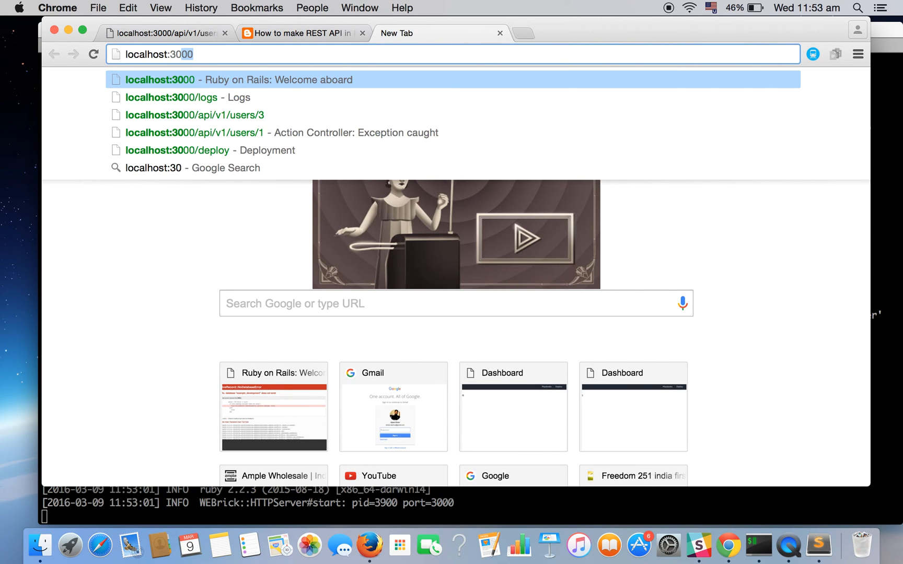
type("/api/v")
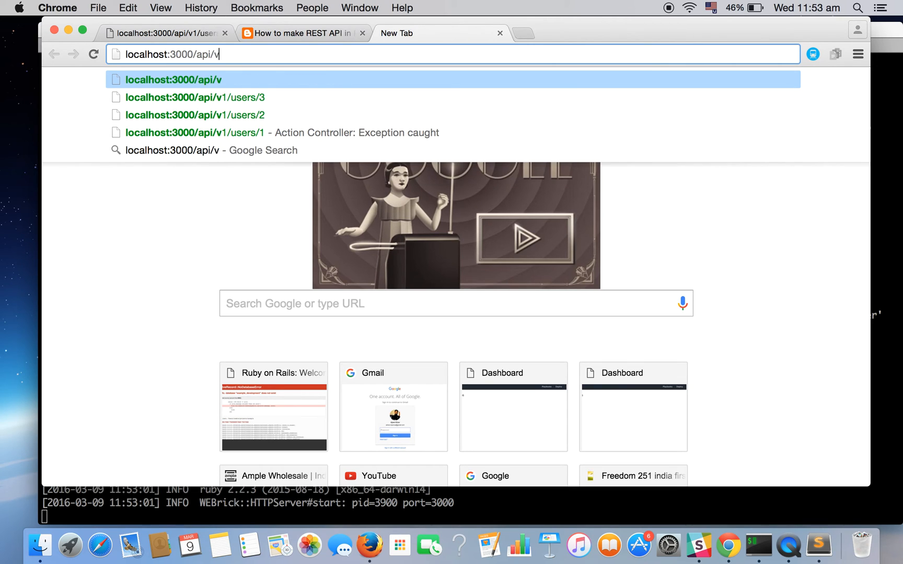
type("1/u")
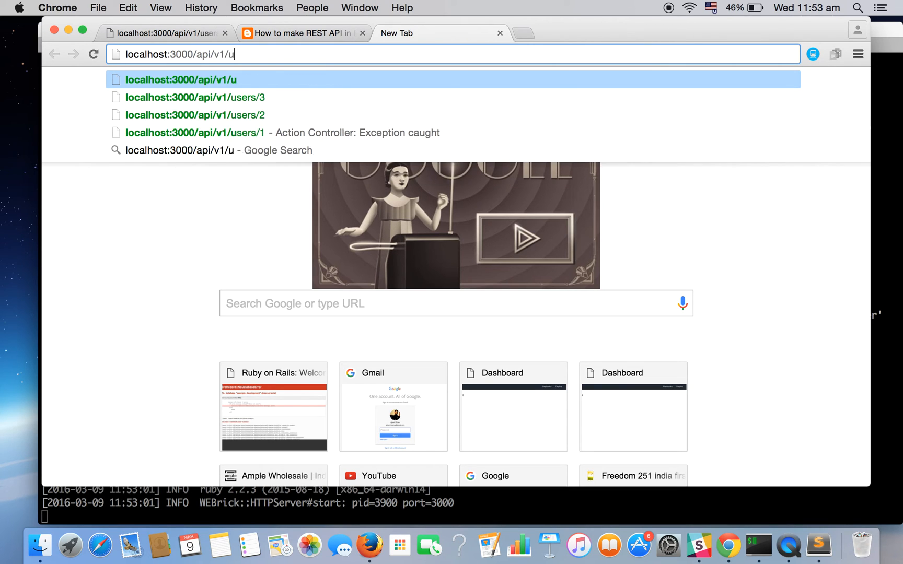
type("sers/44")
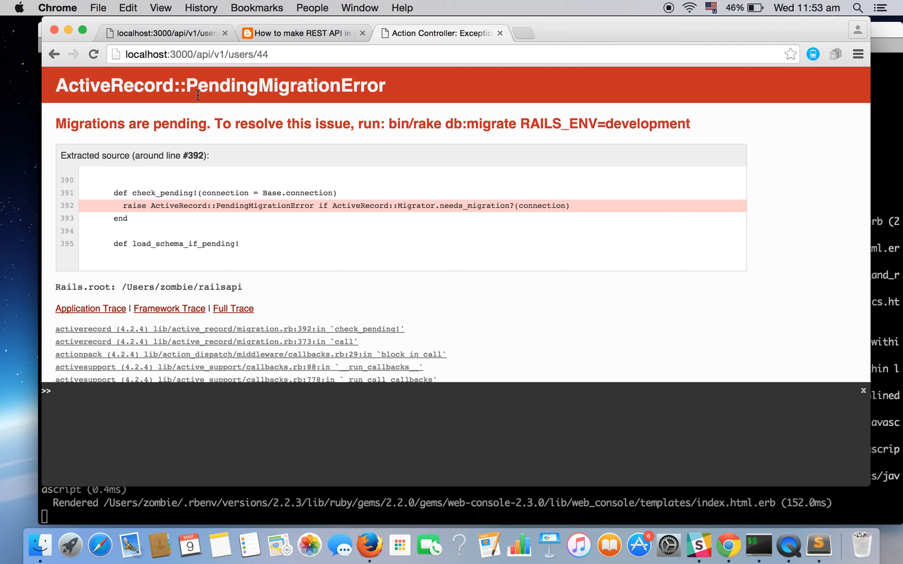
mouse_move(315, 226)
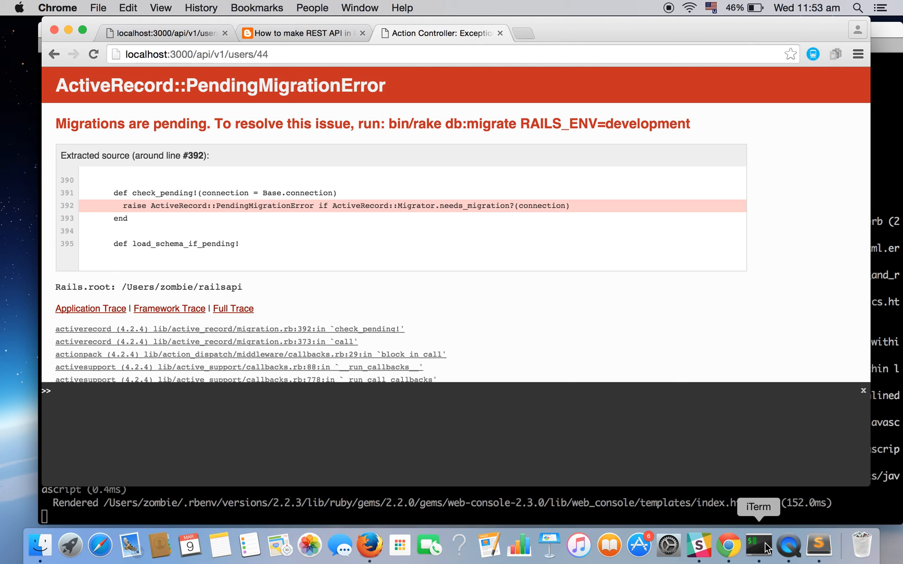
Switch to iTerm and run rails s to bring WEBrick back up on port 3000
left_click(757, 544)
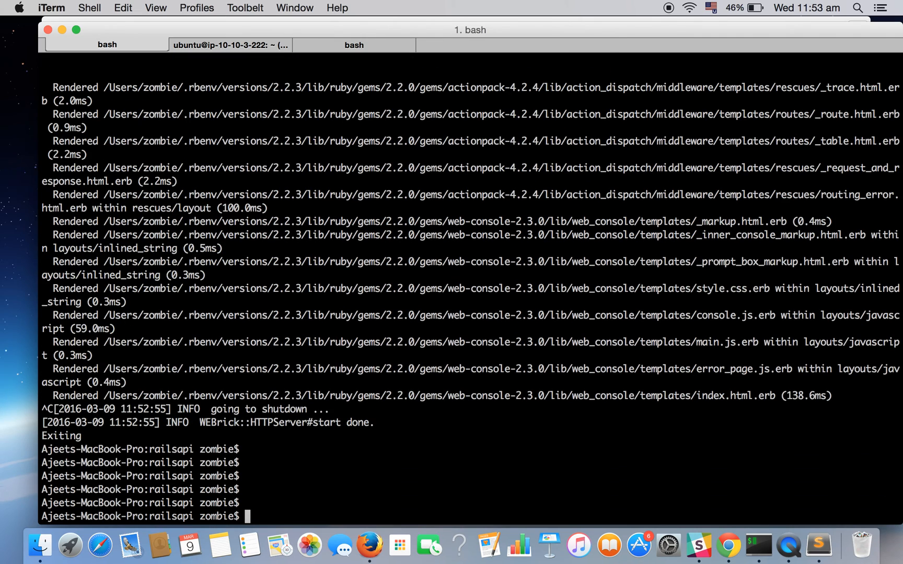
type("rails s")
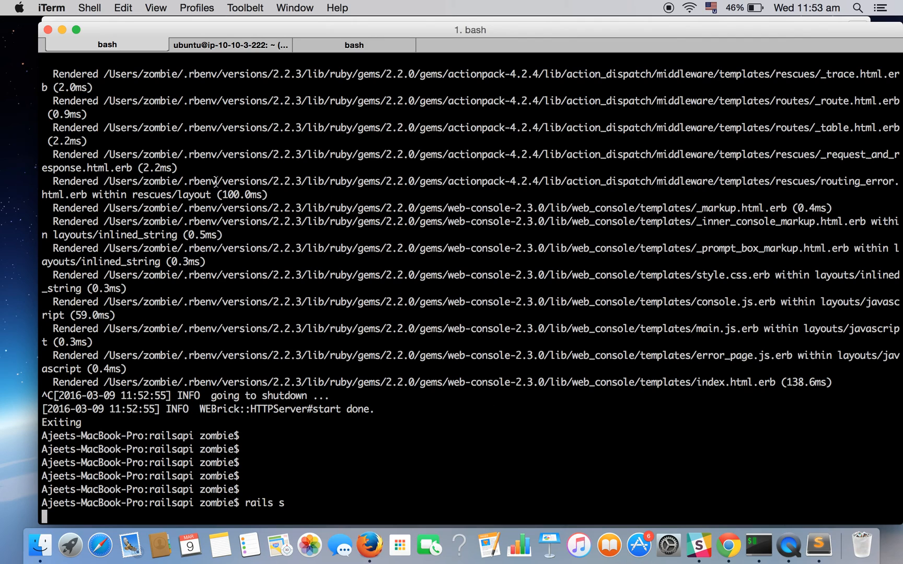
key("Return")
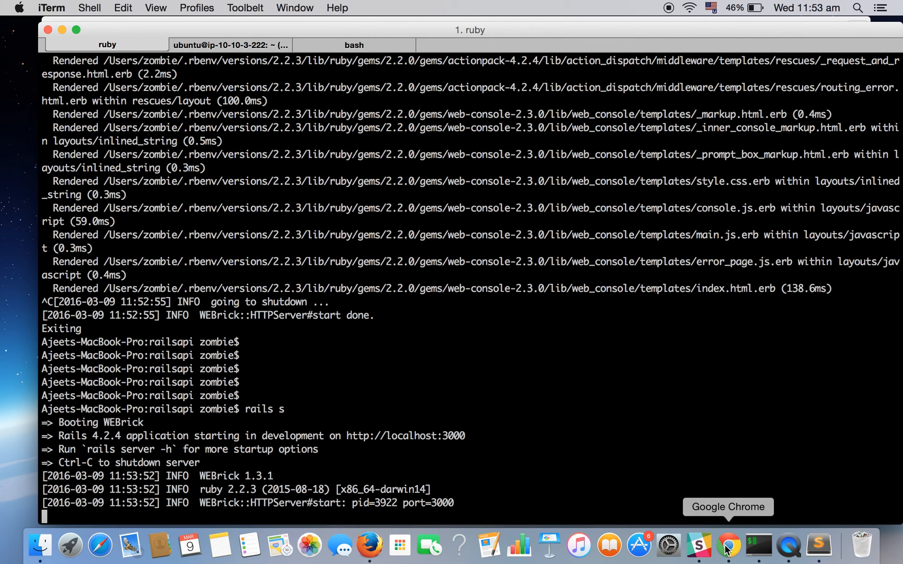
Reload users/44 in Chrome and select the 'Couldn't find User with id=44' message
left_click(728, 544)
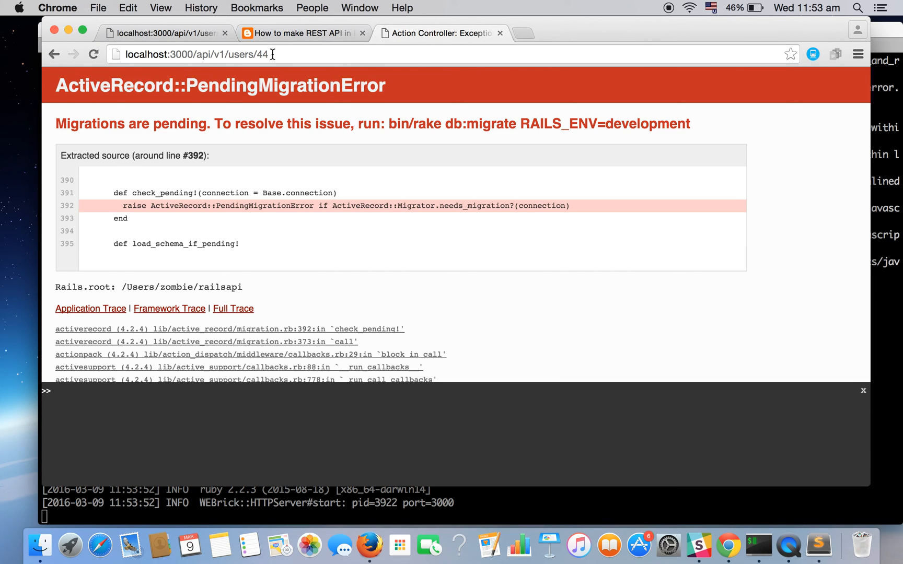
left_click(196, 53)
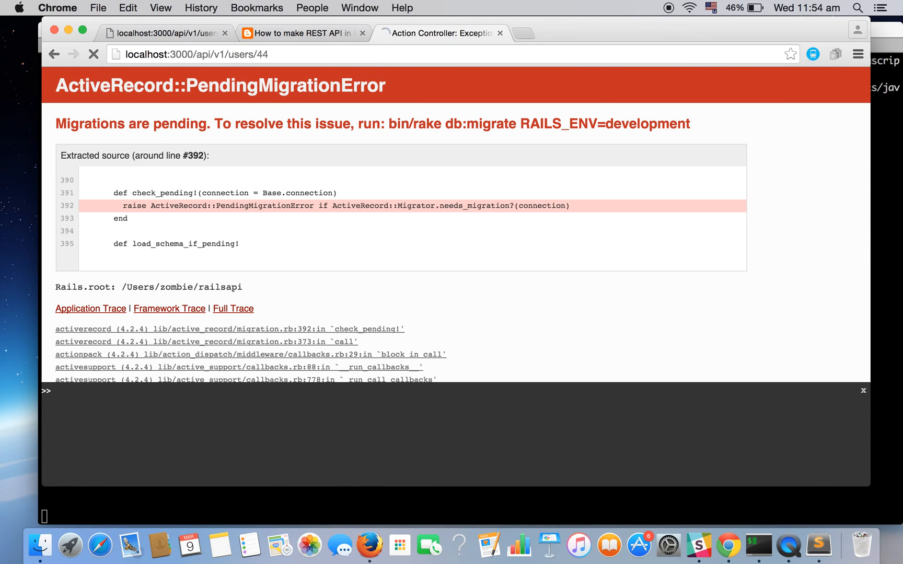
left_click(94, 53)
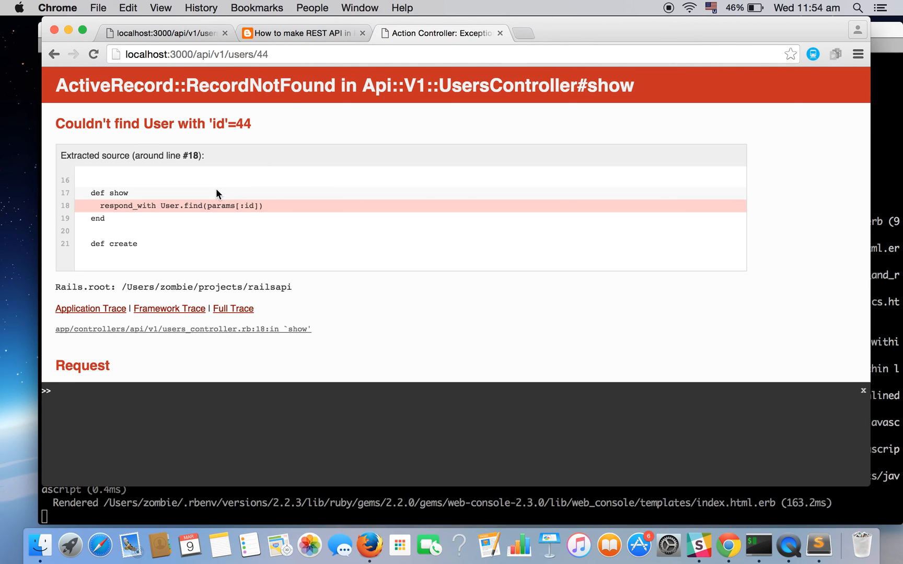
left_click_drag(97, 123, 252, 123)
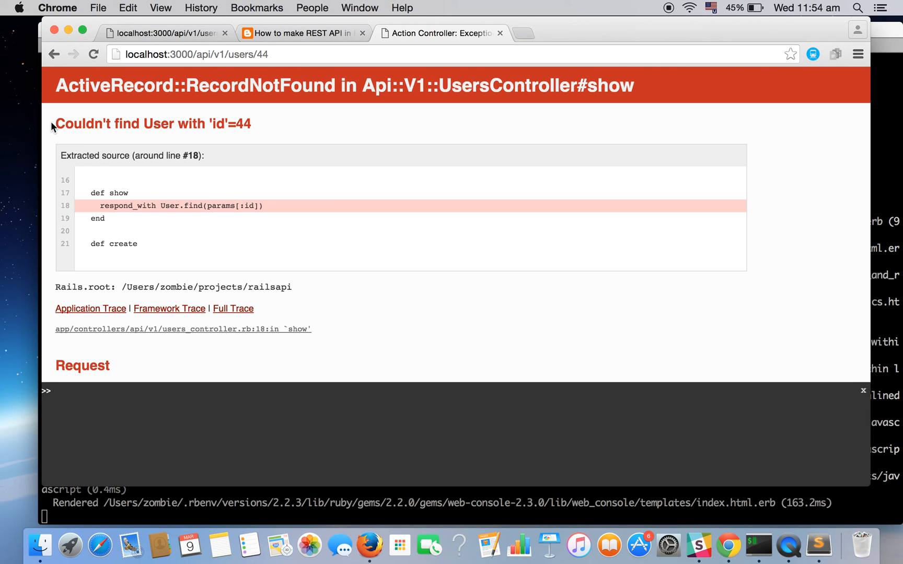
left_click_drag(55, 123, 250, 123)
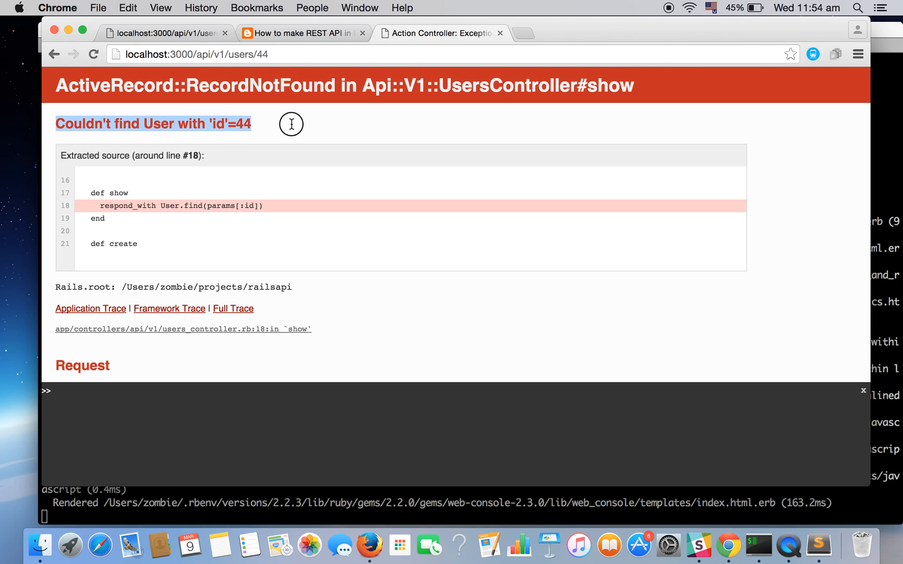
mouse_move(330, 154)
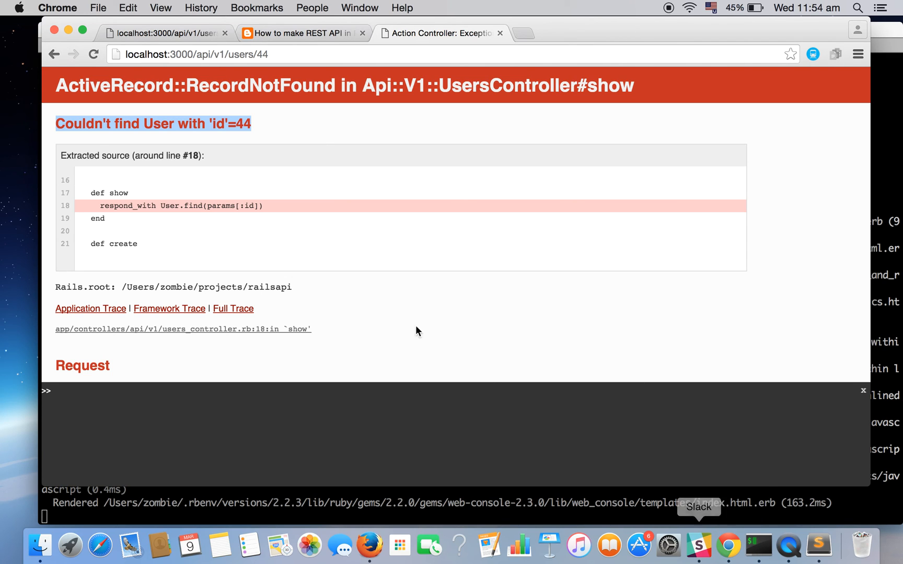
Go to the 'How to make REST API in Rails' tab and scroll past the rails console snippet
left_click(300, 33)
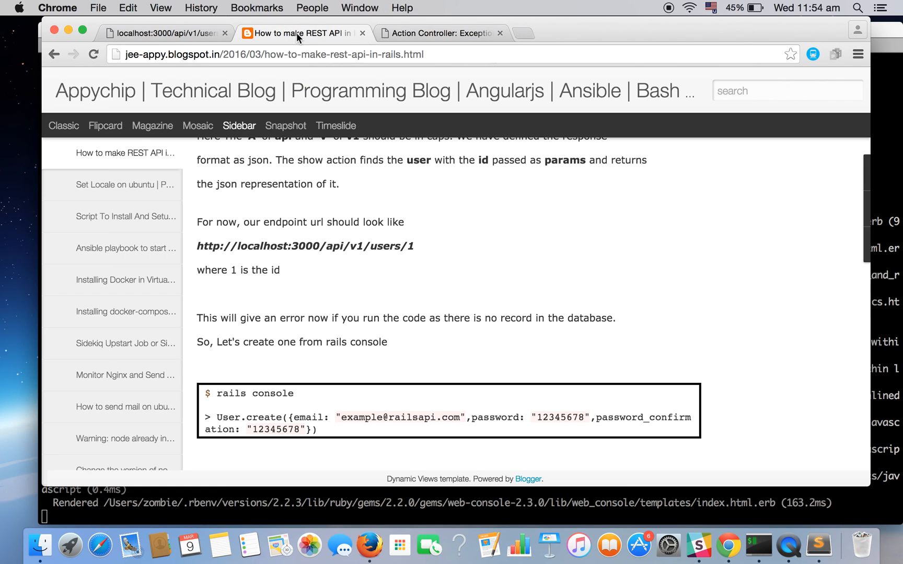
scroll("down", 3)
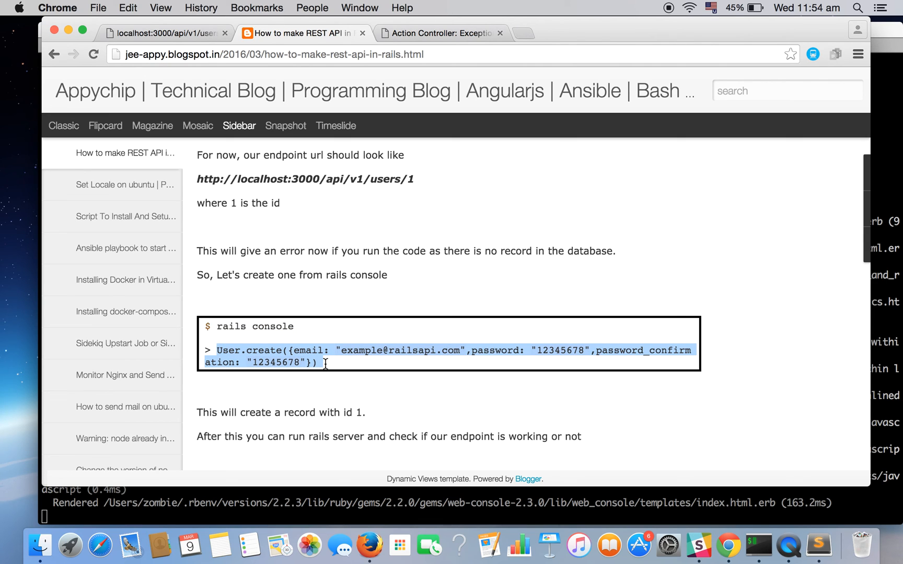
scroll("down", 3)
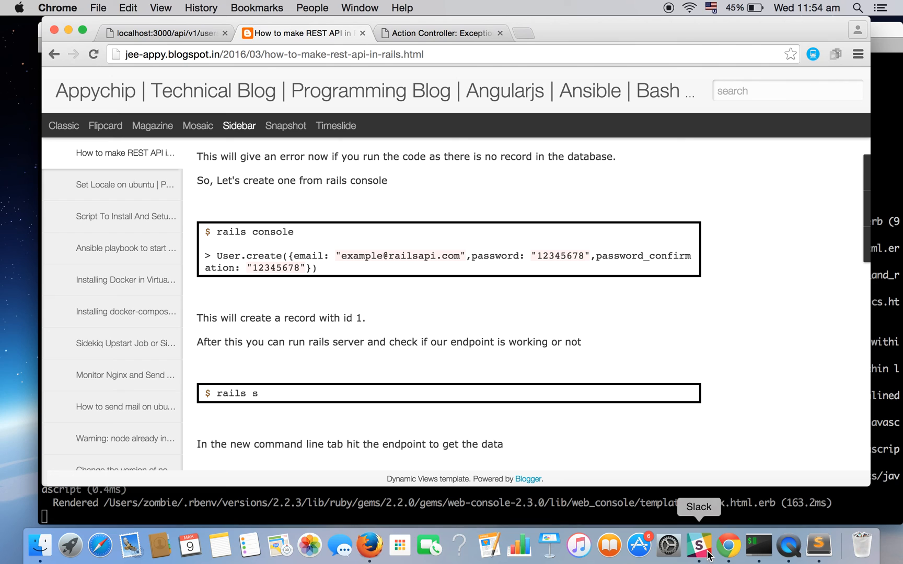
left_click(440, 33)
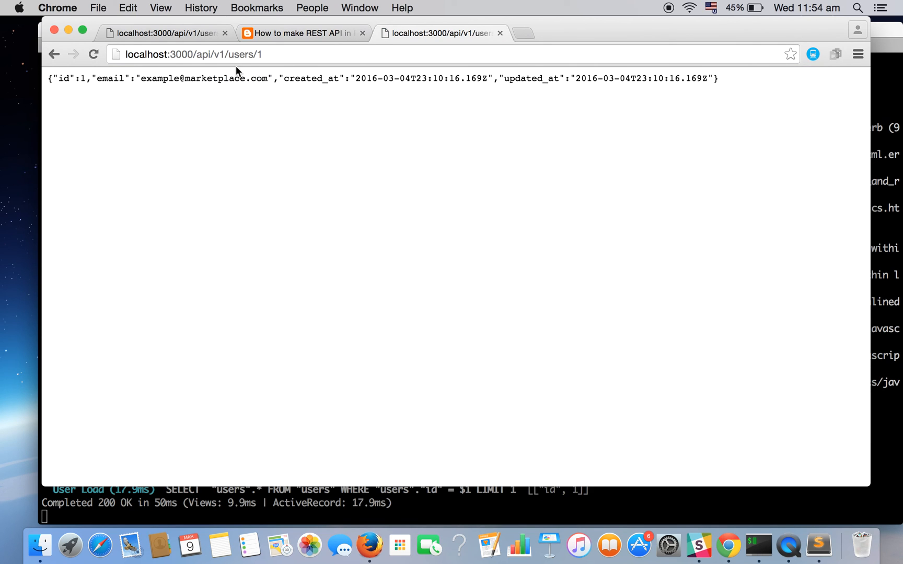
Select user 1's JSON response and its created_at and updated_at timestamps
left_click_drag(52, 79, 394, 78)
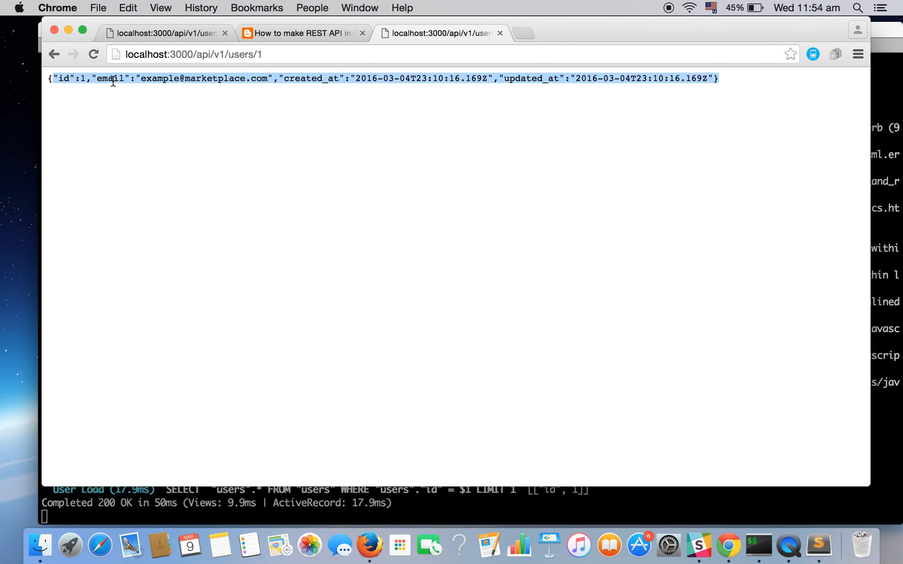
double_click(111, 79)
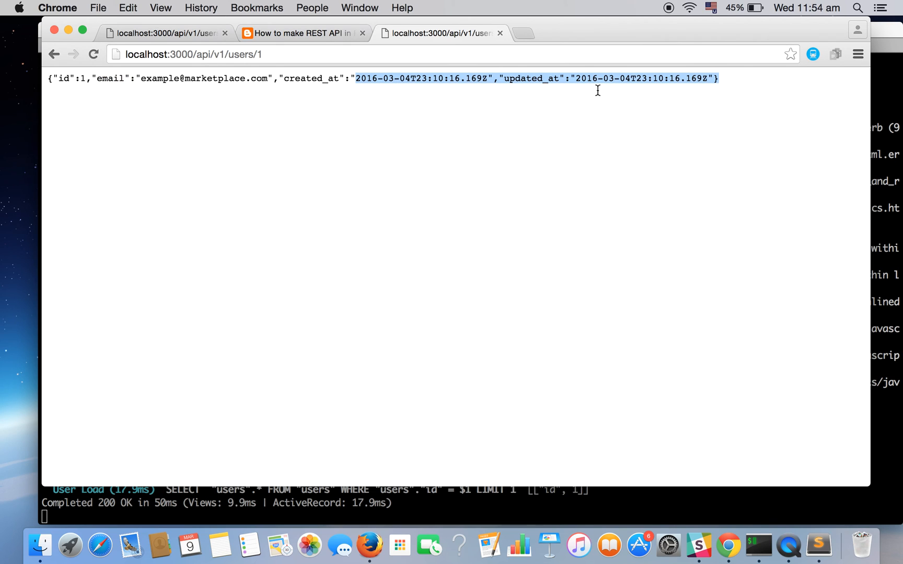
mouse_move(758, 544)
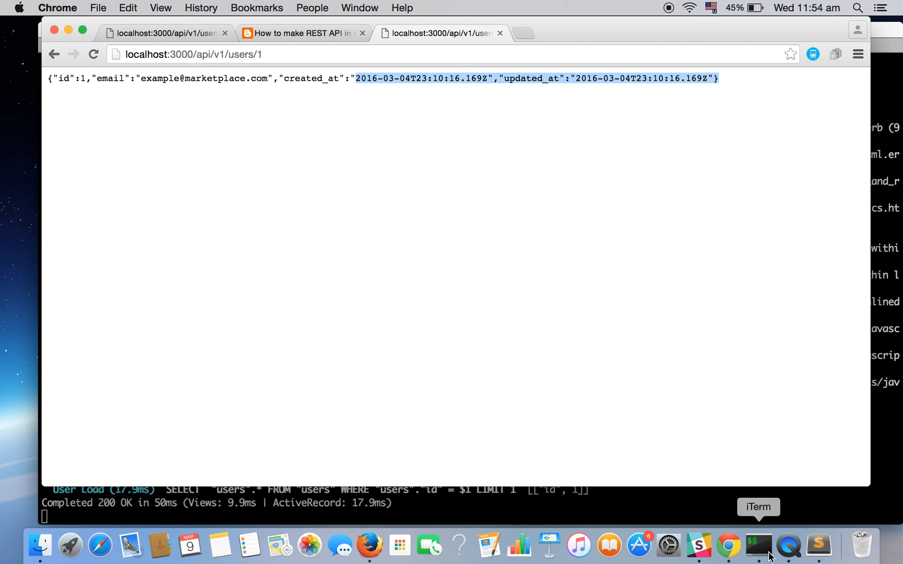
mouse_move(344, 8)
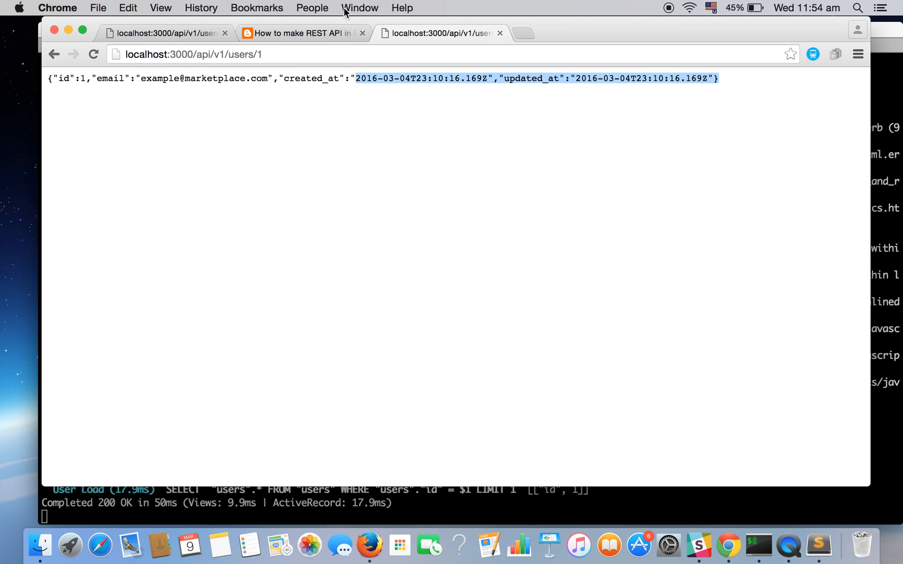
Scroll the tutorial down to the 'Output should be' JSON block and clear the selection
left_click(300, 33)
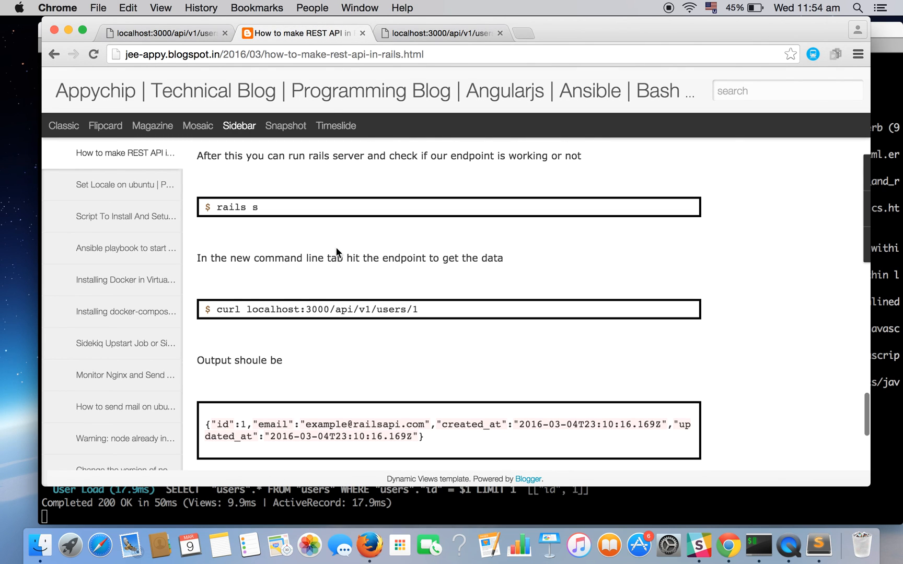
scroll("down", 3)
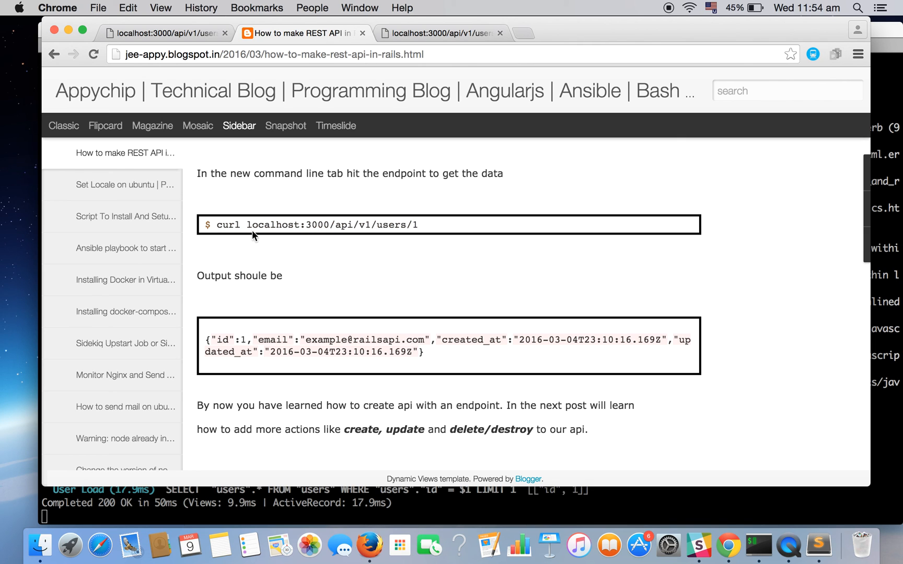
scroll("down", 3)
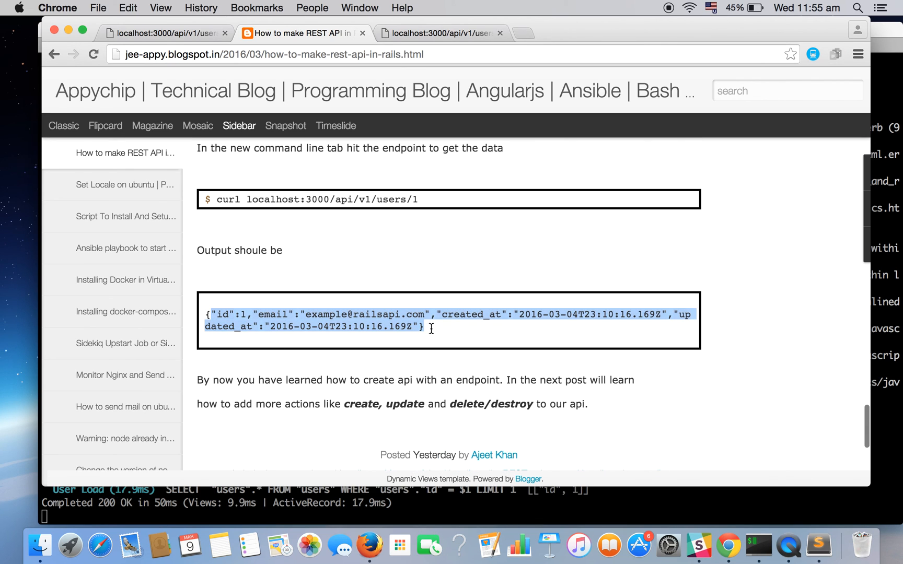
left_click(421, 329)
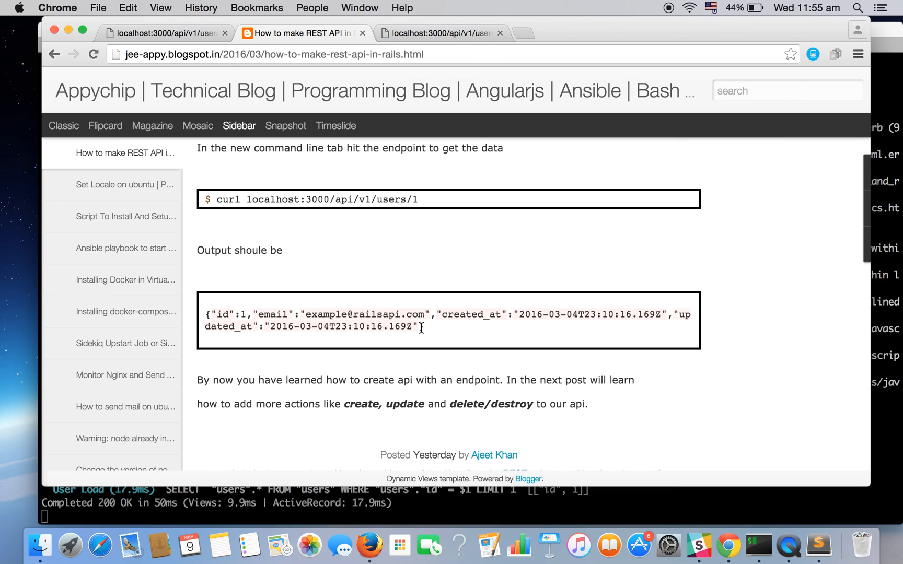